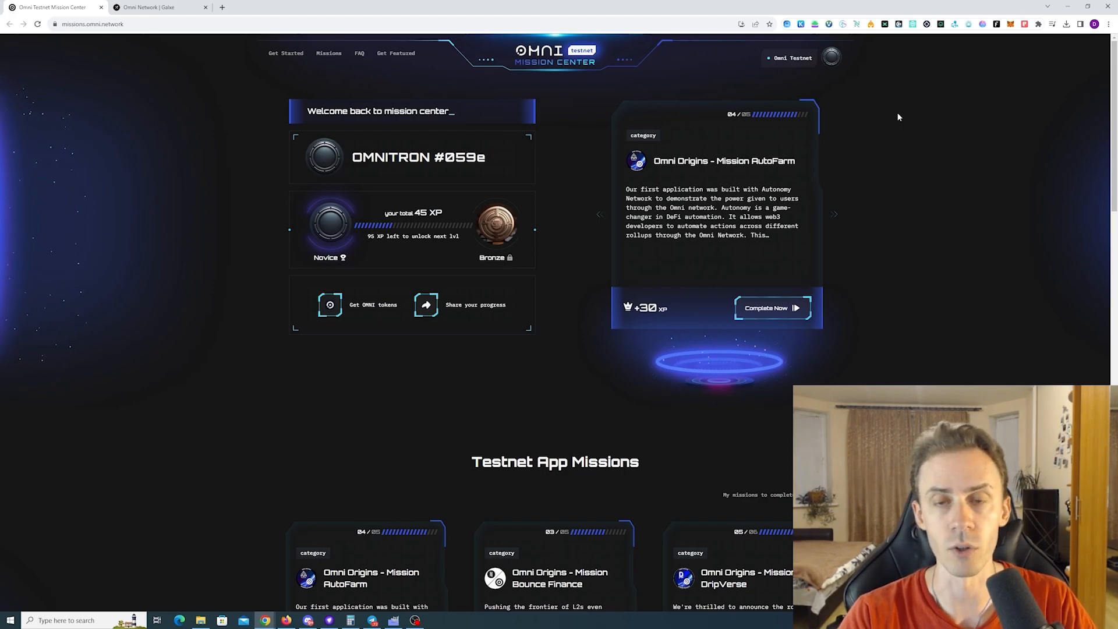
Step: View the Omni Origins campaign badges on Galxe, then return to the mission center overview
{"action": "left_click", "coordinate": [156, 7]}
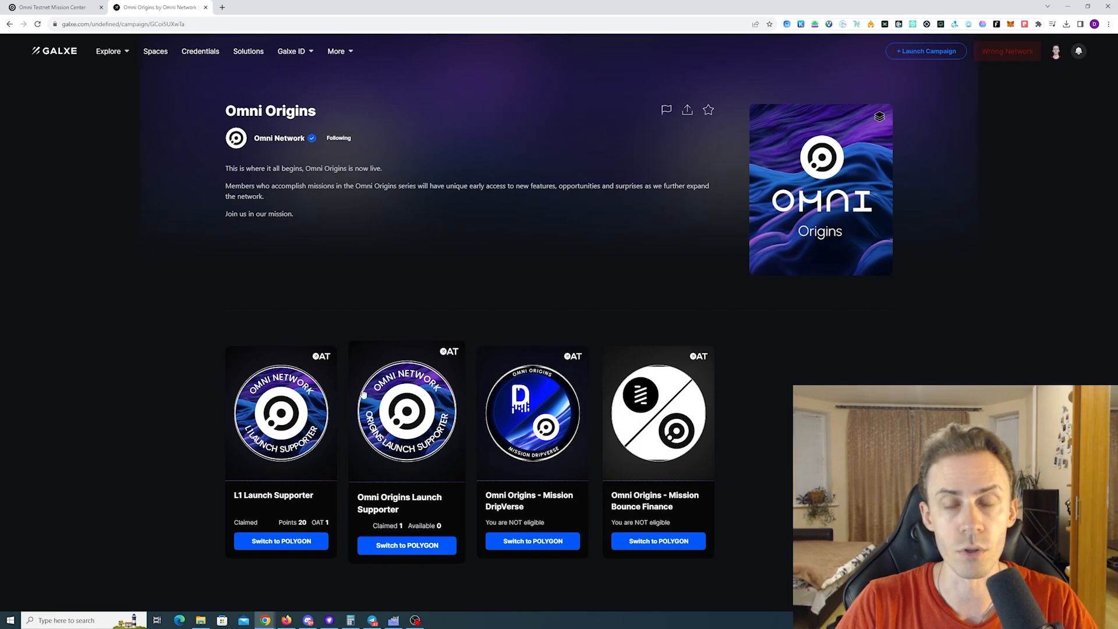
{"action": "mouse_move", "coordinate": [520, 285]}
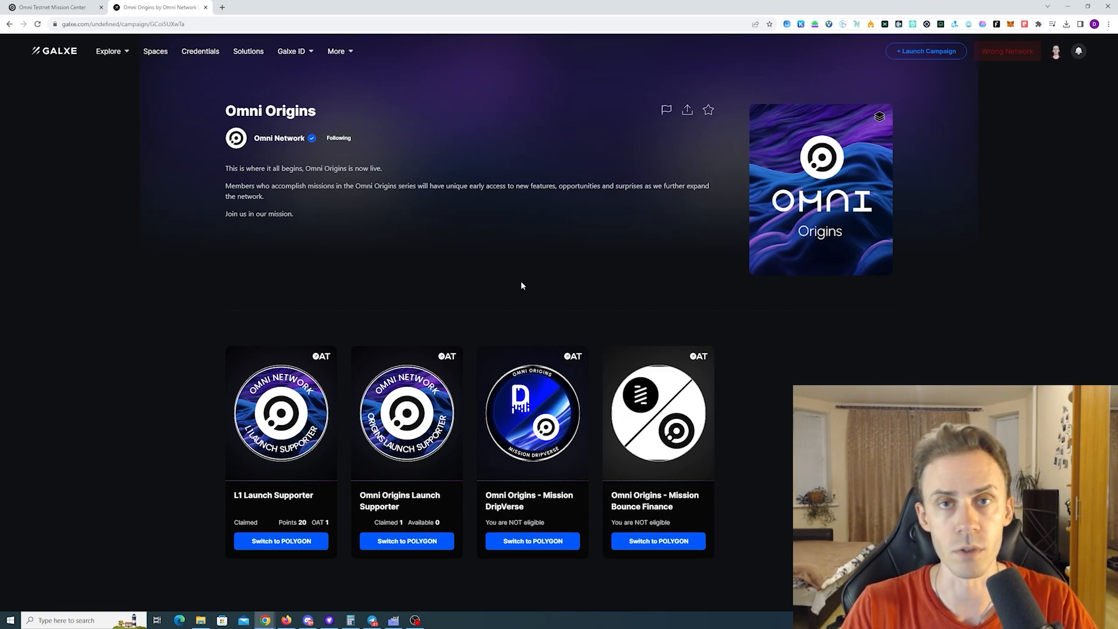
{"action": "left_click", "coordinate": [50, 7]}
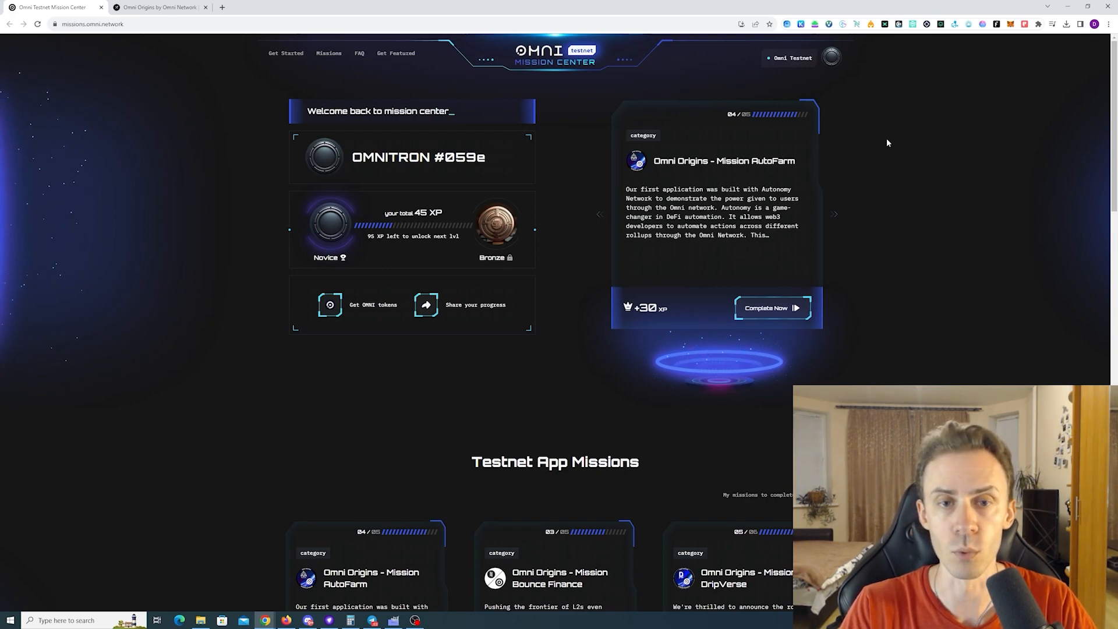
{"action": "mouse_move", "coordinate": [574, 140]}
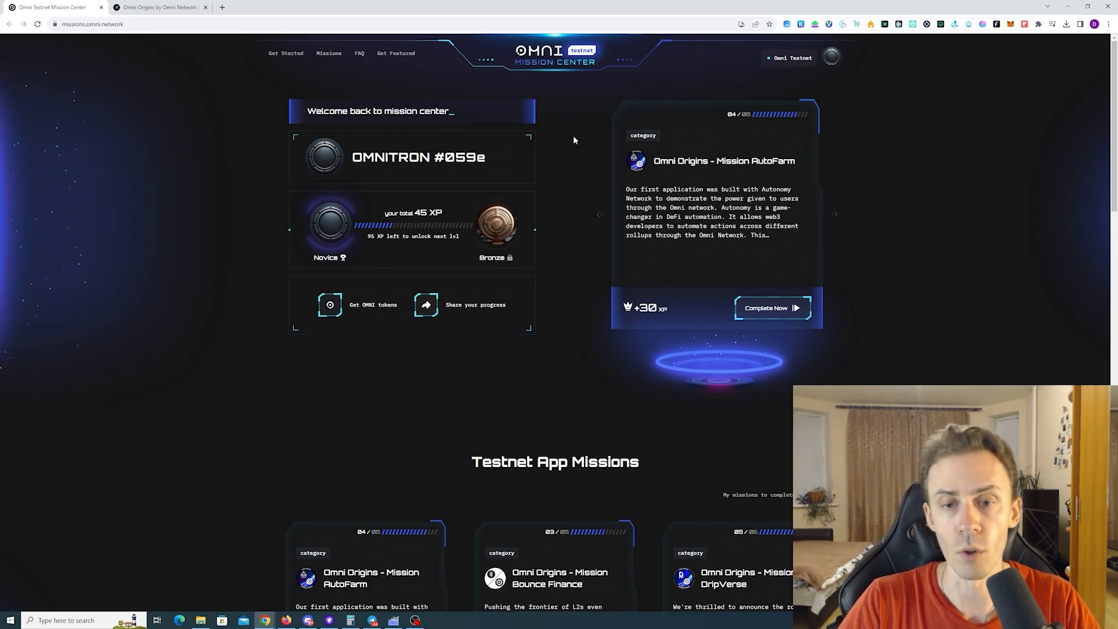
{"action": "mouse_move", "coordinate": [650, 298]}
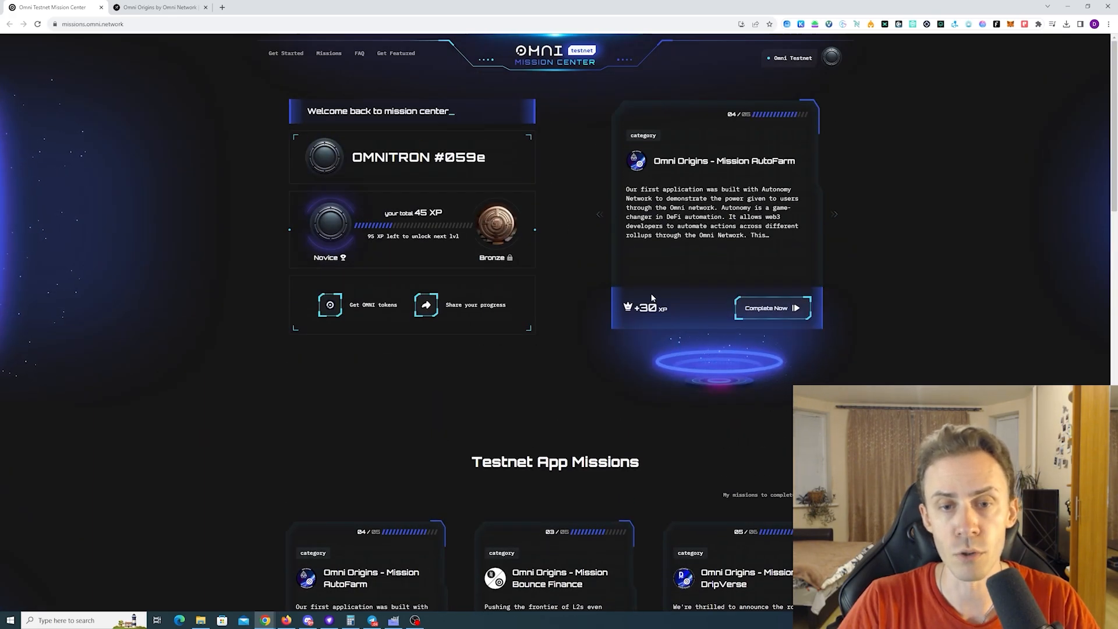
{"action": "mouse_move", "coordinate": [279, 126]}
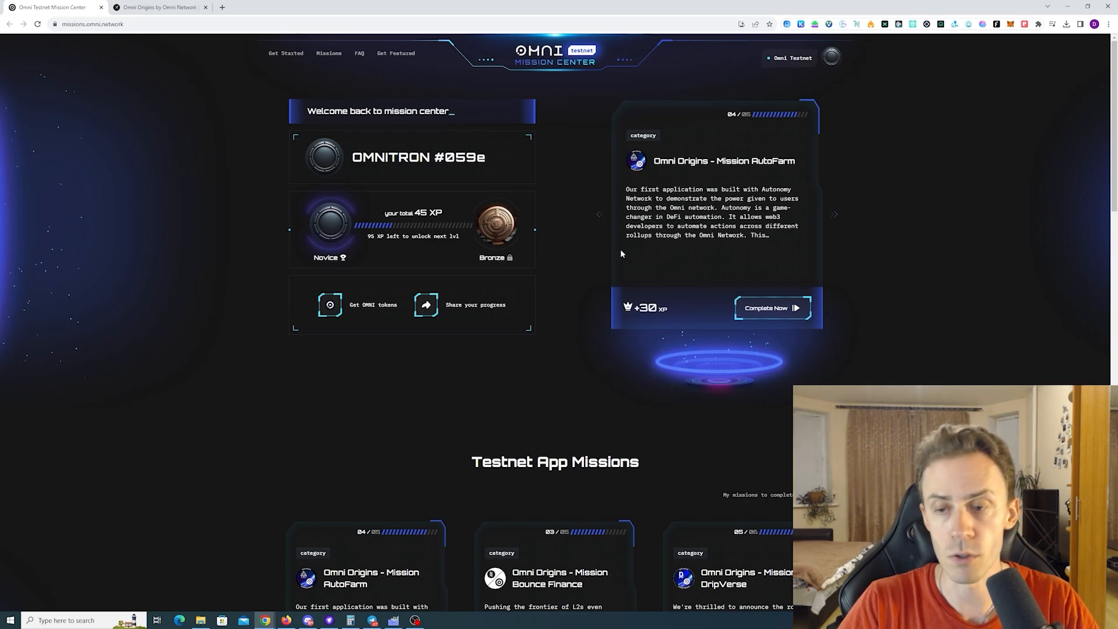
{"action": "scroll", "scroll_direction": "down", "scroll_amount": 3}
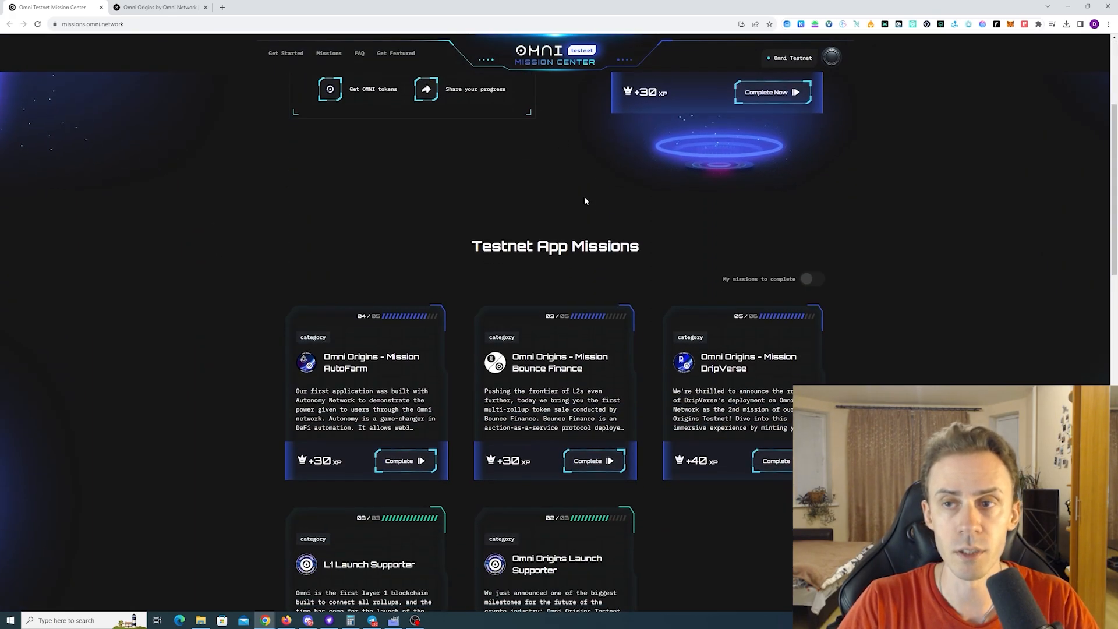
{"action": "scroll", "scroll_direction": "up", "scroll_amount": 3}
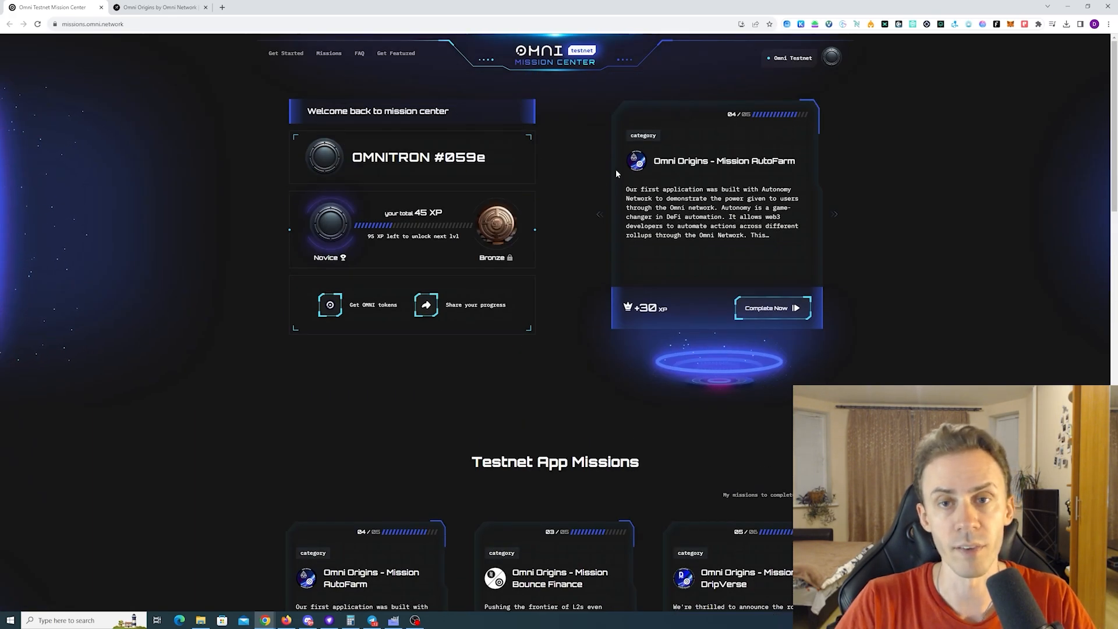
Step: Request testnet OMNI tokens from the faucet, then go to the Omni Network space on Galxe
{"action": "left_click", "coordinate": [766, 307]}
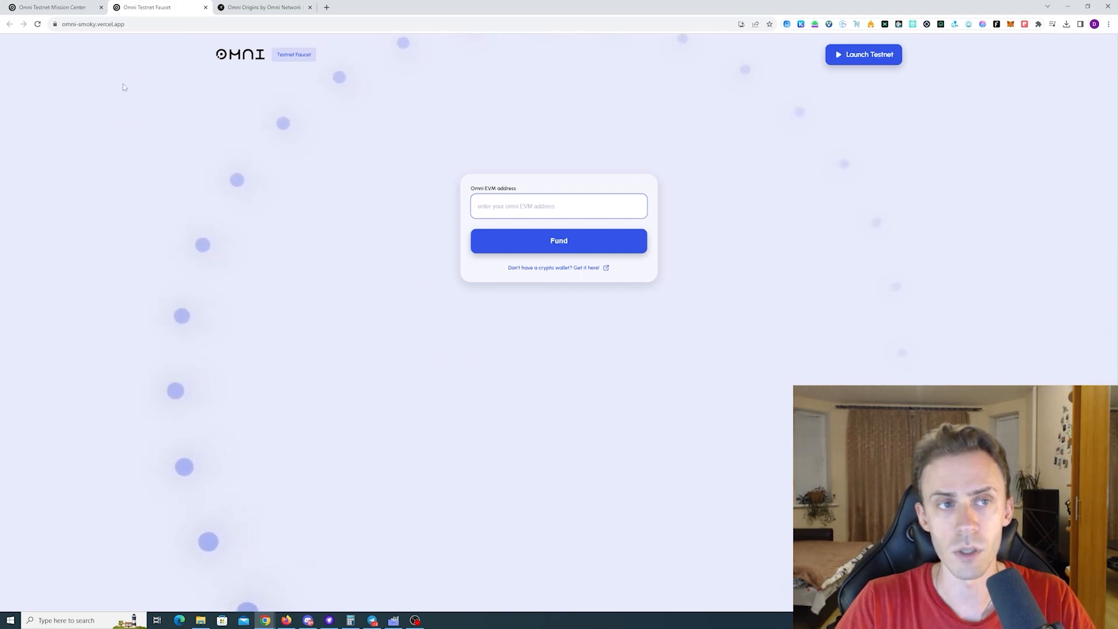
{"action": "left_click", "coordinate": [91, 23]}
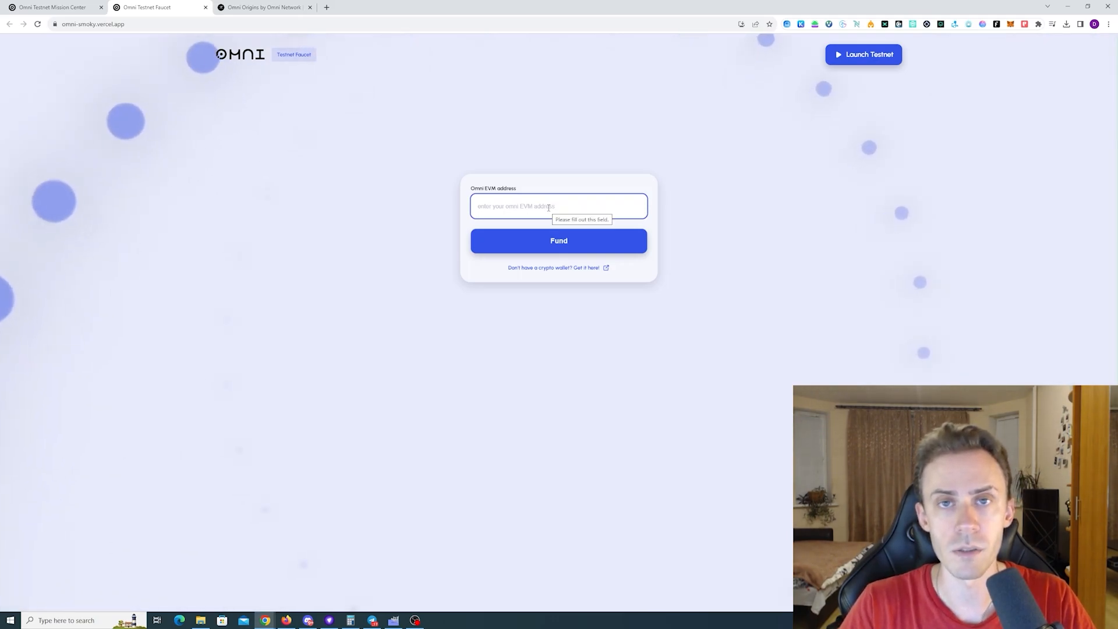
{"action": "left_click", "coordinate": [263, 7]}
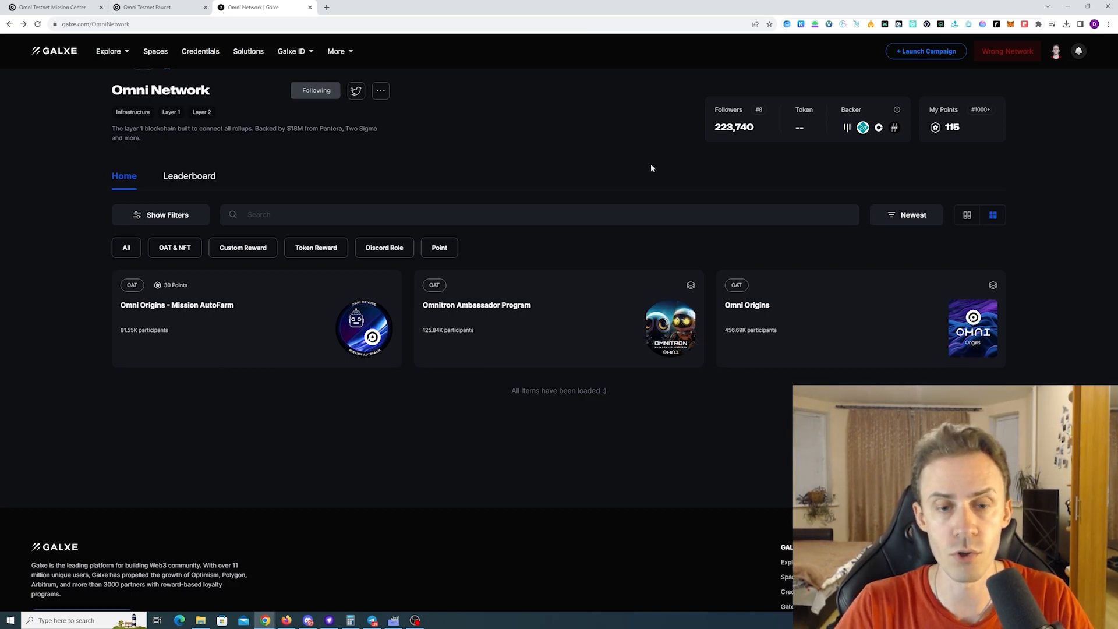
Step: Open the Omni Origins – Mission AutoFarm campaign card on Galxe
{"action": "left_click", "coordinate": [177, 305]}
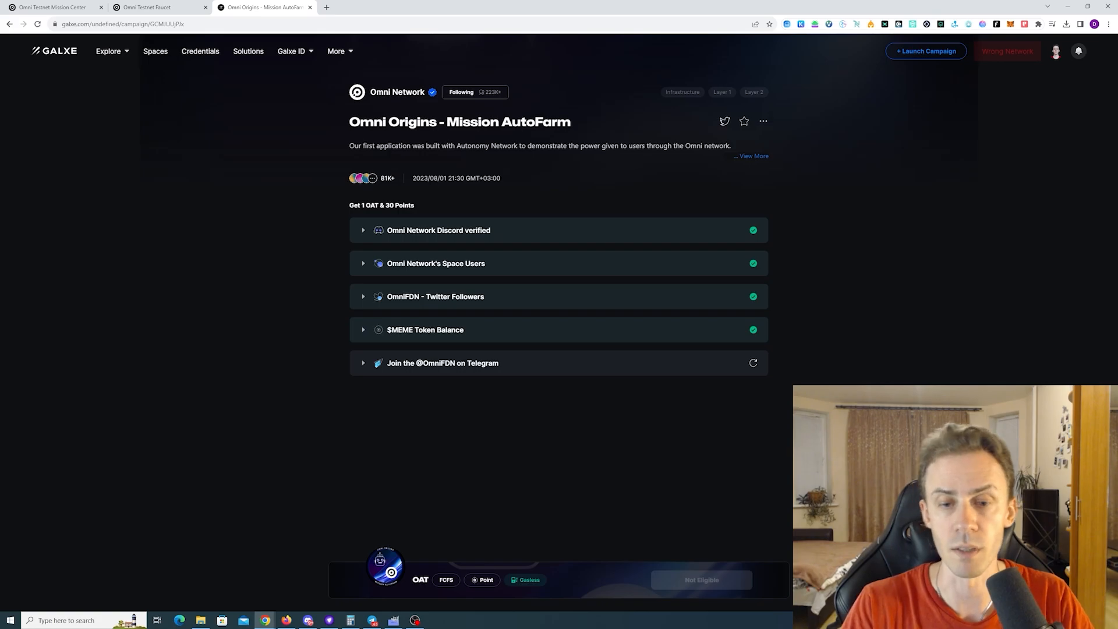
{"action": "mouse_move", "coordinate": [503, 348]}
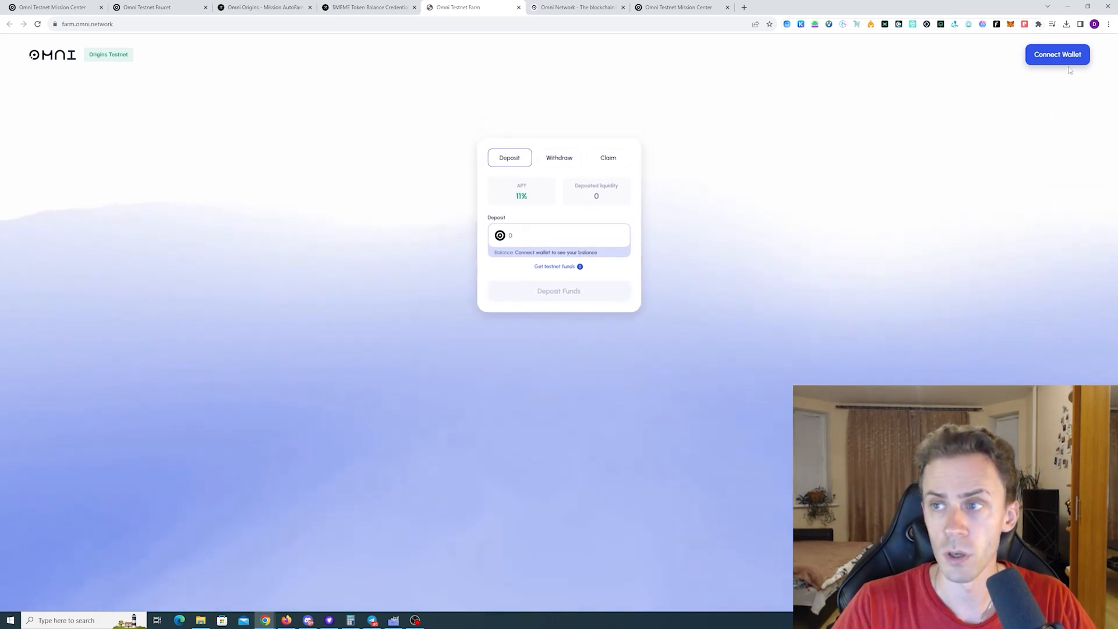
Step: Connect the wallet to the farm and deposit 1 OMNI, confirming in MetaMask
{"action": "left_click", "coordinate": [1057, 54]}
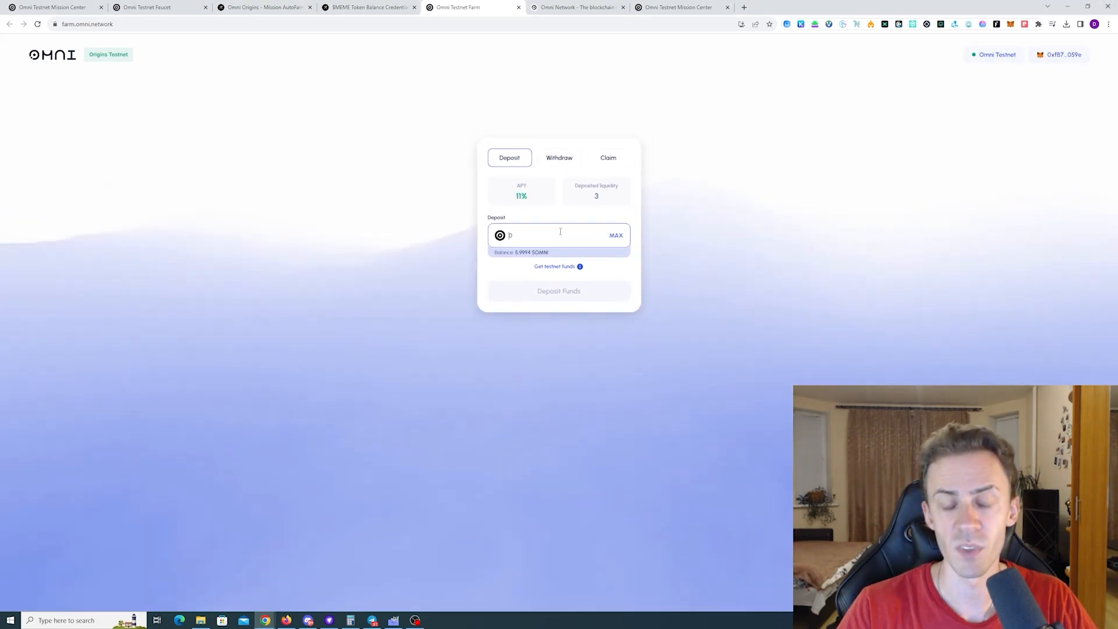
{"action": "type", "text": "1"}
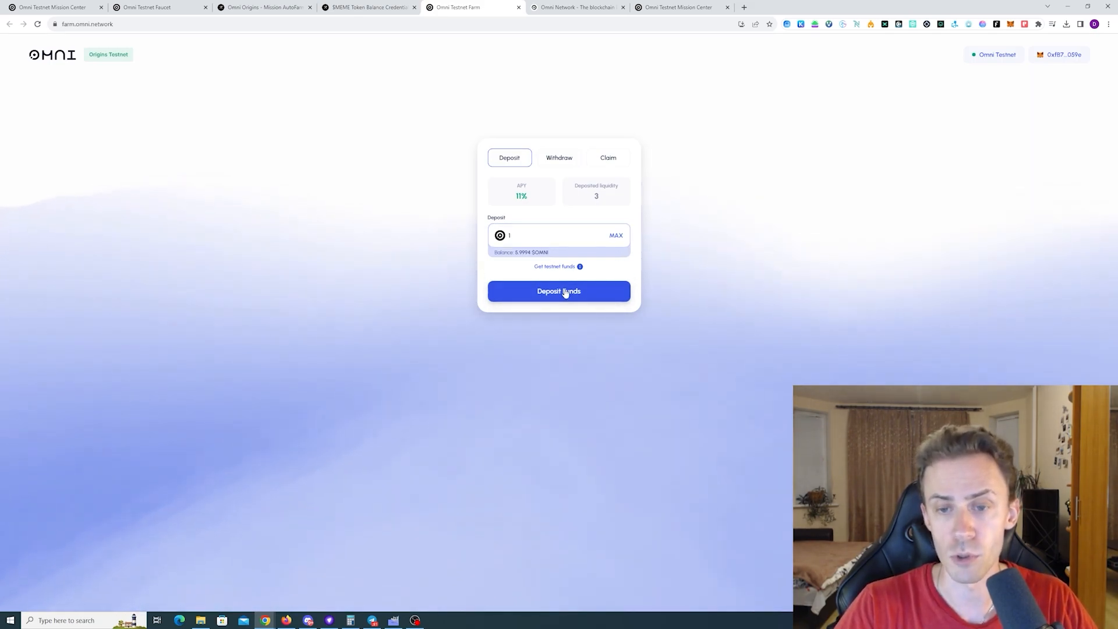
{"action": "left_click", "coordinate": [559, 291]}
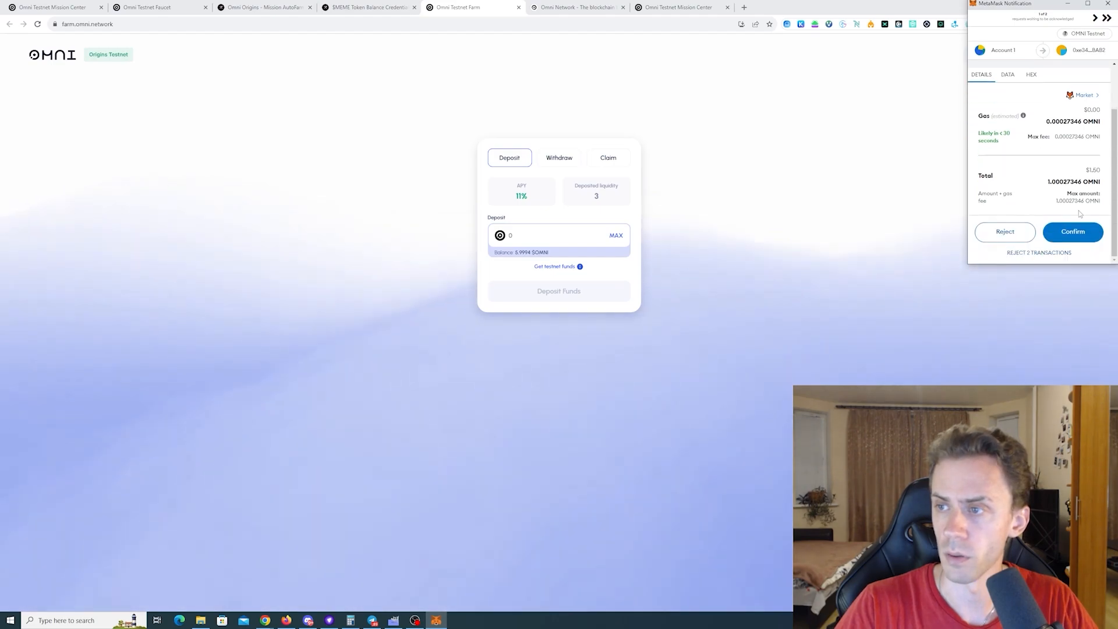
{"action": "left_click", "coordinate": [1071, 231]}
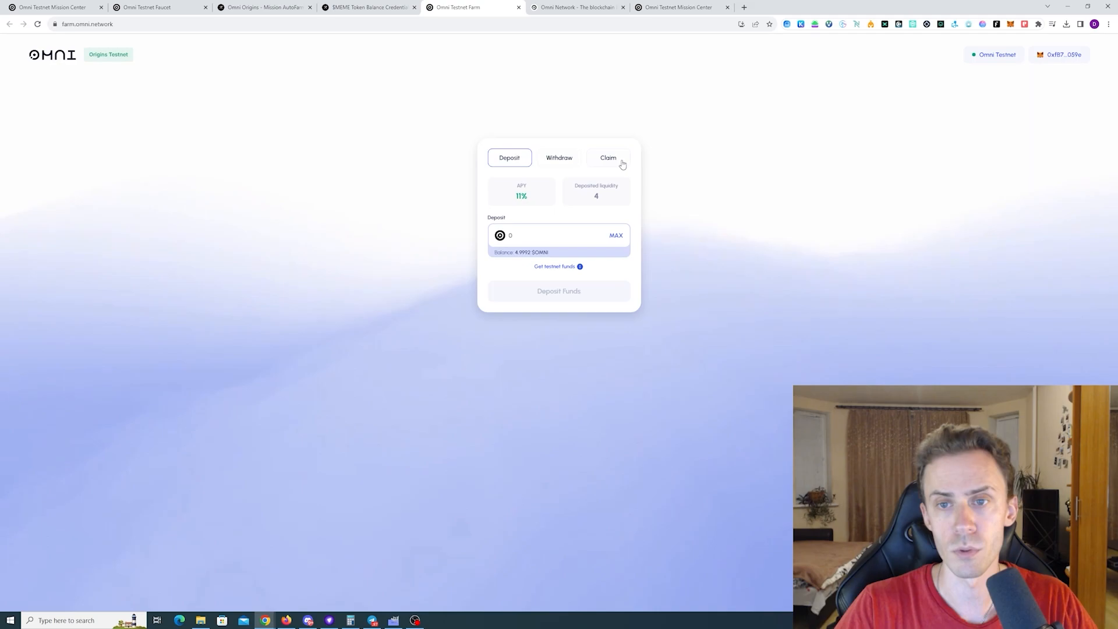
Step: Claim all farmed $MEME (about 7.38), then return to the Galxe AutoFarm campaign
{"action": "left_click", "coordinate": [607, 158]}
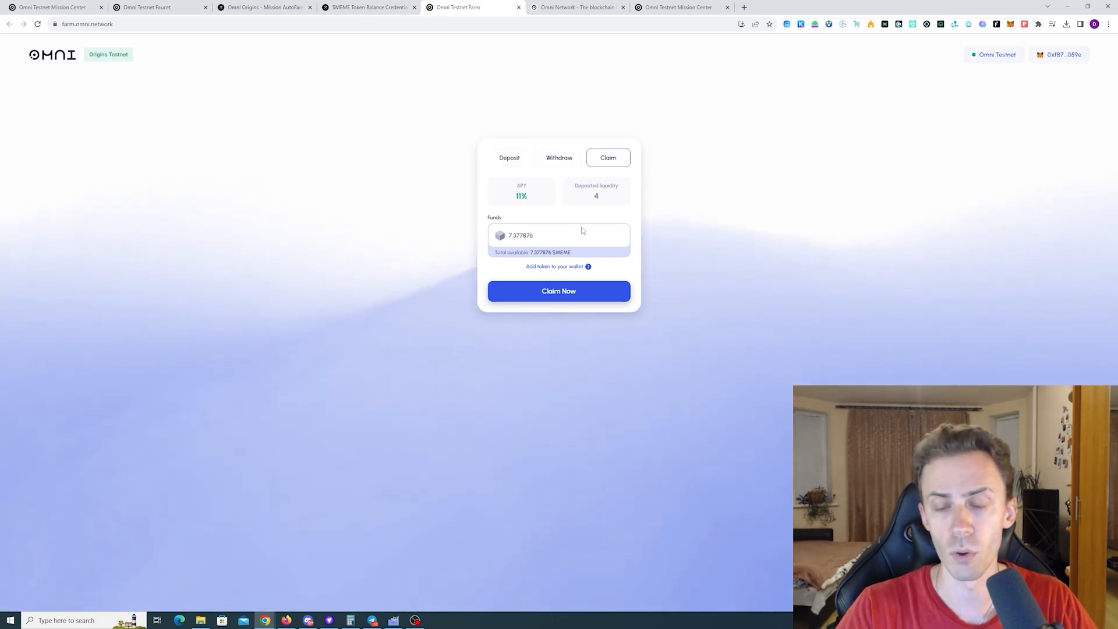
{"action": "mouse_move", "coordinate": [575, 279]}
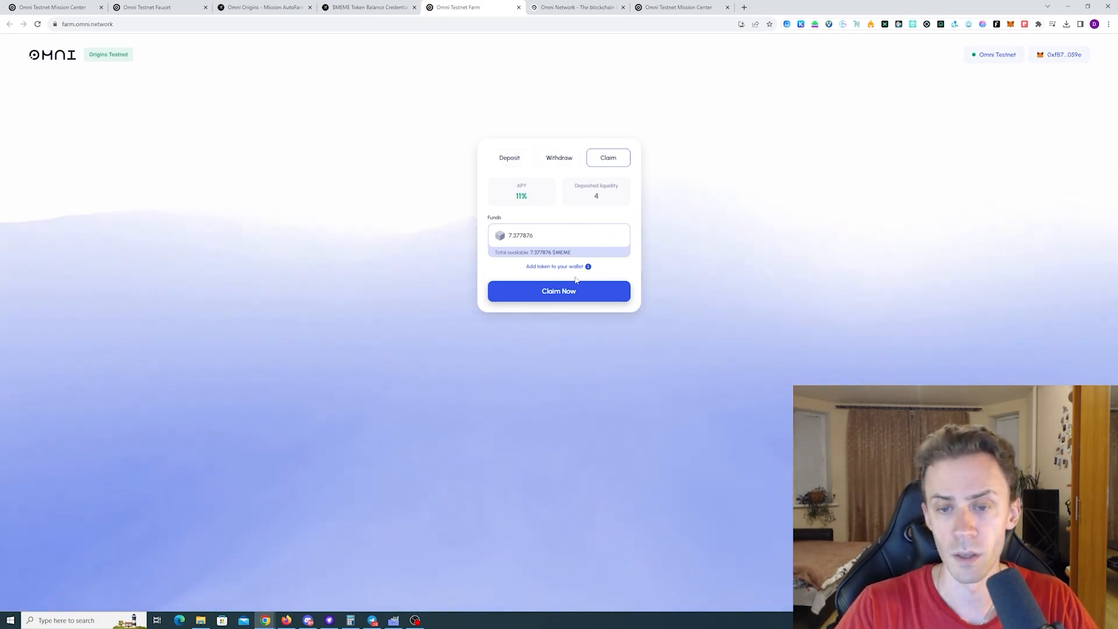
{"action": "mouse_move", "coordinate": [667, 296]}
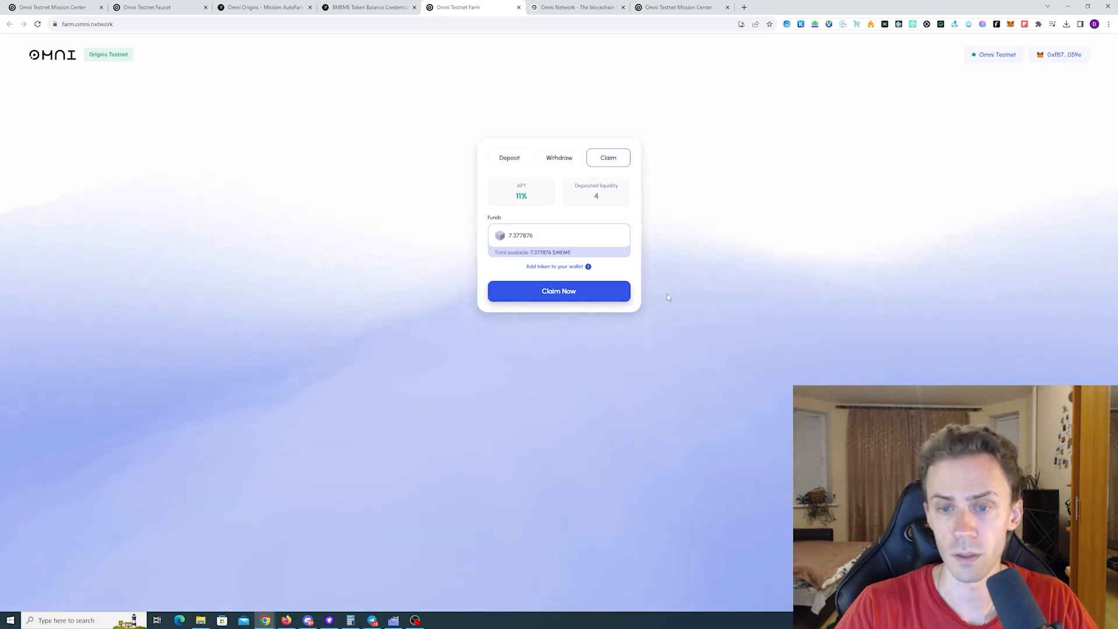
{"action": "left_click", "coordinate": [558, 291]}
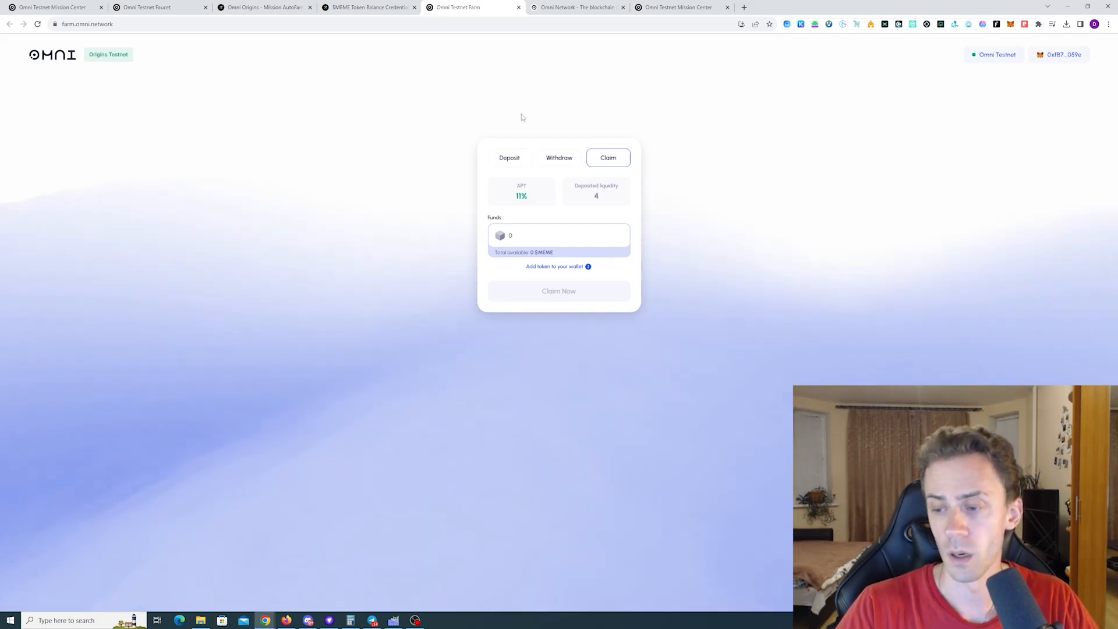
{"action": "mouse_move", "coordinate": [394, 137]}
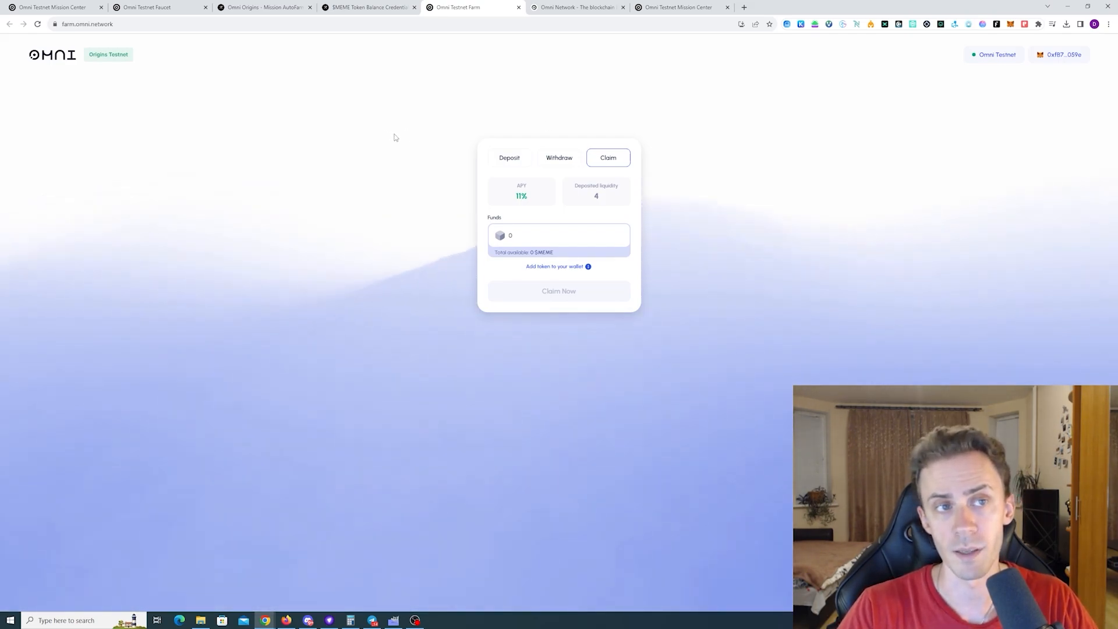
{"action": "mouse_move", "coordinate": [657, 161]}
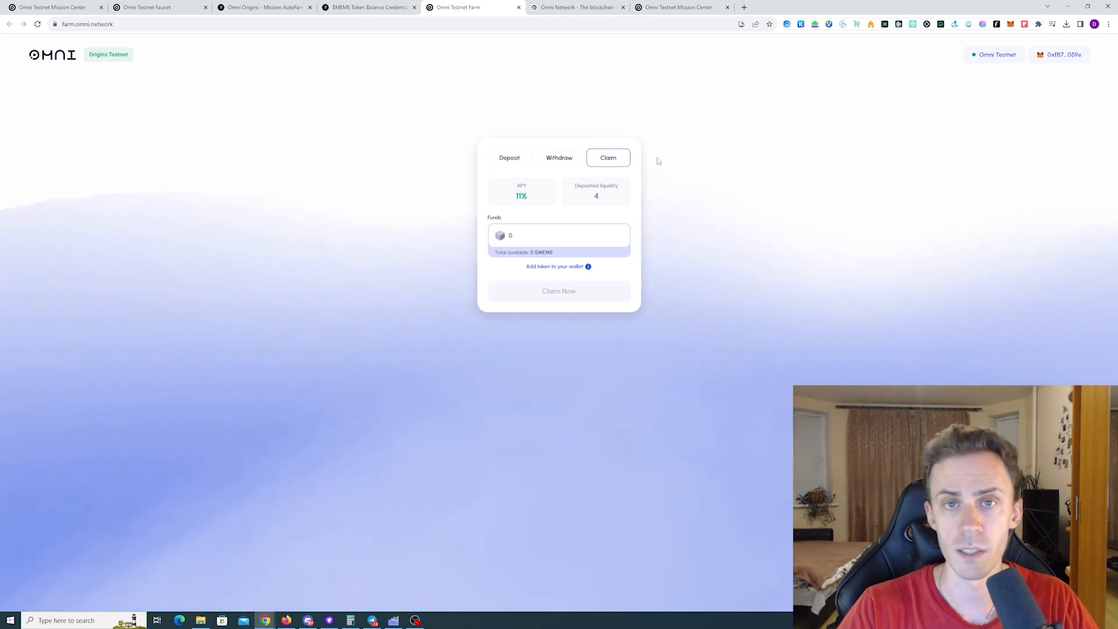
{"action": "left_click", "coordinate": [264, 7]}
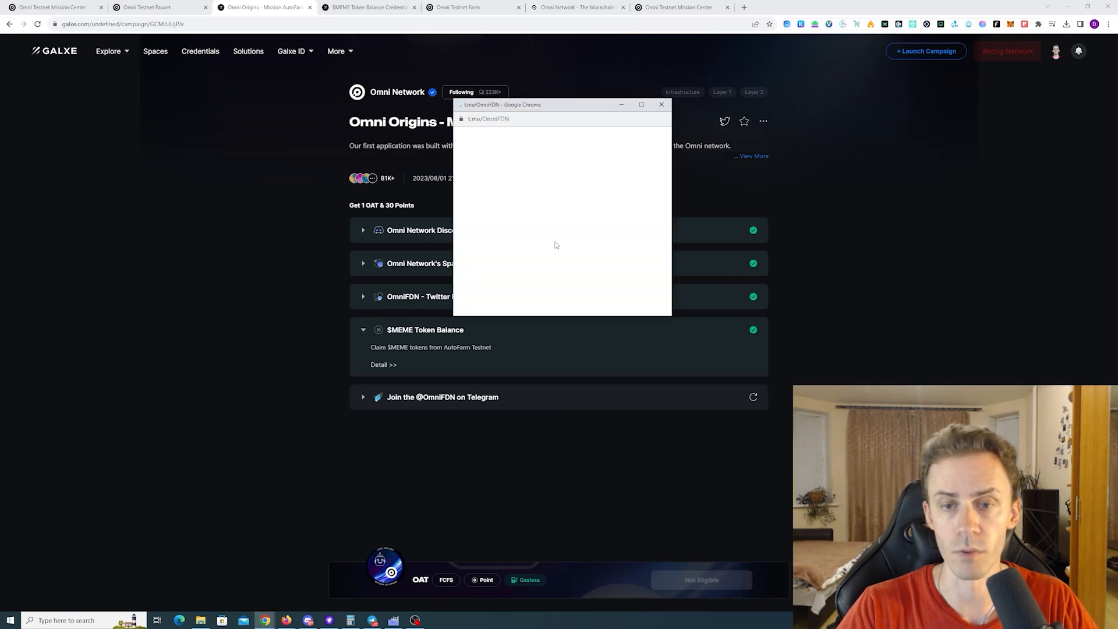
Step: Close the Telegram join window and recheck the AutoFarm Telegram task
{"action": "left_click", "coordinate": [660, 104]}
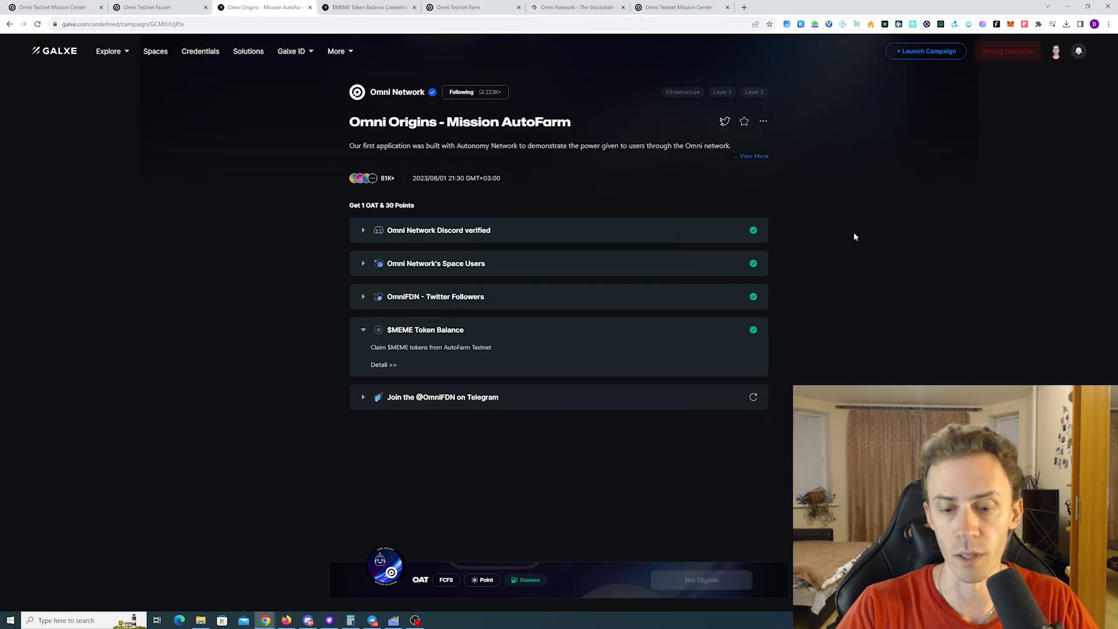
{"action": "left_click", "coordinate": [753, 397]}
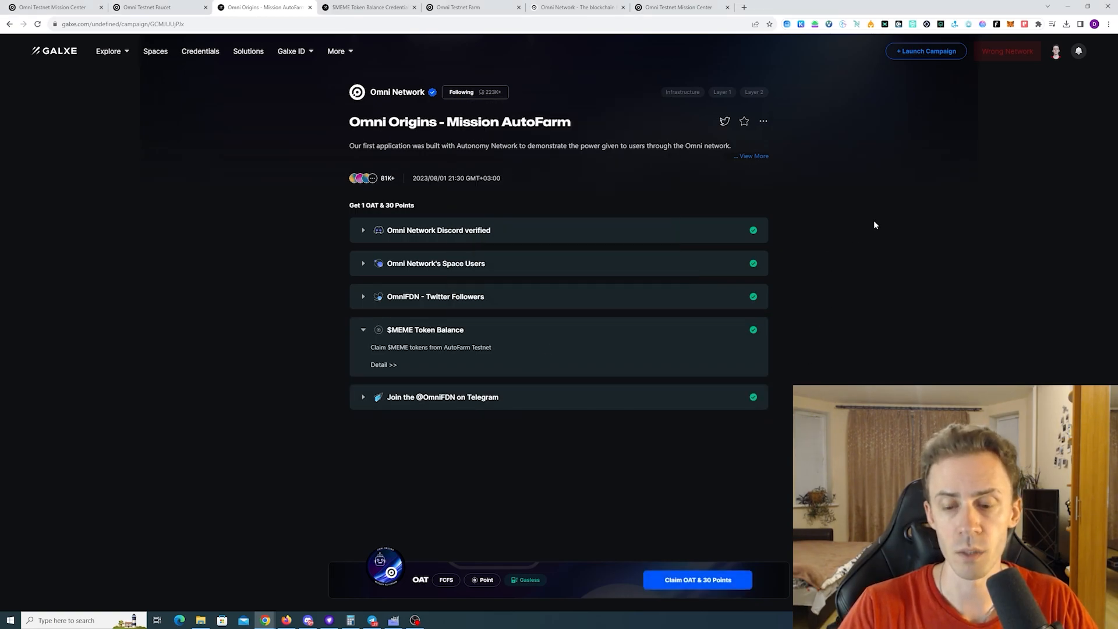
{"action": "scroll", "scroll_direction": "down", "scroll_amount": 3}
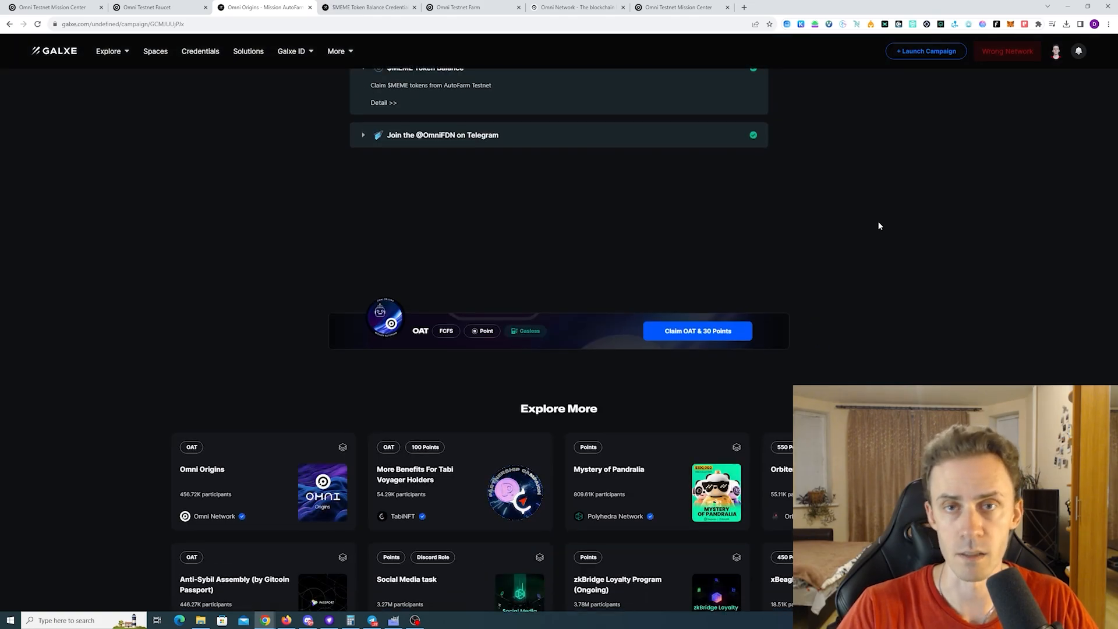
{"action": "scroll", "scroll_direction": "up", "scroll_amount": 3}
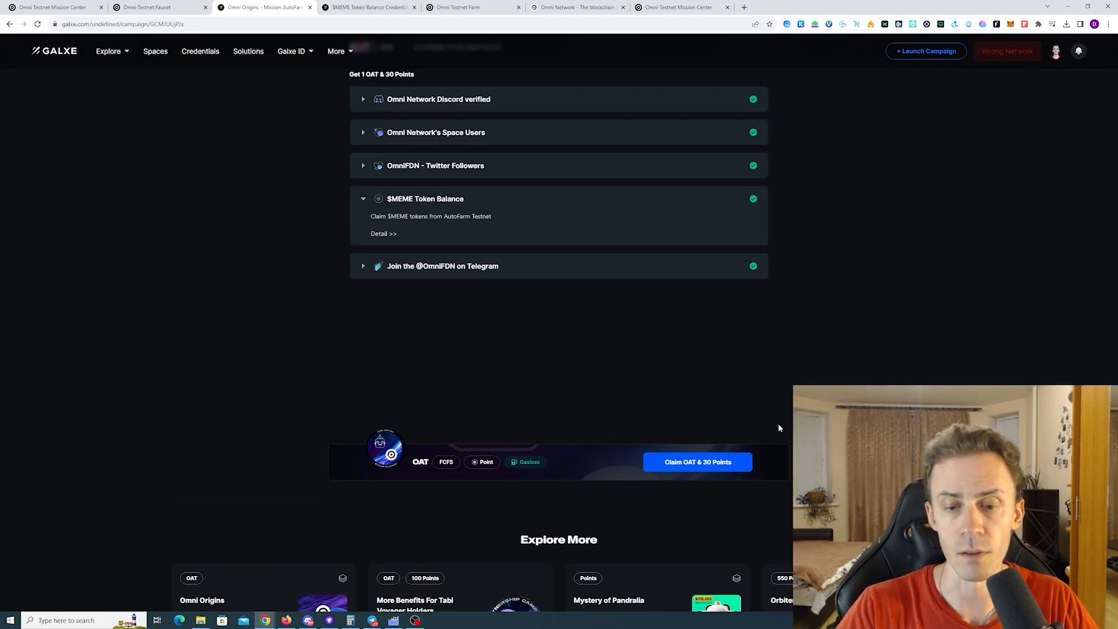
Step: Claim the AutoFarm OAT and 30 Points, dismiss the confirmation, and open Omni Origins
{"action": "left_click", "coordinate": [696, 461]}
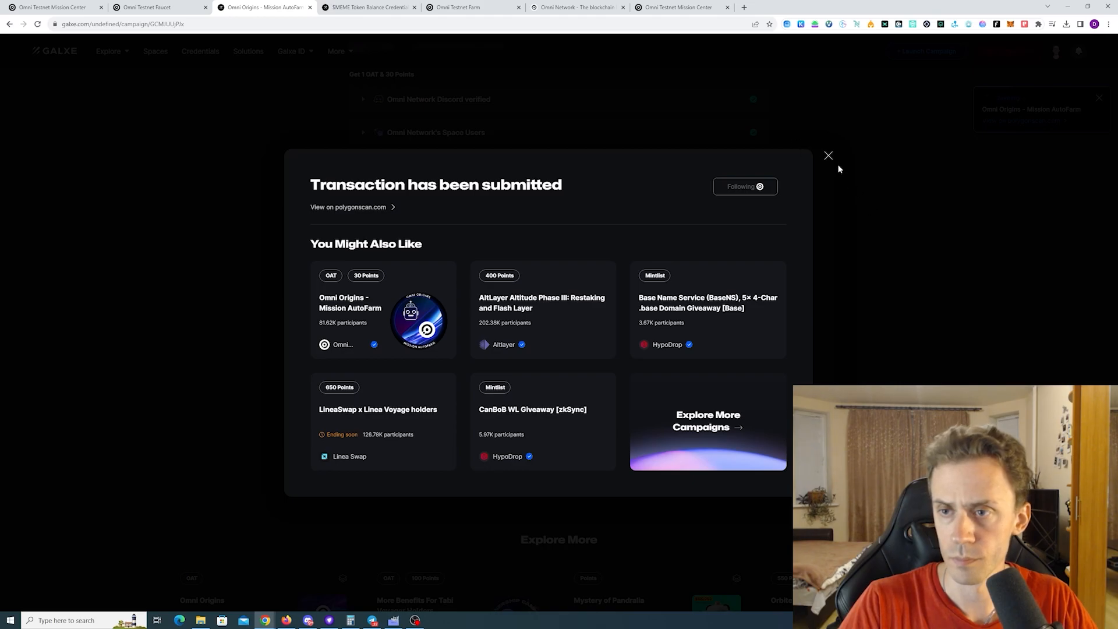
{"action": "left_click", "coordinate": [828, 155]}
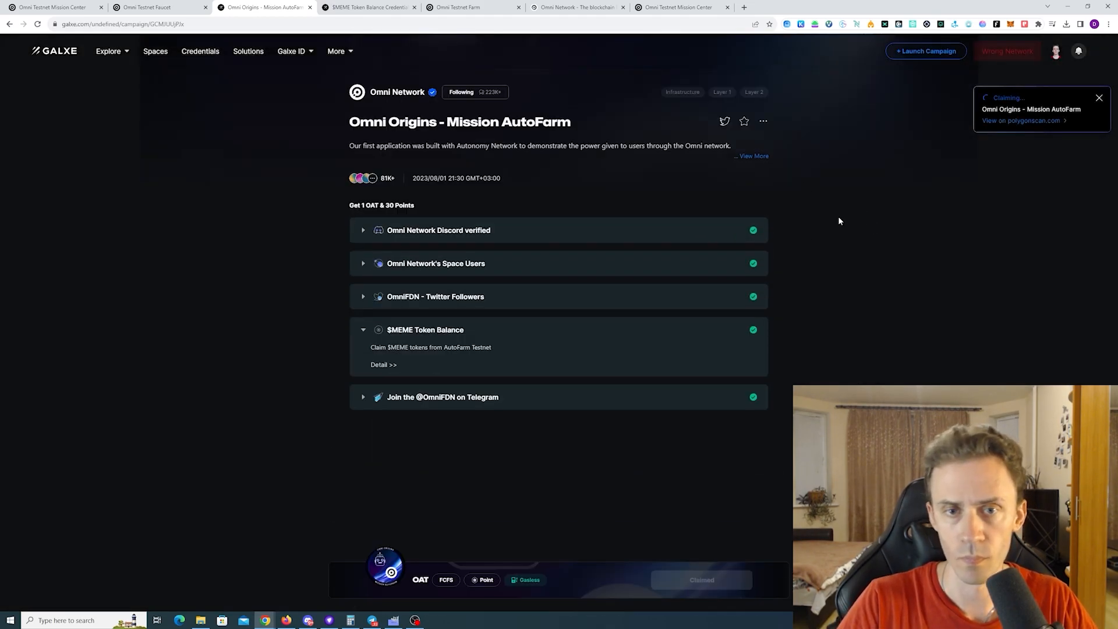
{"action": "left_click", "coordinate": [397, 91]}
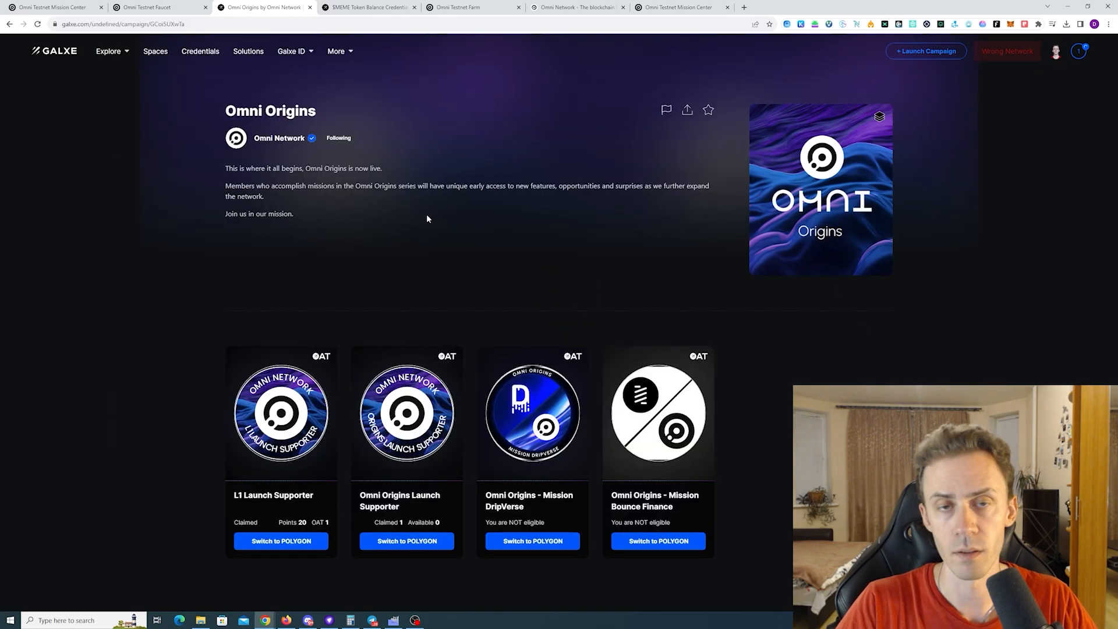
{"action": "mouse_move", "coordinate": [198, 199]}
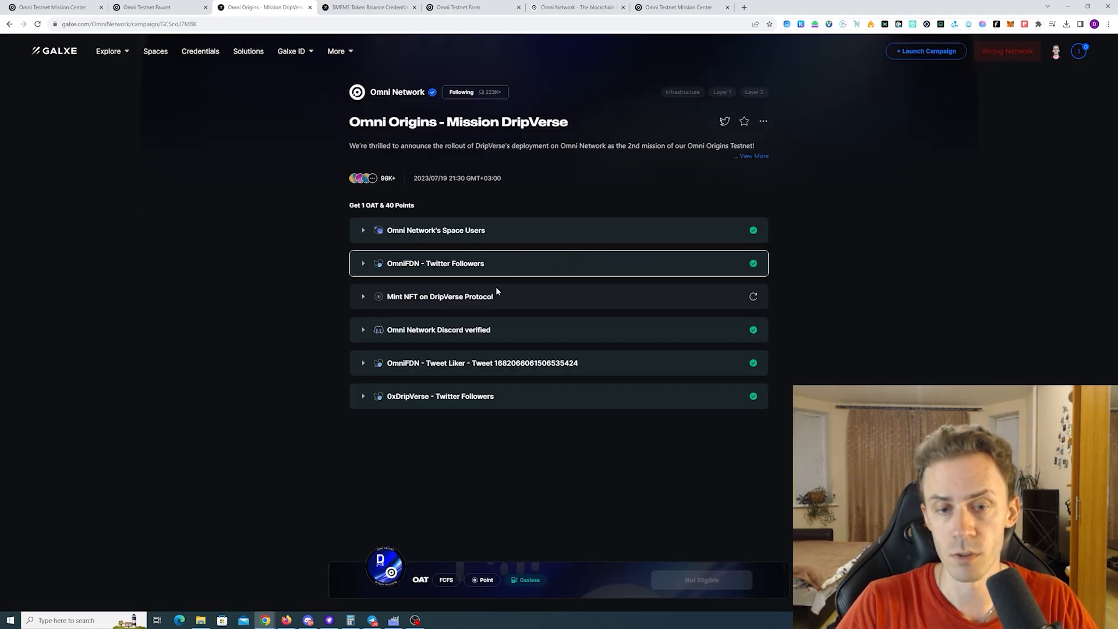
Step: Open the 'Mint NFT on DripVerse Protocol' task and follow its dripverse.org/build link
{"action": "left_click", "coordinate": [440, 296]}
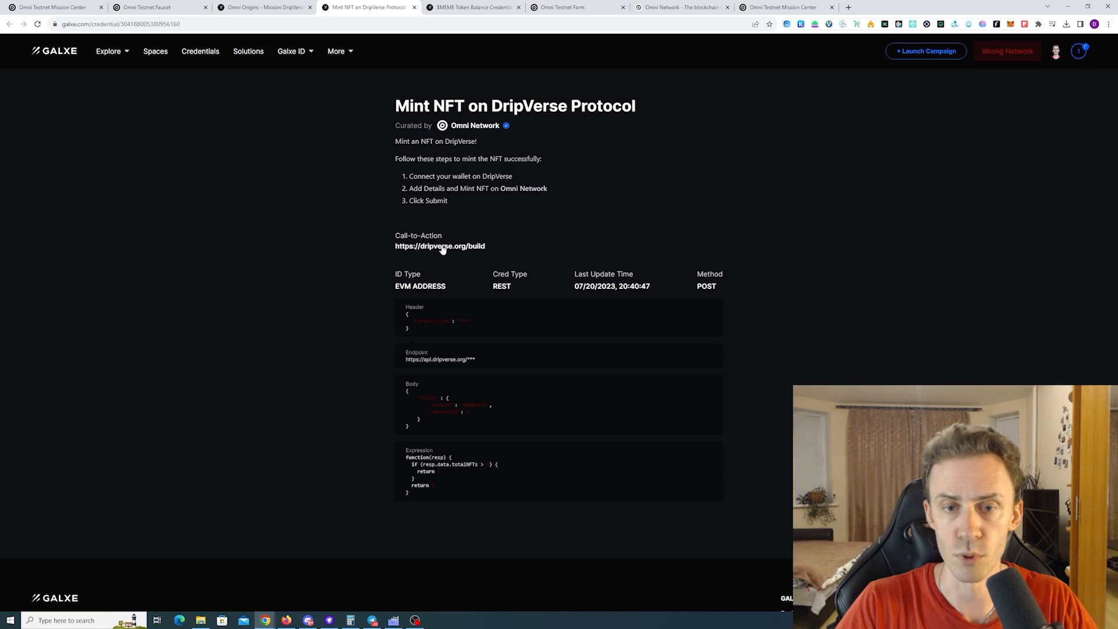
{"action": "left_click", "coordinate": [439, 246]}
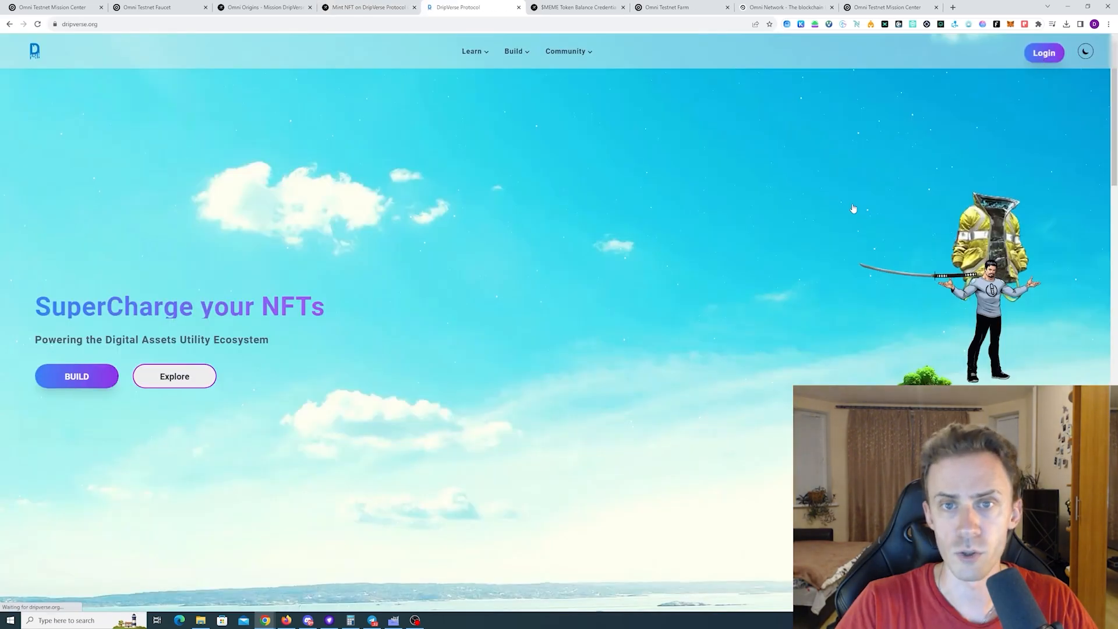
Step: Log in to DripVerse with MetaMask and open BUILD > Mint
{"action": "left_click", "coordinate": [1043, 51]}
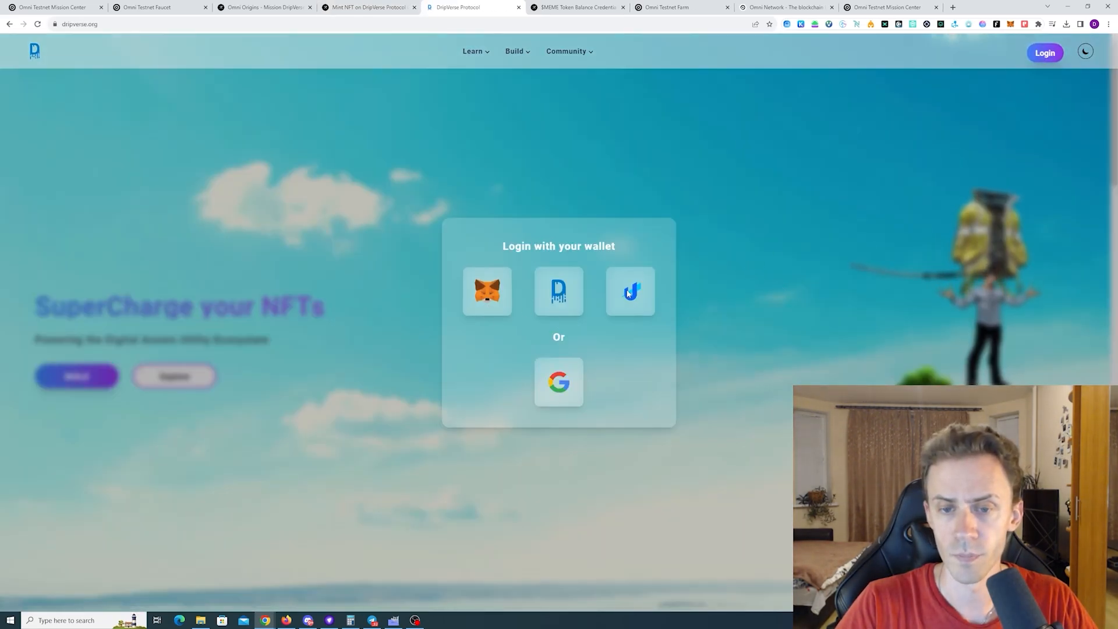
{"action": "left_click", "coordinate": [486, 290]}
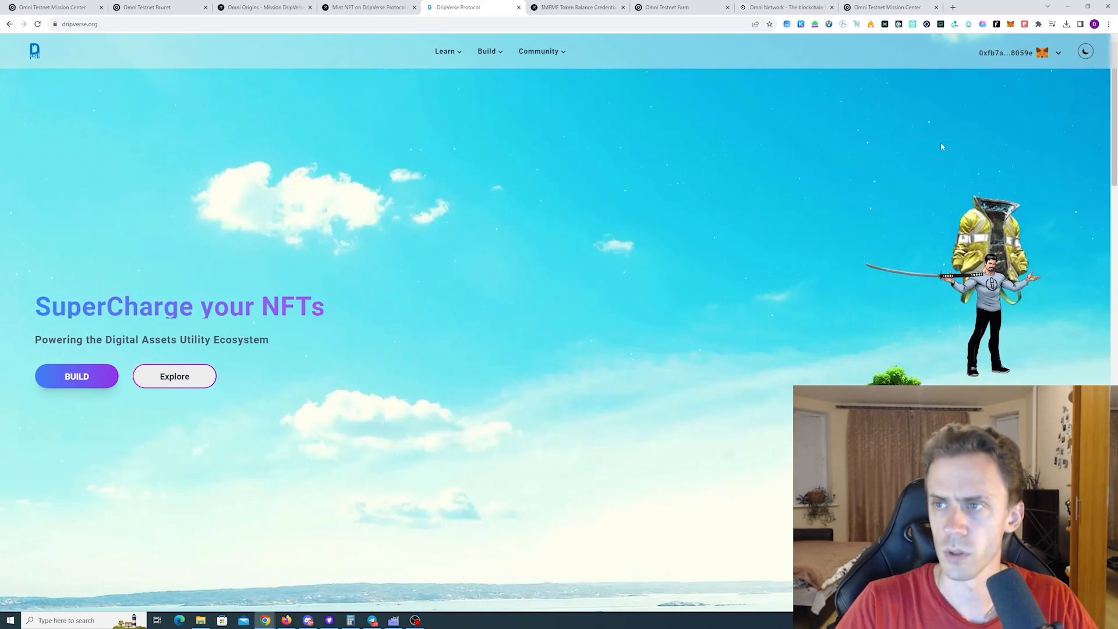
{"action": "left_click", "coordinate": [76, 376]}
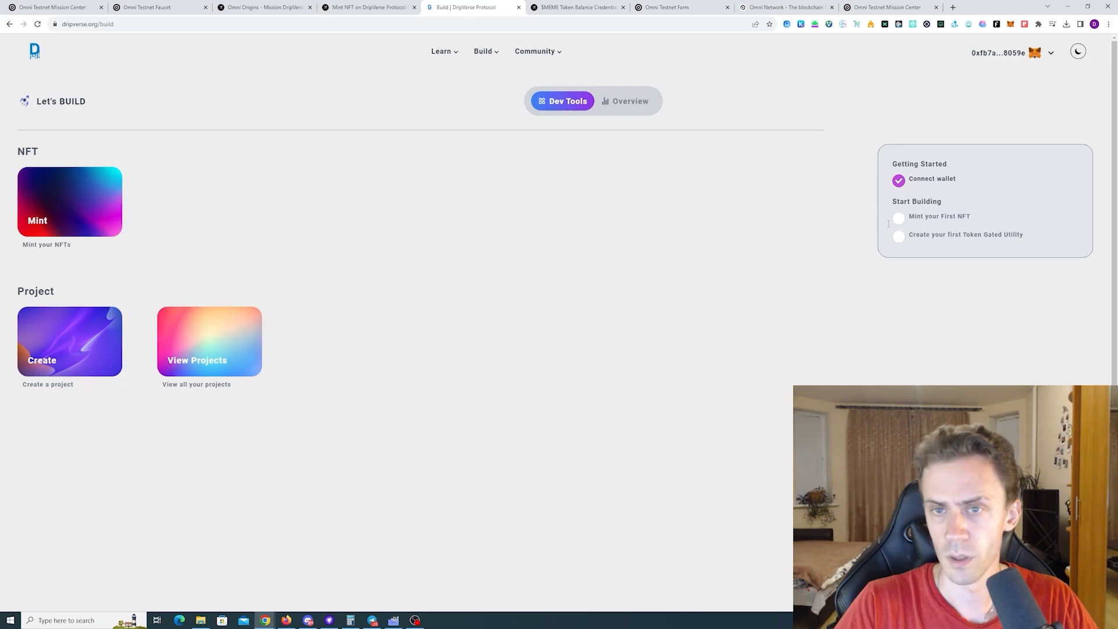
{"action": "mouse_move", "coordinate": [70, 200]}
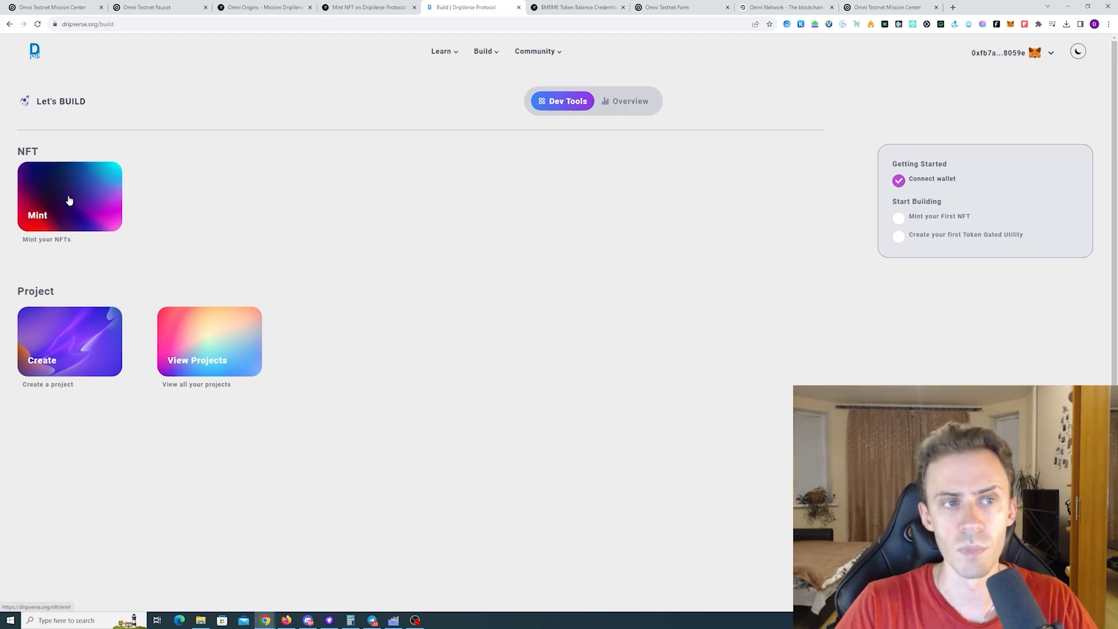
{"action": "left_click", "coordinate": [70, 196]}
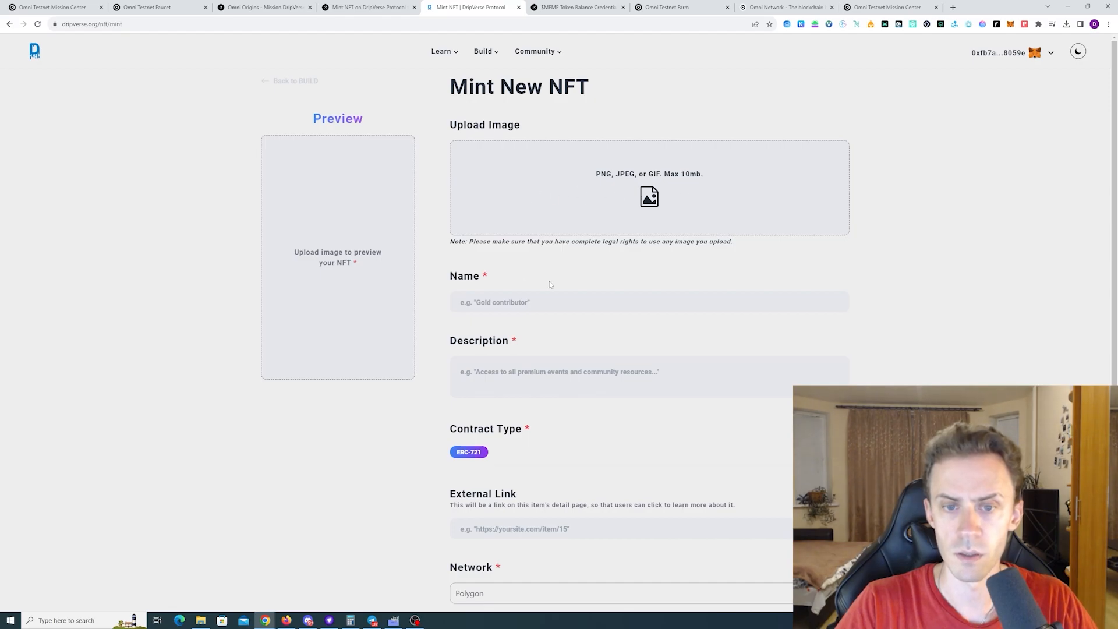
Step: Name the NFT 'Test', select the Omni Testnet network, and submit it for minting
{"action": "left_click", "coordinate": [649, 301]}
{"action": "type", "text": "Test"}
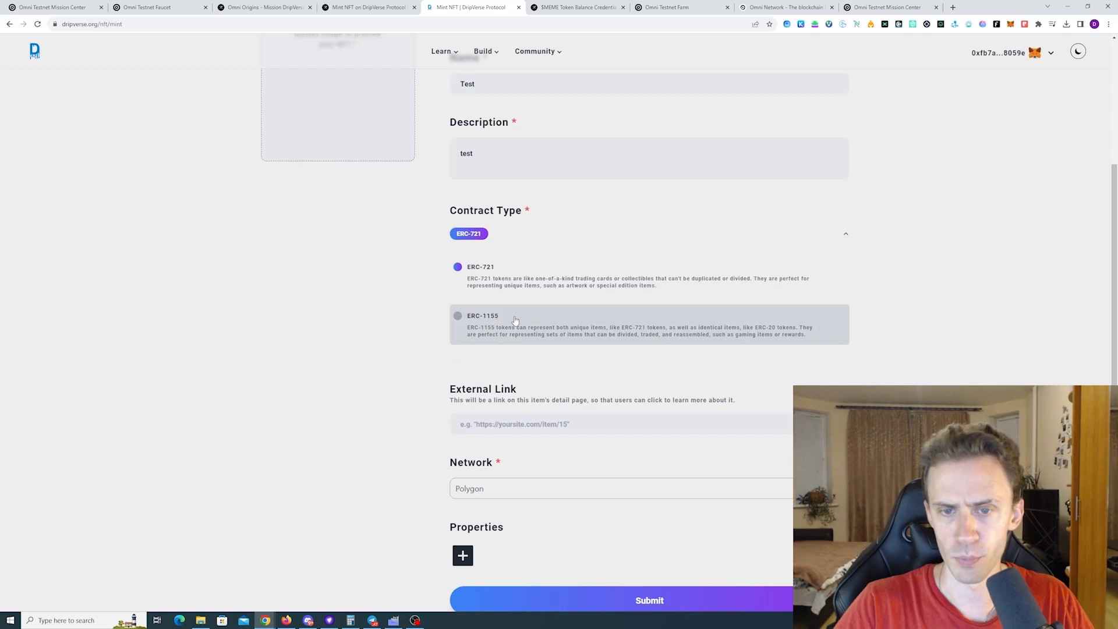
{"action": "scroll", "scroll_direction": "down", "scroll_amount": 3}
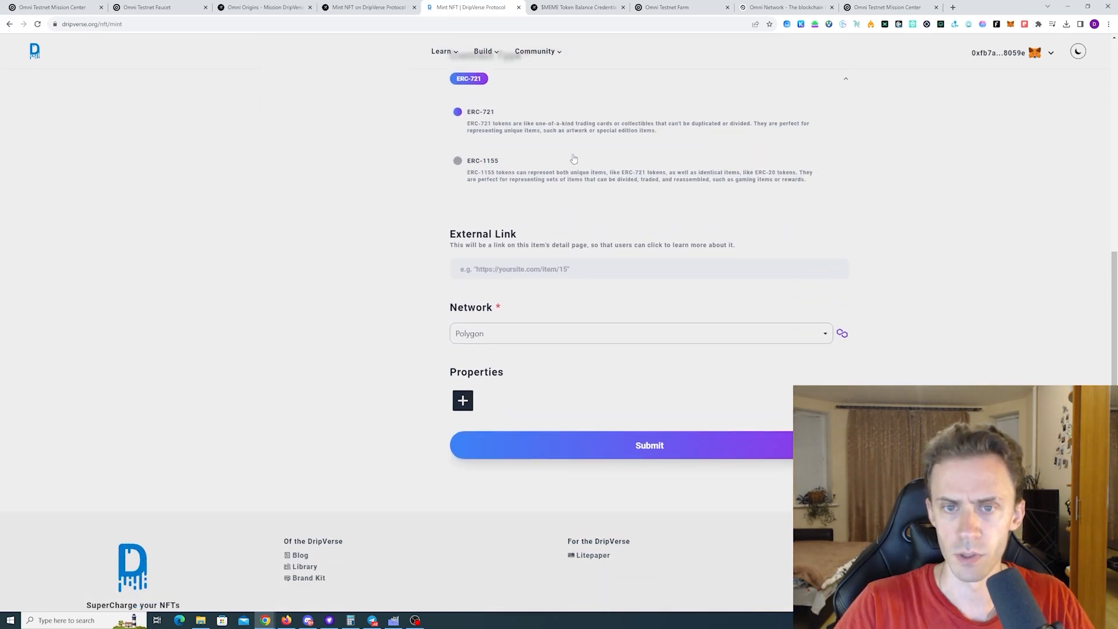
{"action": "scroll", "scroll_direction": "up", "scroll_amount": 3}
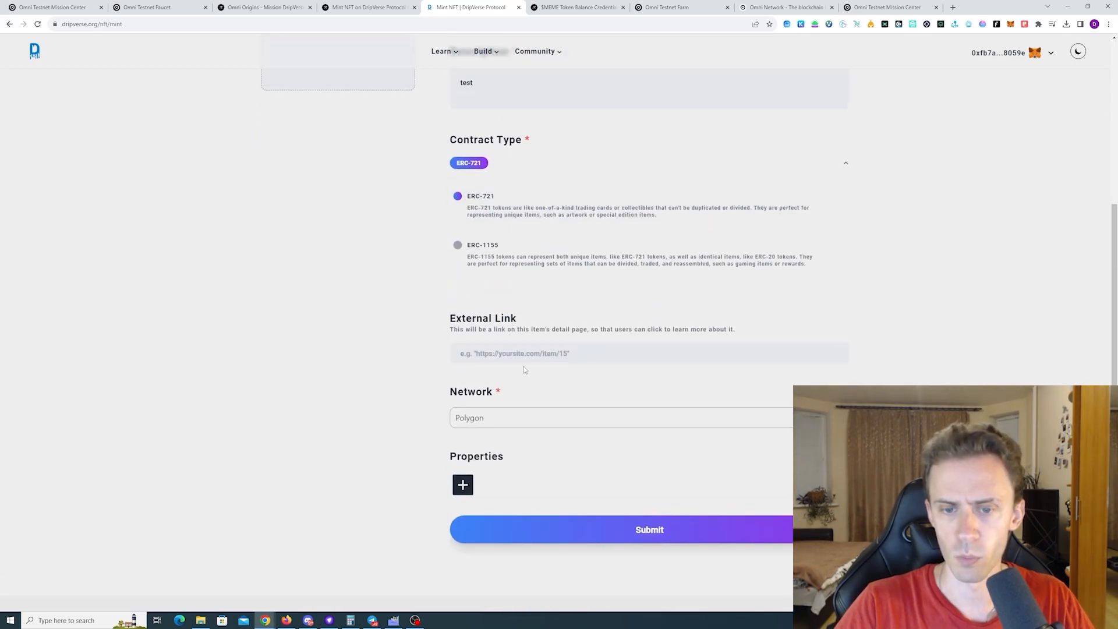
{"action": "mouse_move", "coordinate": [539, 419]}
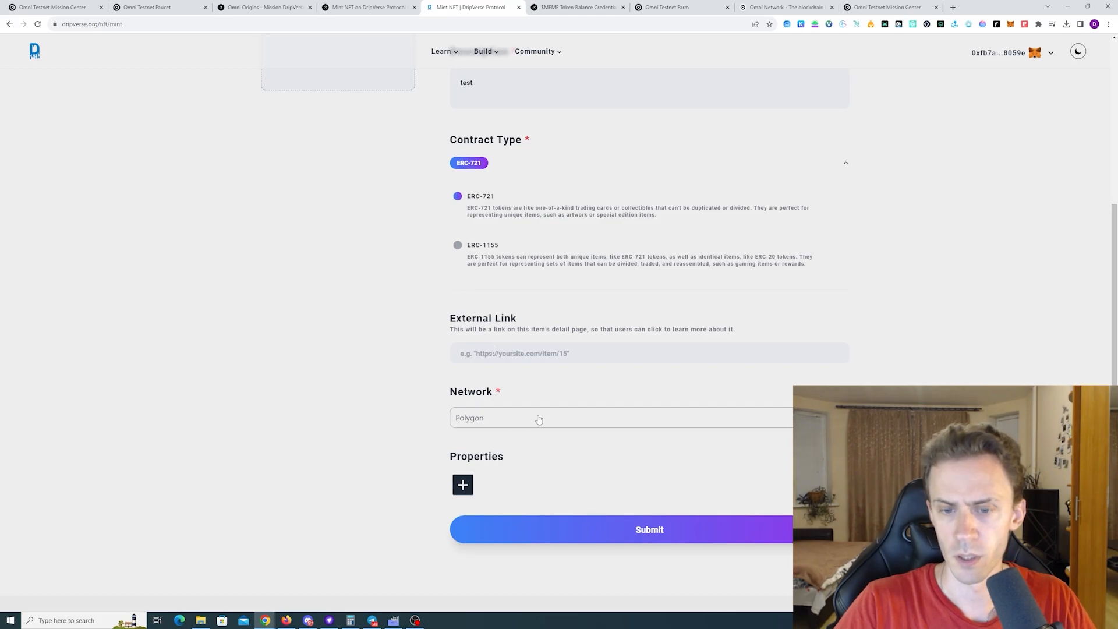
{"action": "left_click", "coordinate": [538, 418]}
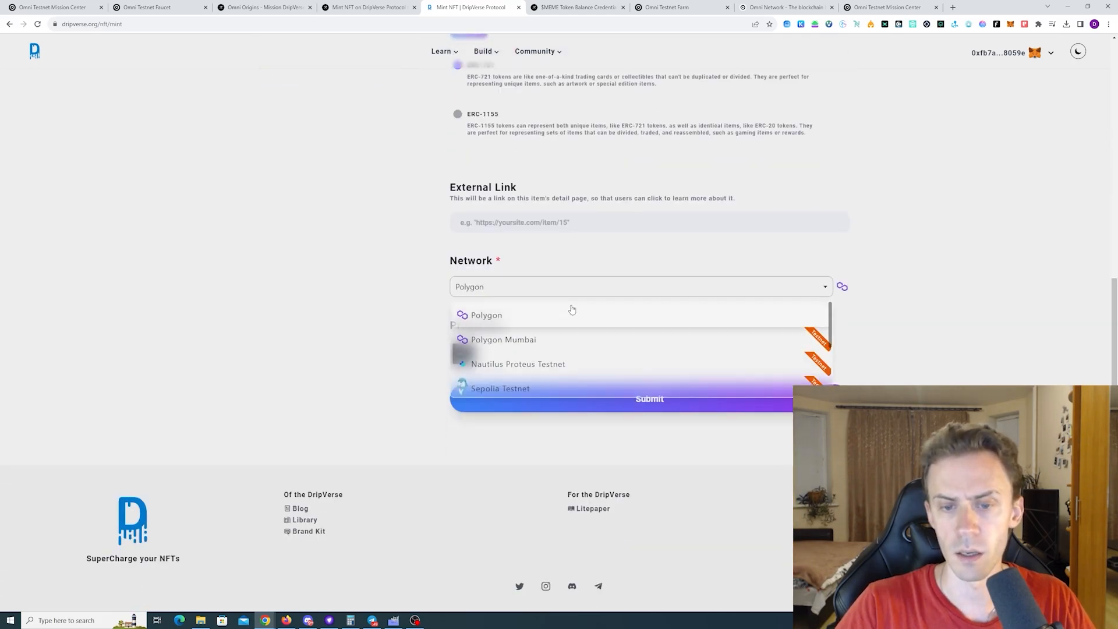
{"action": "scroll", "scroll_direction": "down", "scroll_amount": 3}
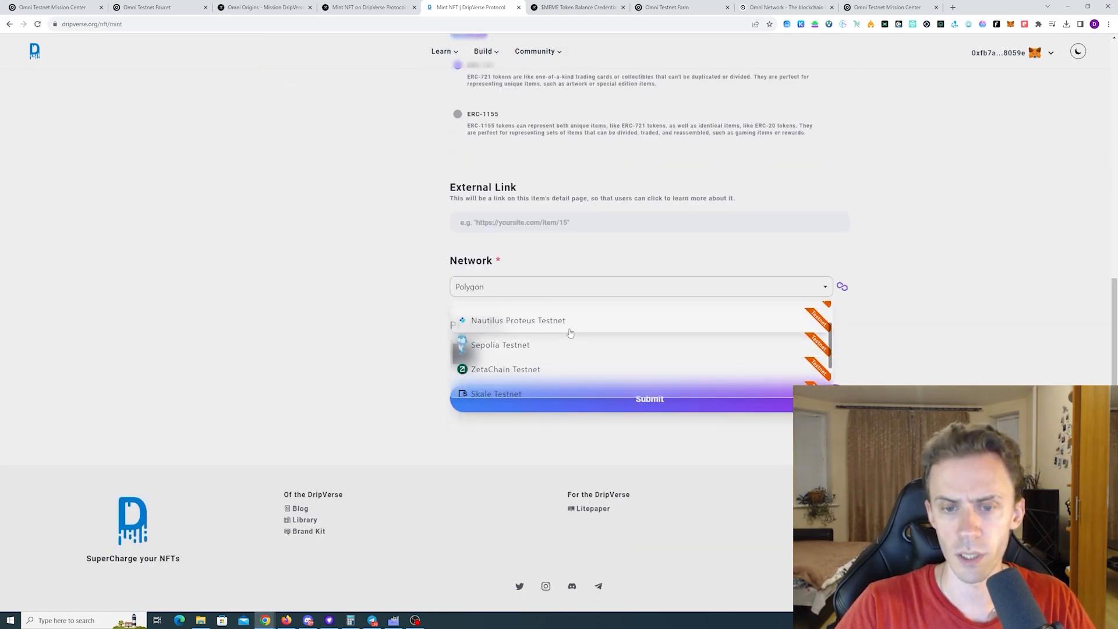
{"action": "scroll", "scroll_direction": "down", "scroll_amount": 3}
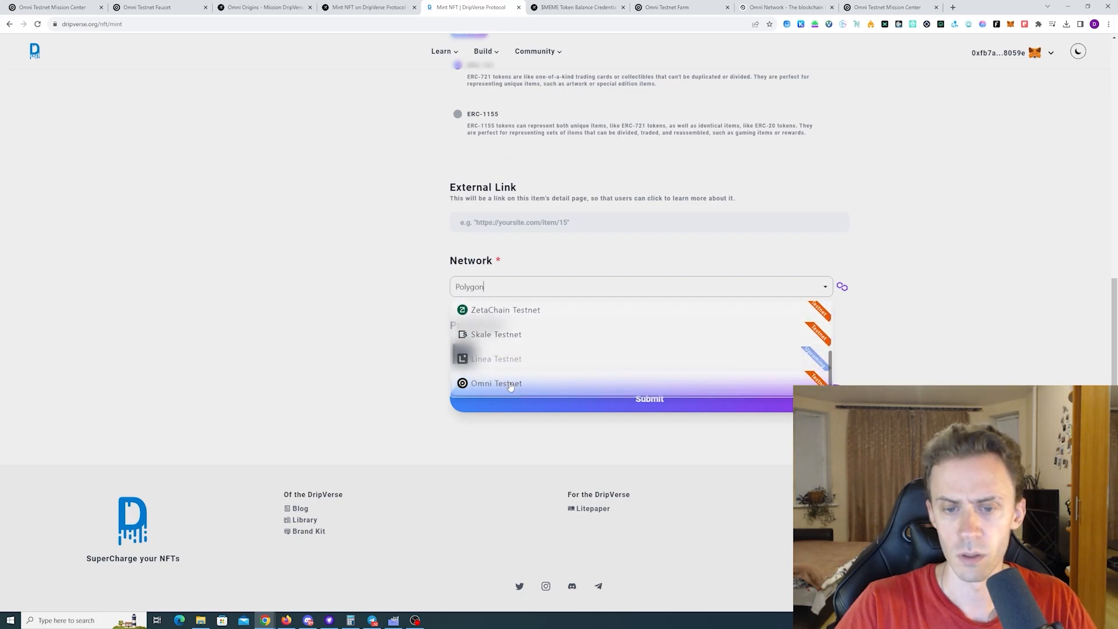
{"action": "left_click", "coordinate": [496, 383]}
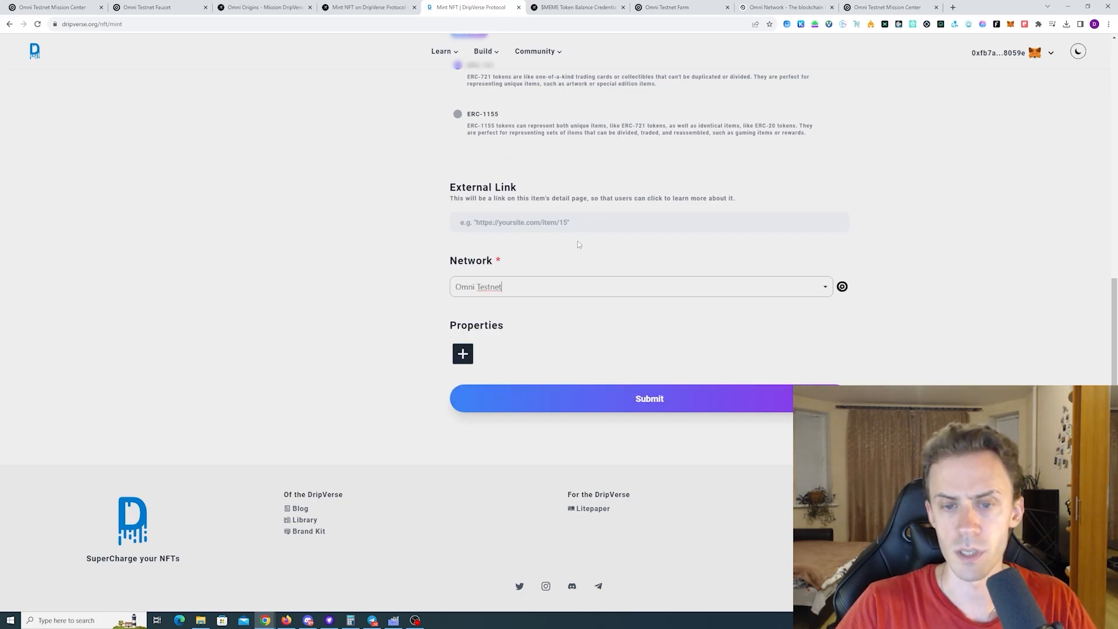
{"action": "scroll", "scroll_direction": "up", "scroll_amount": 3}
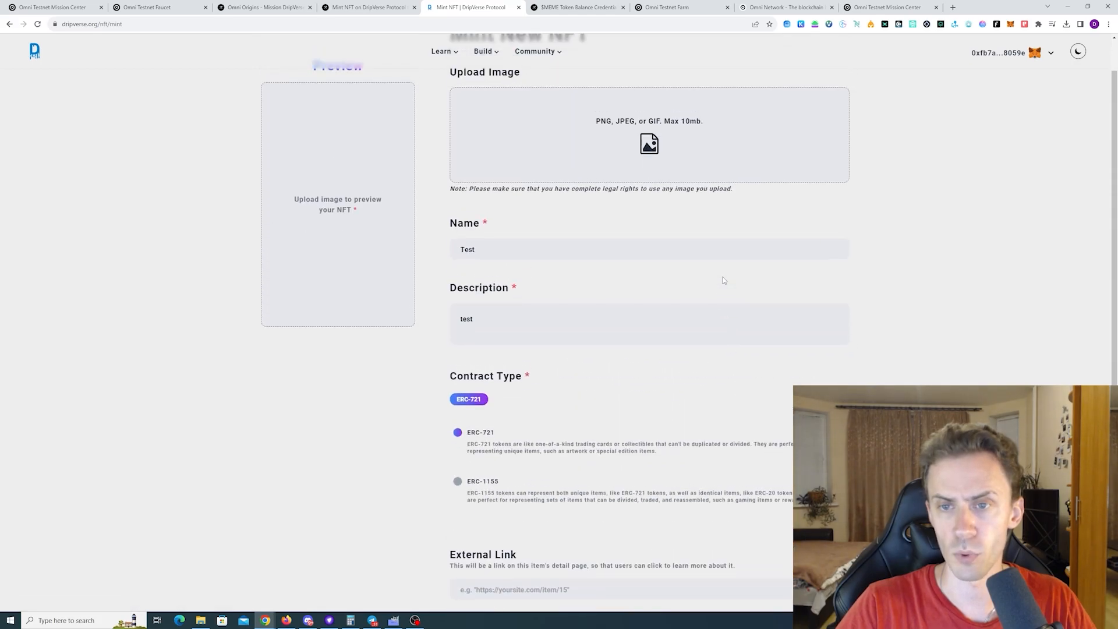
{"action": "scroll", "scroll_direction": "down", "scroll_amount": 3}
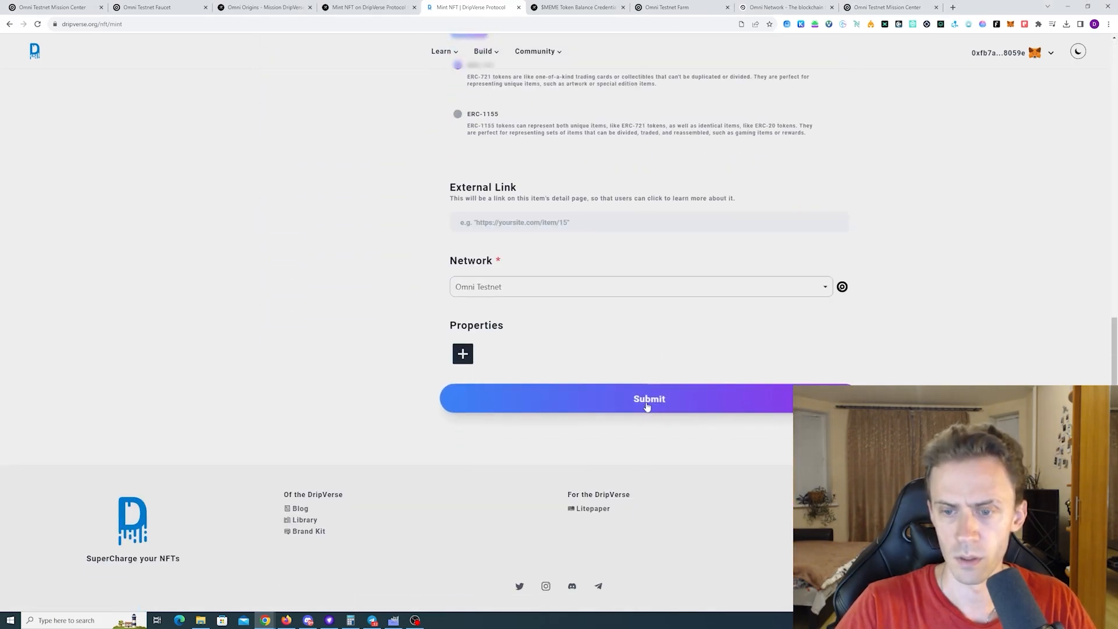
{"action": "left_click", "coordinate": [648, 398]}
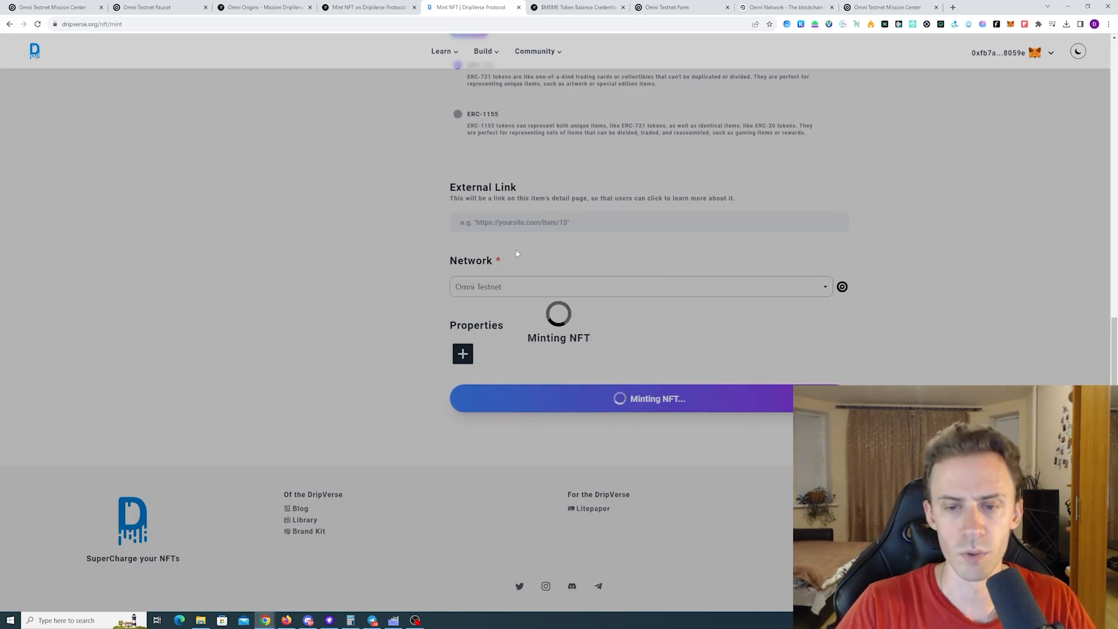
{"action": "mouse_move", "coordinate": [625, 234]}
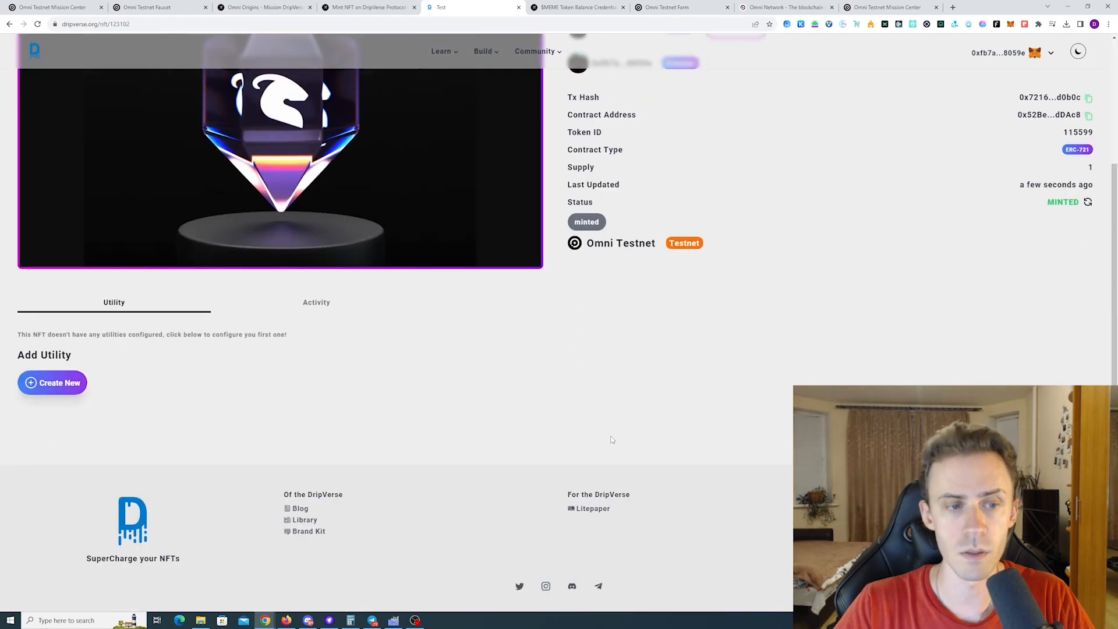
Step: Return to the Galxe DripVerse mission task list and check the minting task and Claim button
{"action": "left_click", "coordinate": [368, 7]}
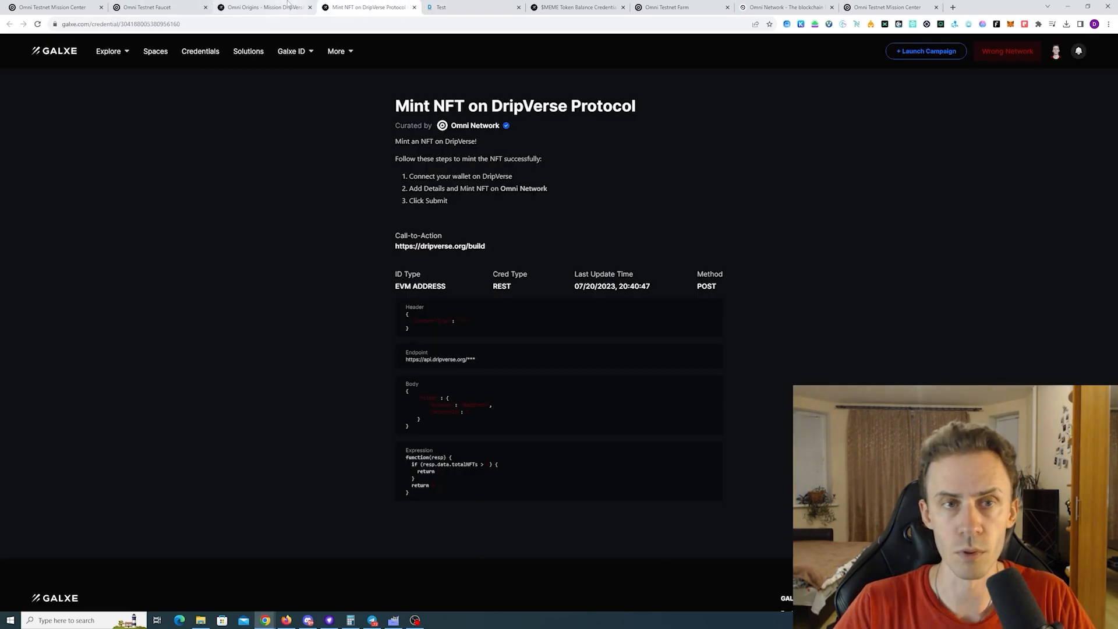
{"action": "left_click", "coordinate": [264, 7]}
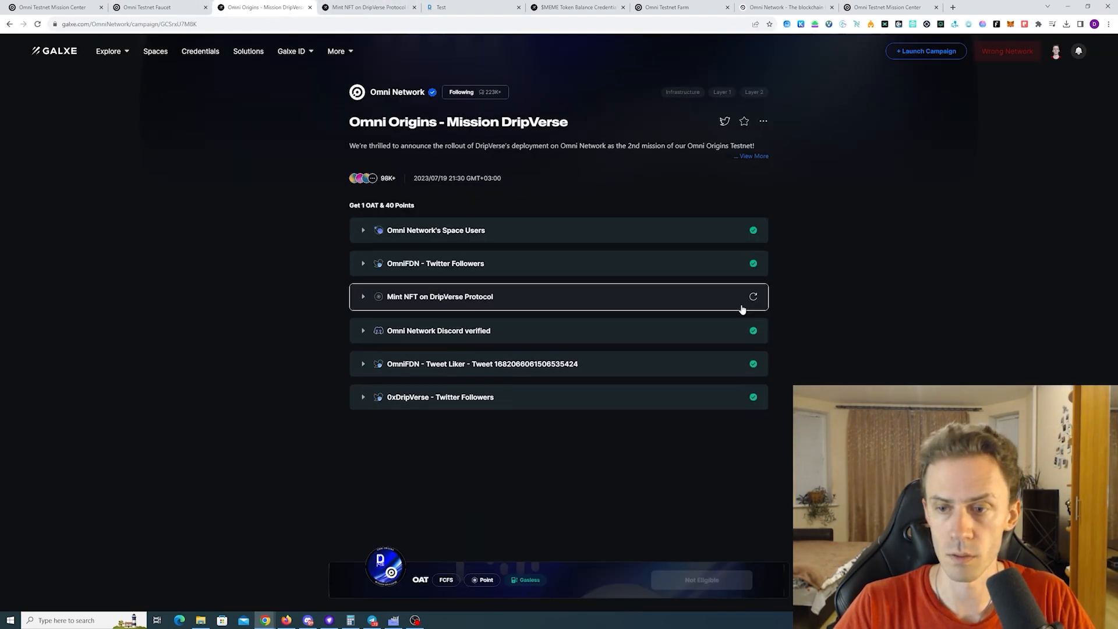
{"action": "mouse_move", "coordinate": [840, 269]}
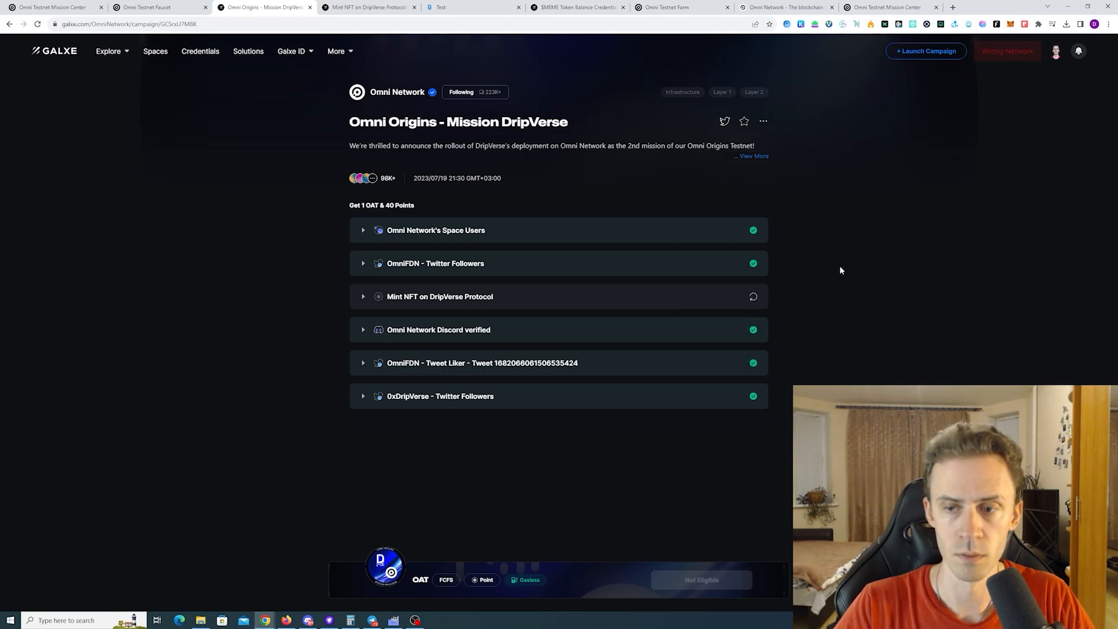
{"action": "scroll", "scroll_direction": "down", "scroll_amount": 3}
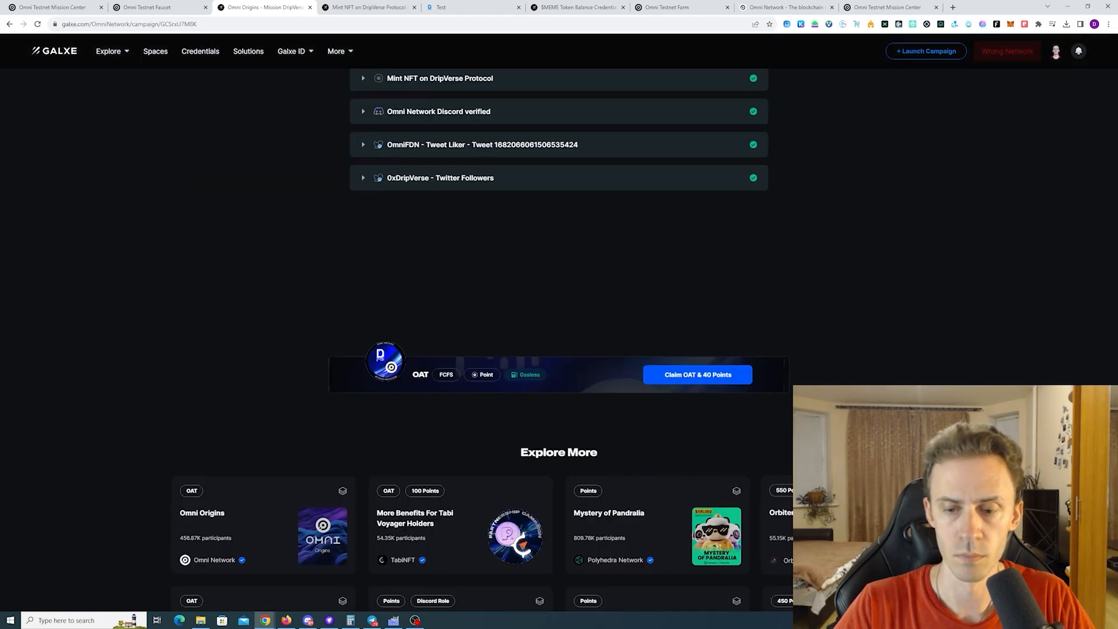
{"action": "scroll", "scroll_direction": "up", "scroll_amount": 3}
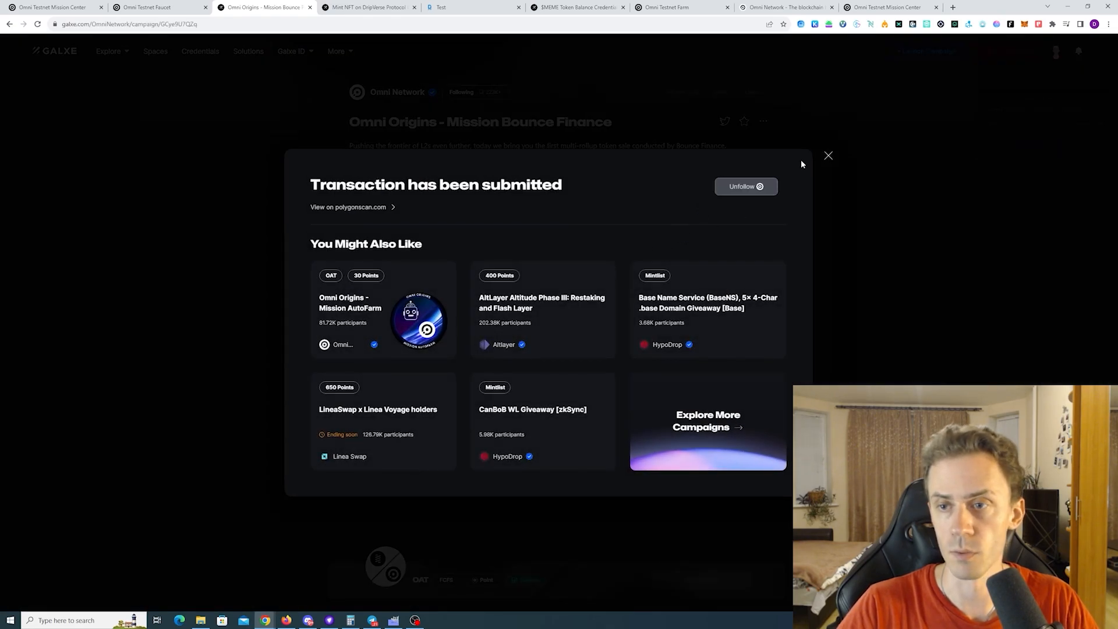
Step: Dismiss the claim message, like the task tweet, and recheck the Tweet Liker task
{"action": "left_click", "coordinate": [827, 156]}
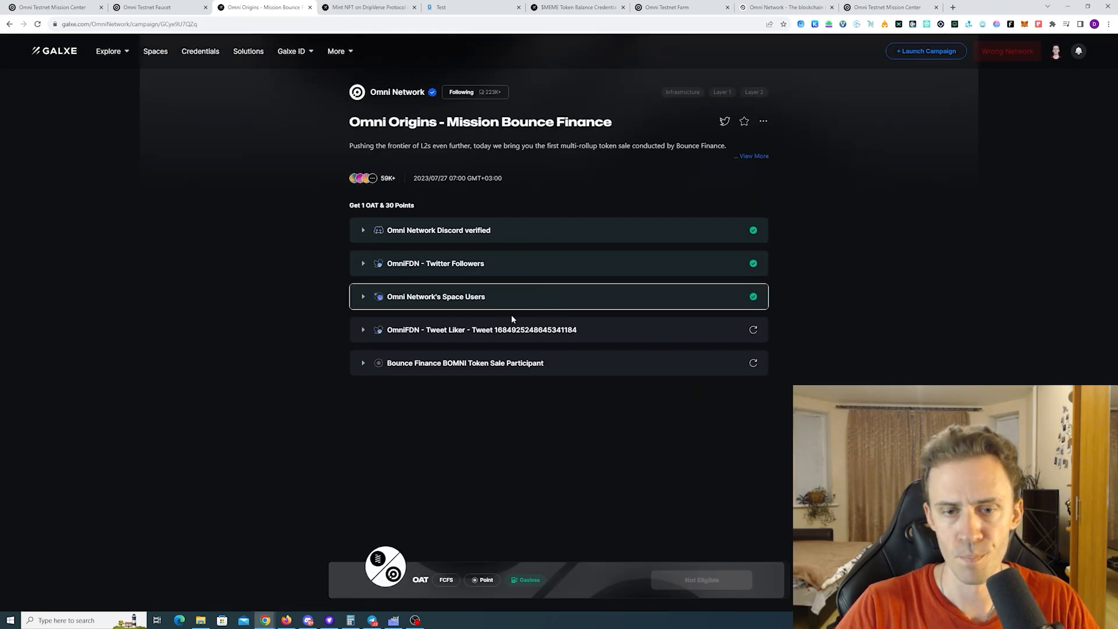
{"action": "left_click", "coordinate": [752, 330]}
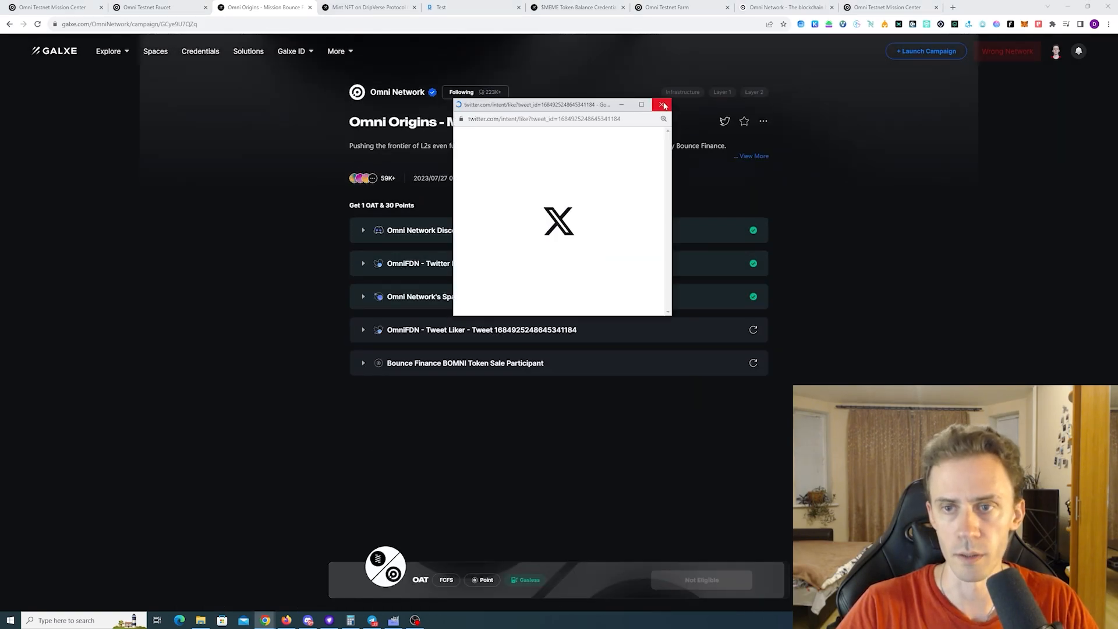
{"action": "left_click", "coordinate": [662, 104]}
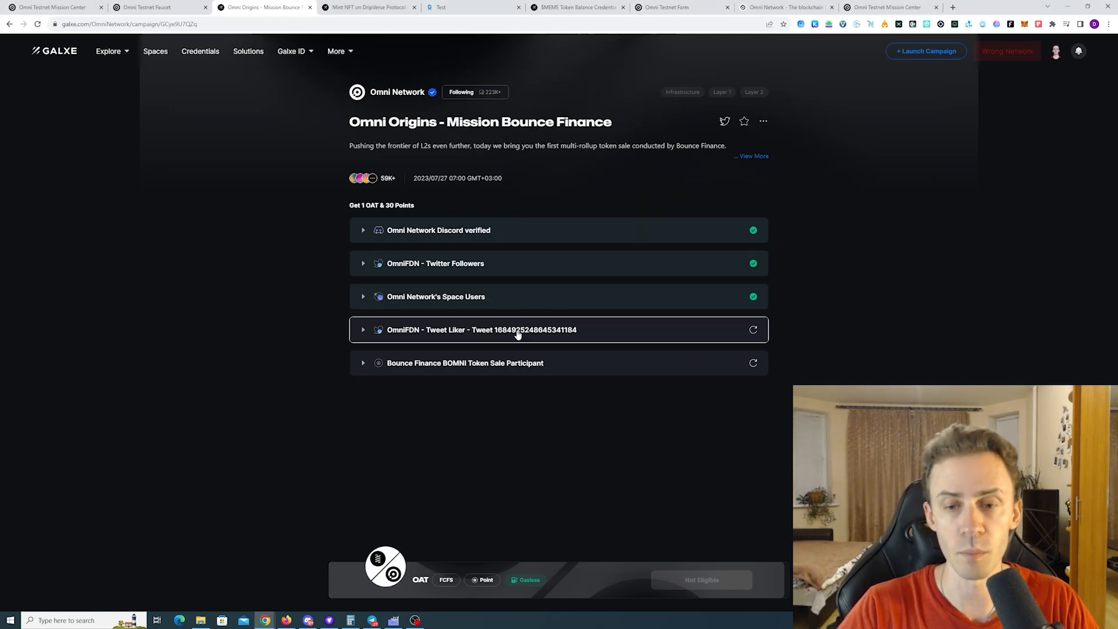
{"action": "mouse_move", "coordinate": [469, 320]}
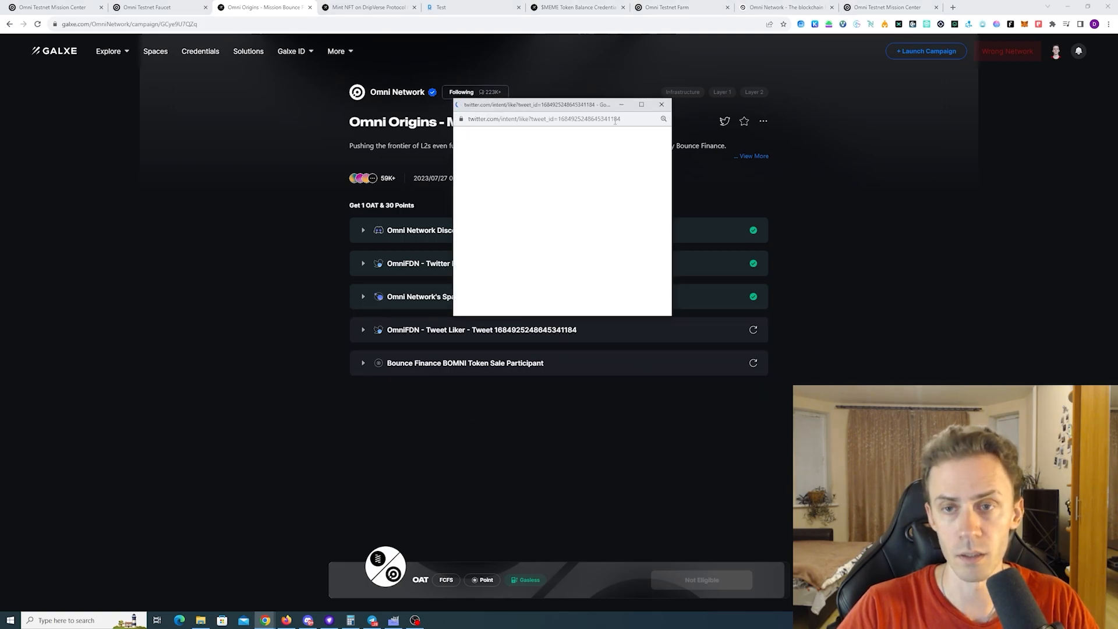
{"action": "left_click", "coordinate": [660, 104]}
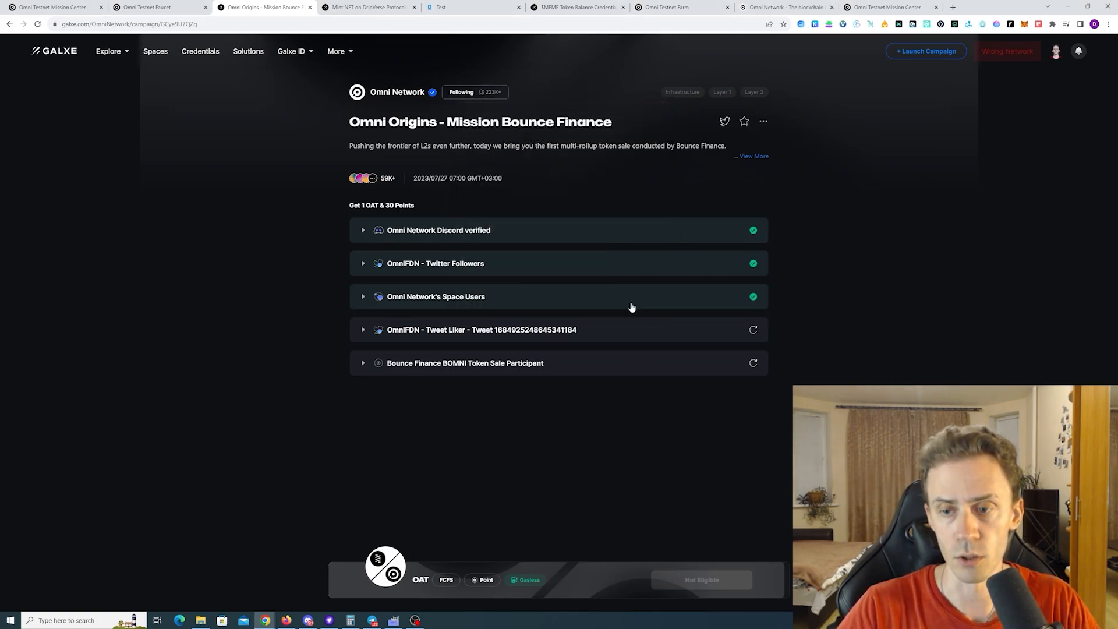
{"action": "mouse_move", "coordinate": [845, 276]}
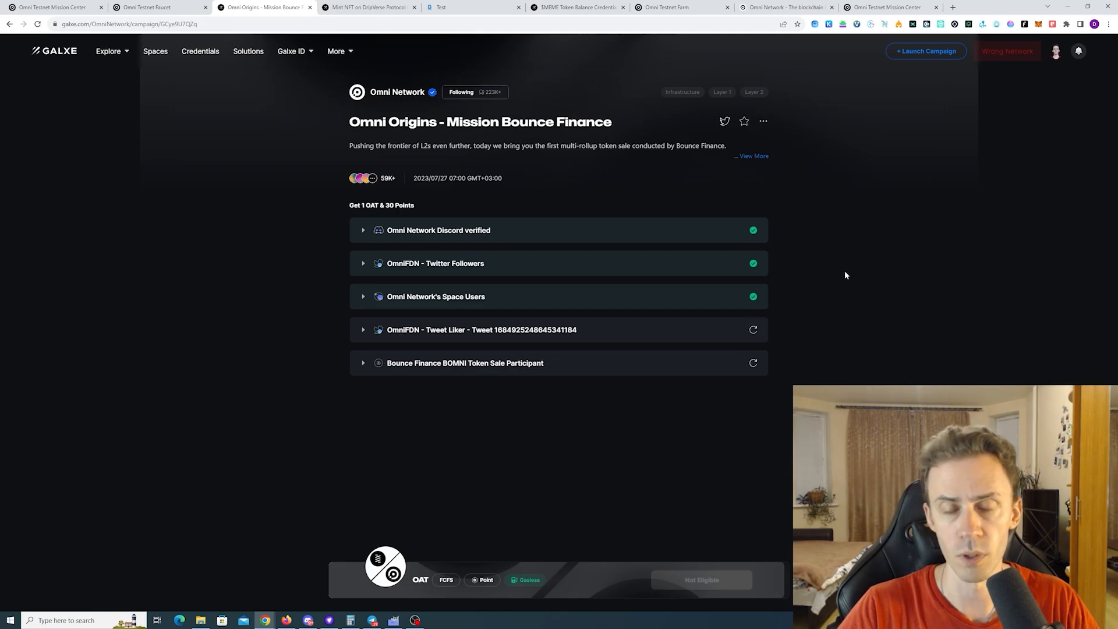
{"action": "left_click", "coordinate": [752, 330]}
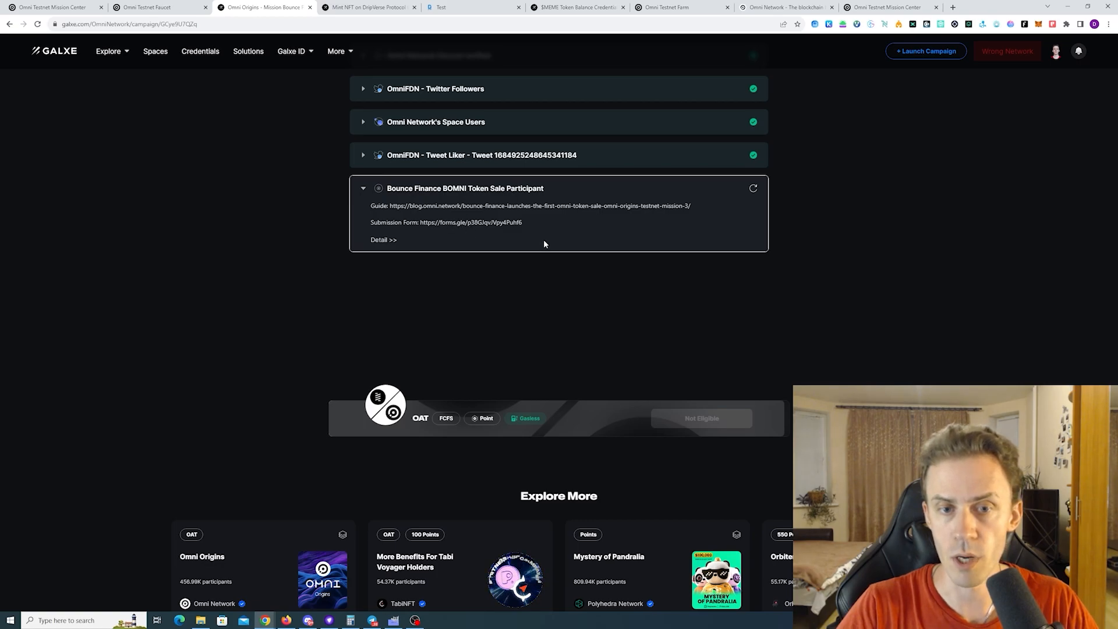
{"action": "scroll", "scroll_direction": "up", "scroll_amount": 3}
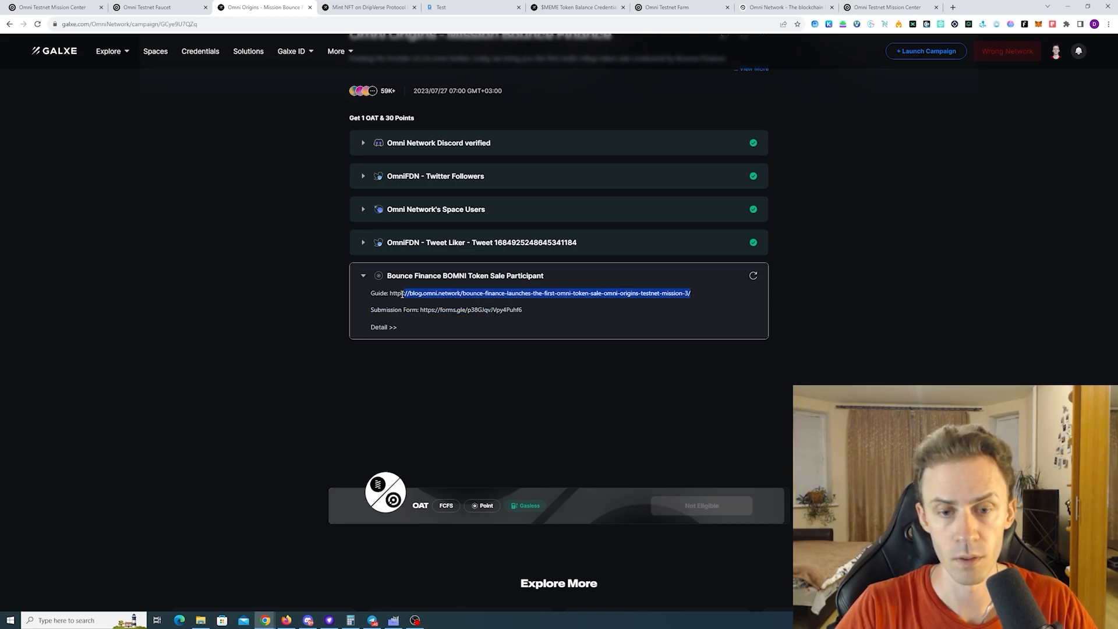
Step: Open the Bounce Finance BOMNI token sale guide and scroll through its steps
{"action": "left_click", "coordinate": [546, 292]}
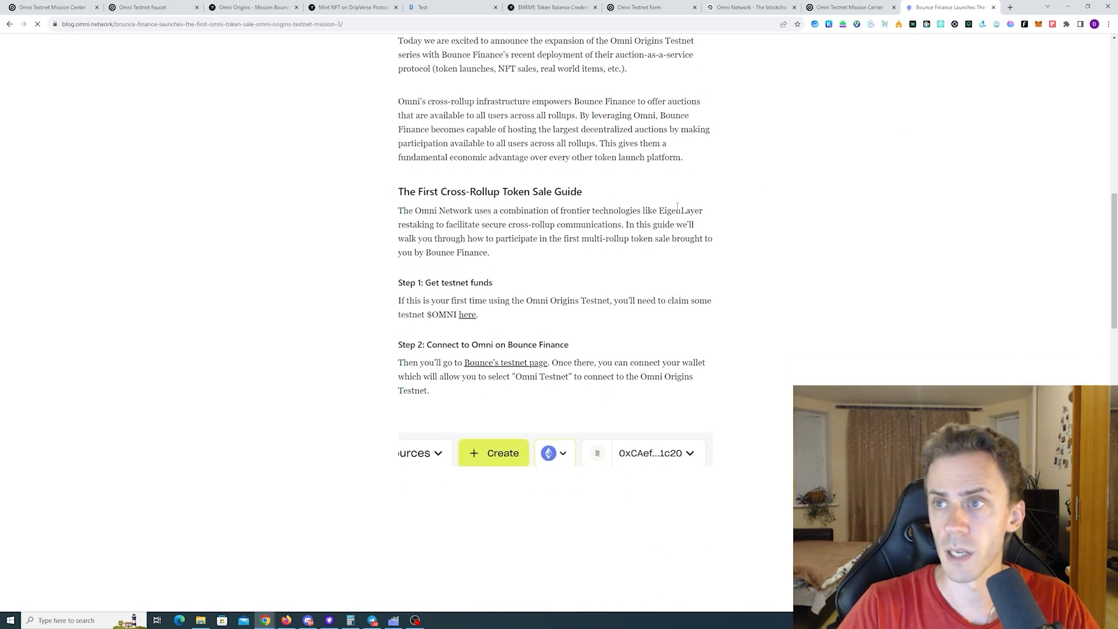
{"action": "scroll", "scroll_direction": "down", "scroll_amount": 3}
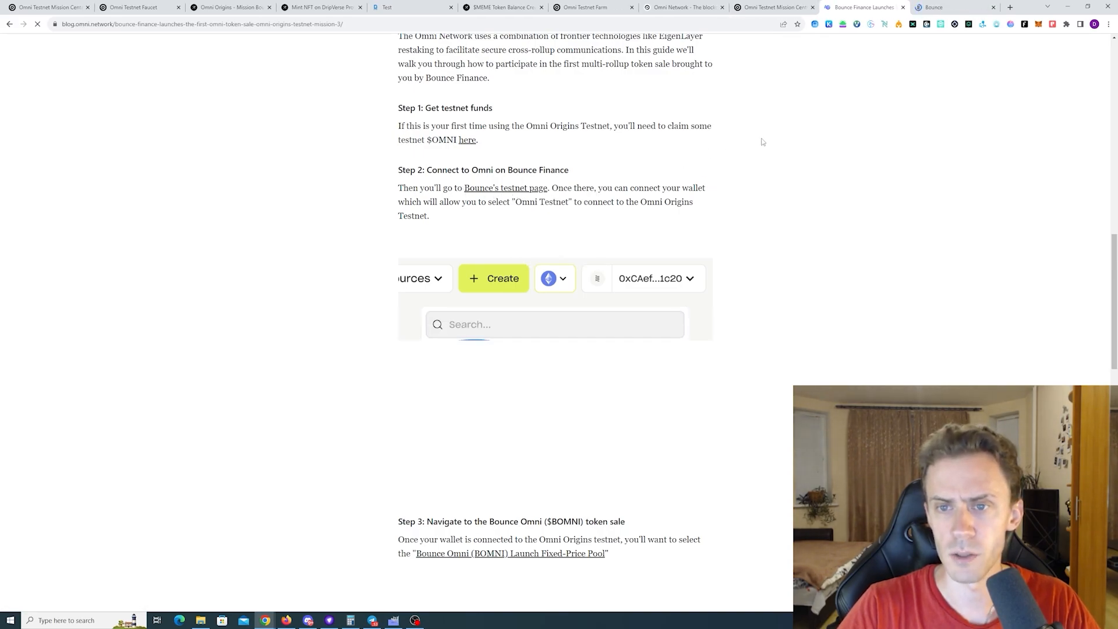
{"action": "scroll", "scroll_direction": "down", "scroll_amount": 3}
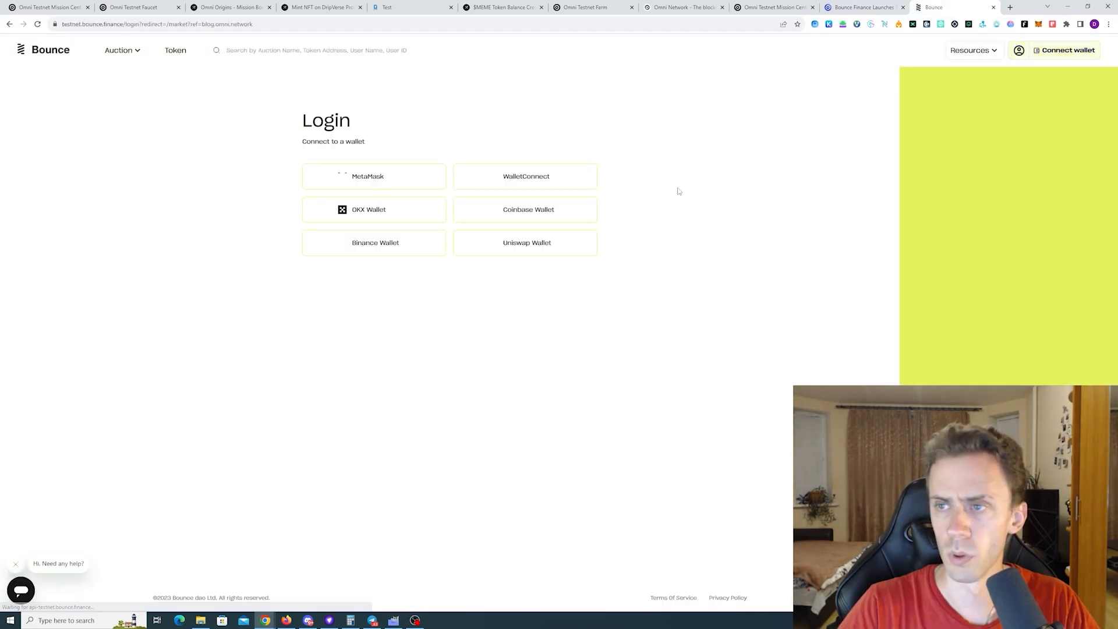
Step: Connect MetaMask to Bounce, accept the terms, sign the login, and skip email/Twitter setup
{"action": "left_click", "coordinate": [367, 176]}
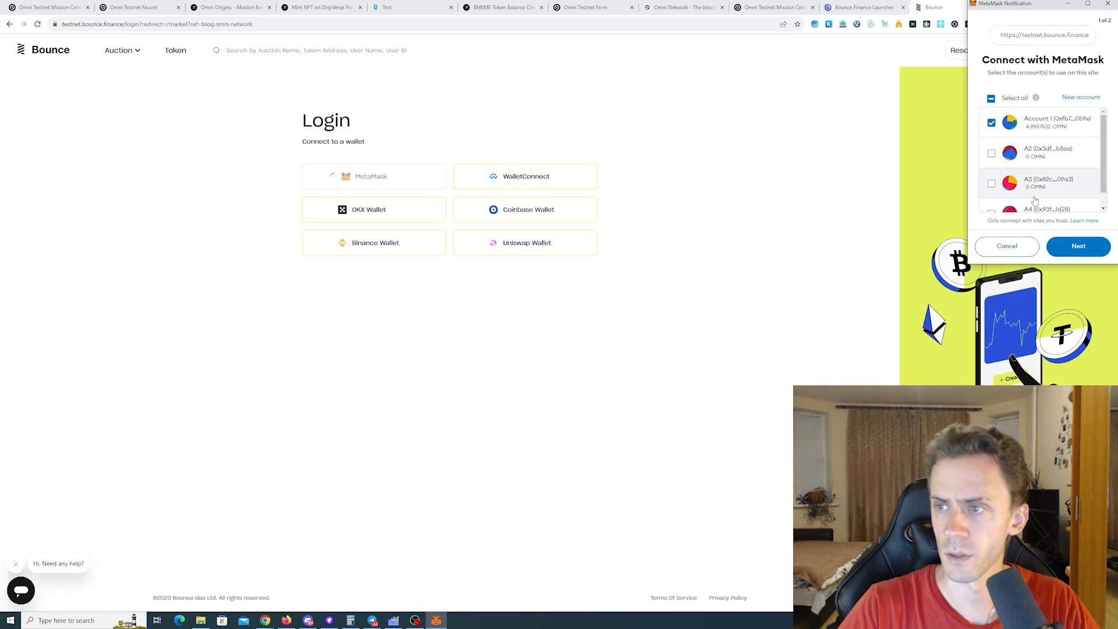
{"action": "left_click", "coordinate": [1077, 245]}
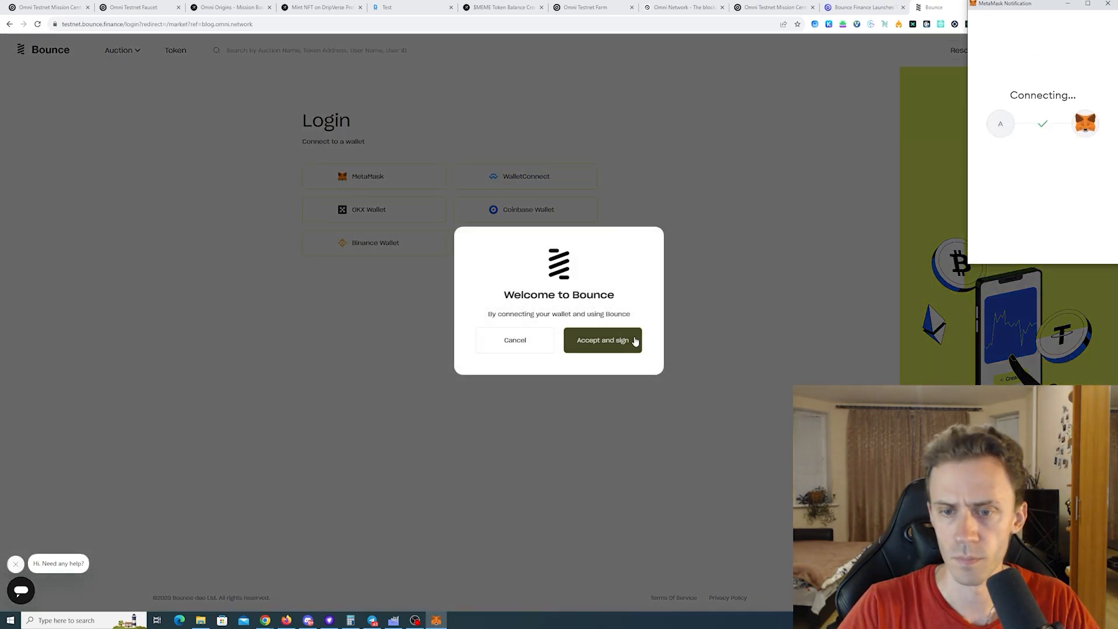
{"action": "left_click", "coordinate": [601, 340]}
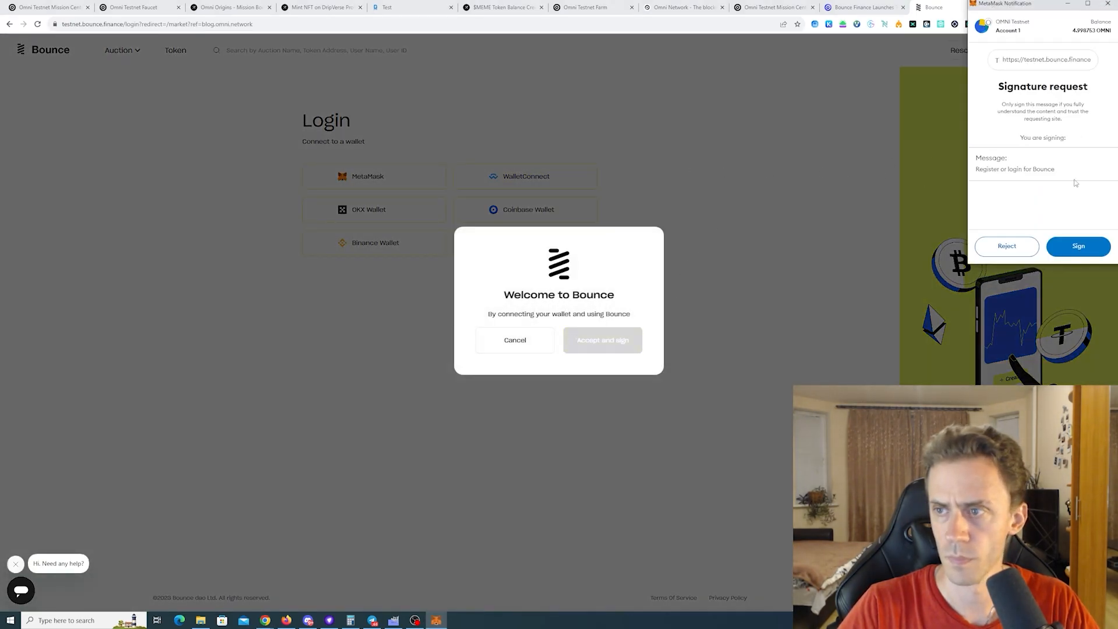
{"action": "left_click", "coordinate": [1077, 245]}
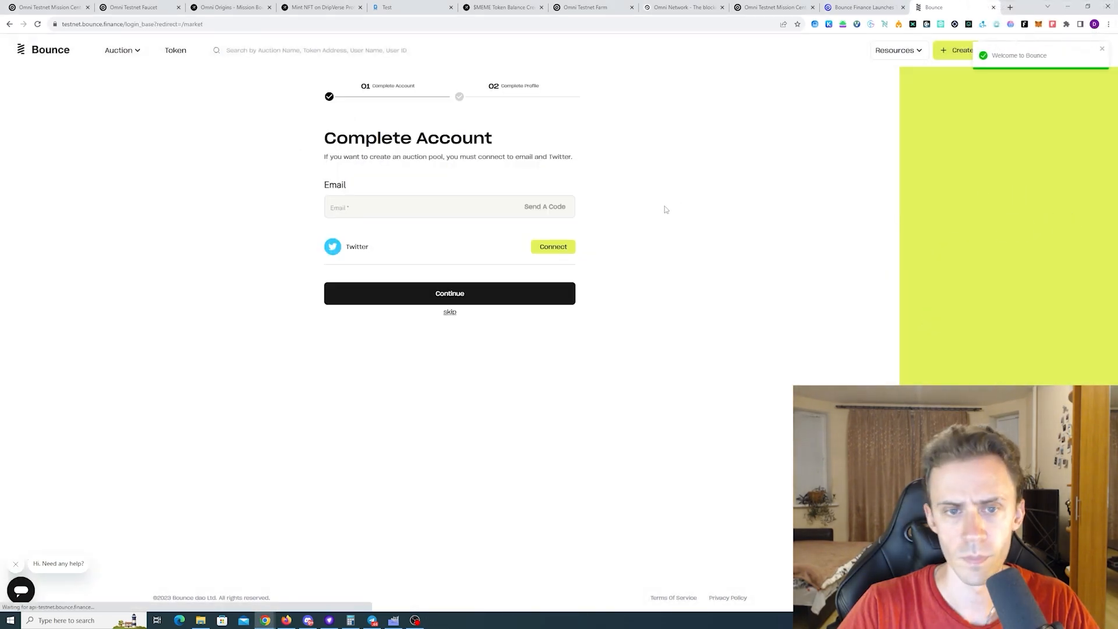
{"action": "left_click", "coordinate": [449, 311]}
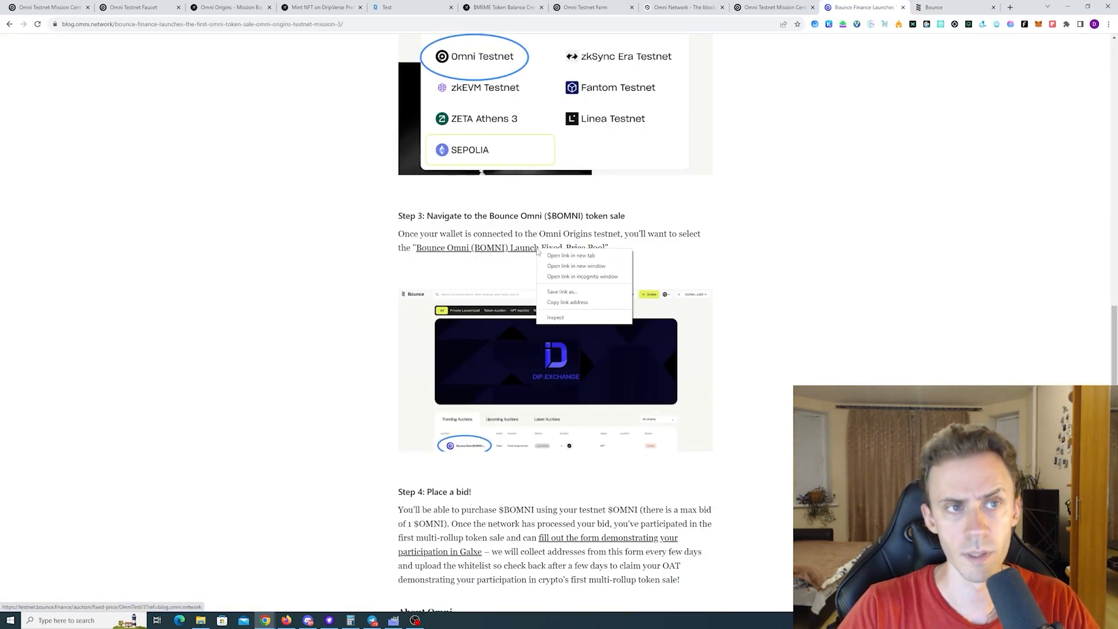
Step: Open the Bounce Omni (BOMNI) Launch Fixed-Price Pool in a new tab and log in with MetaMask
{"action": "left_click", "coordinate": [569, 255]}
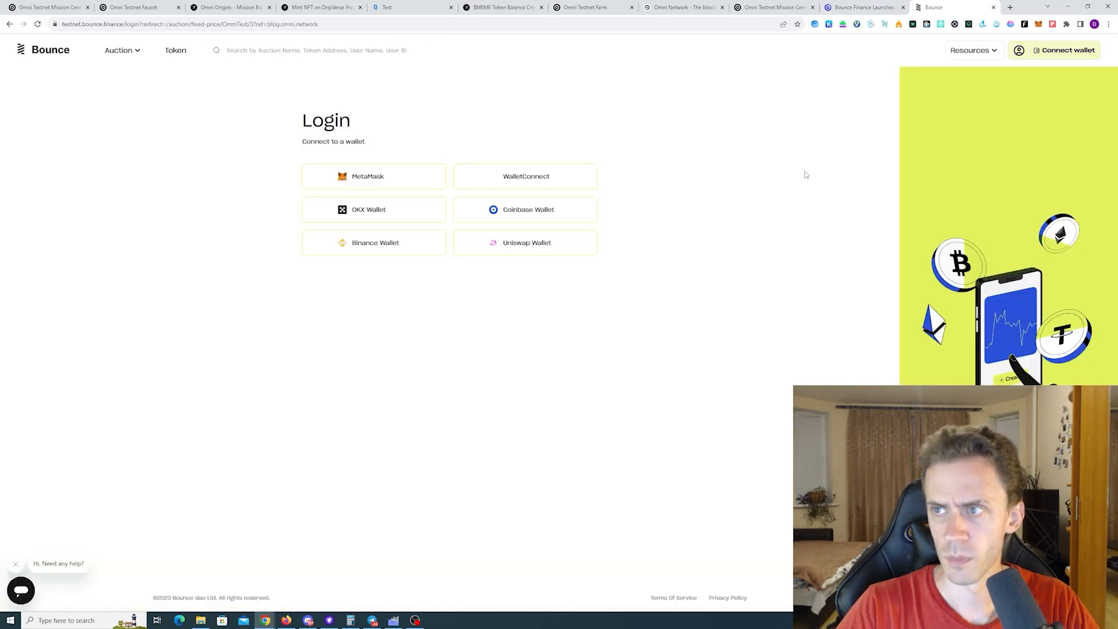
{"action": "left_click", "coordinate": [525, 175]}
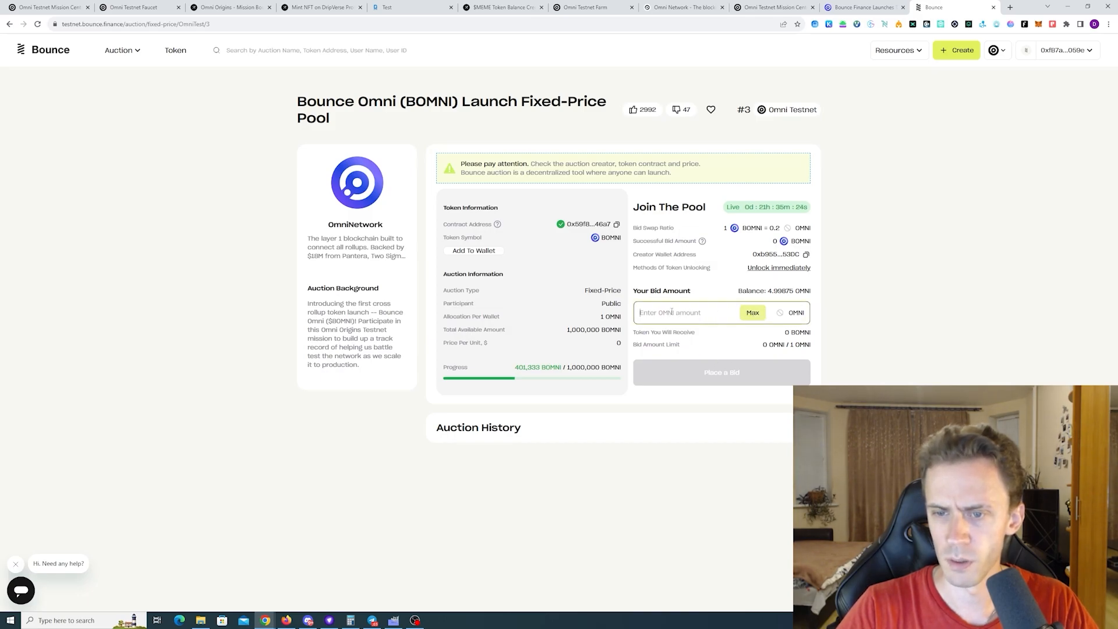
Step: Bid 1 OMNI in the BOMNI pool, accept the checklist, and approve it in MetaMask
{"action": "type", "text": "1"}
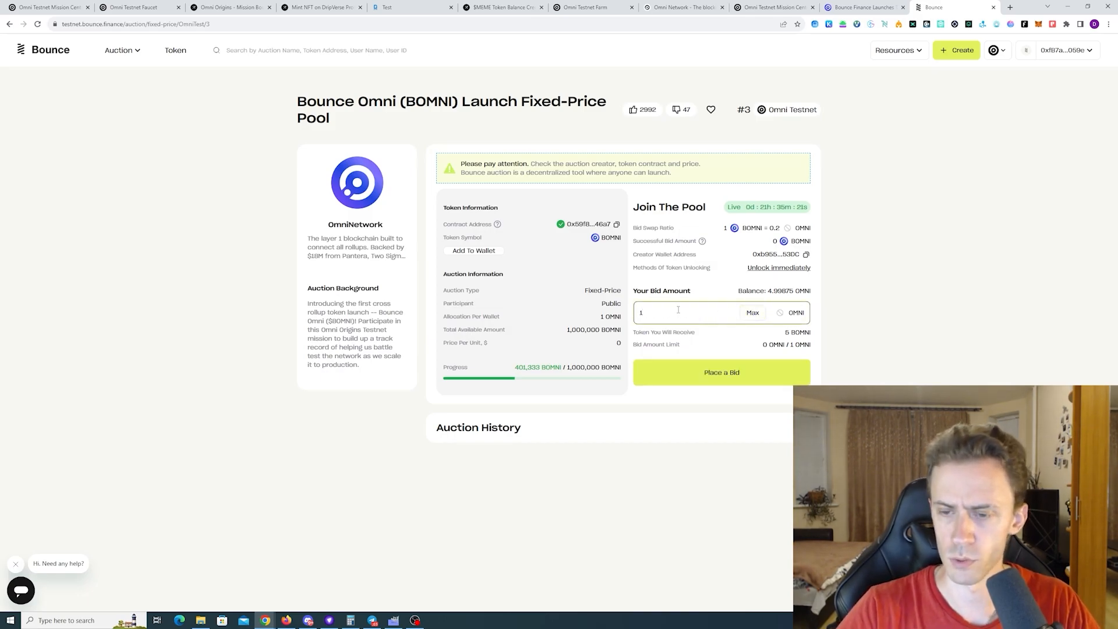
{"action": "left_click", "coordinate": [721, 371]}
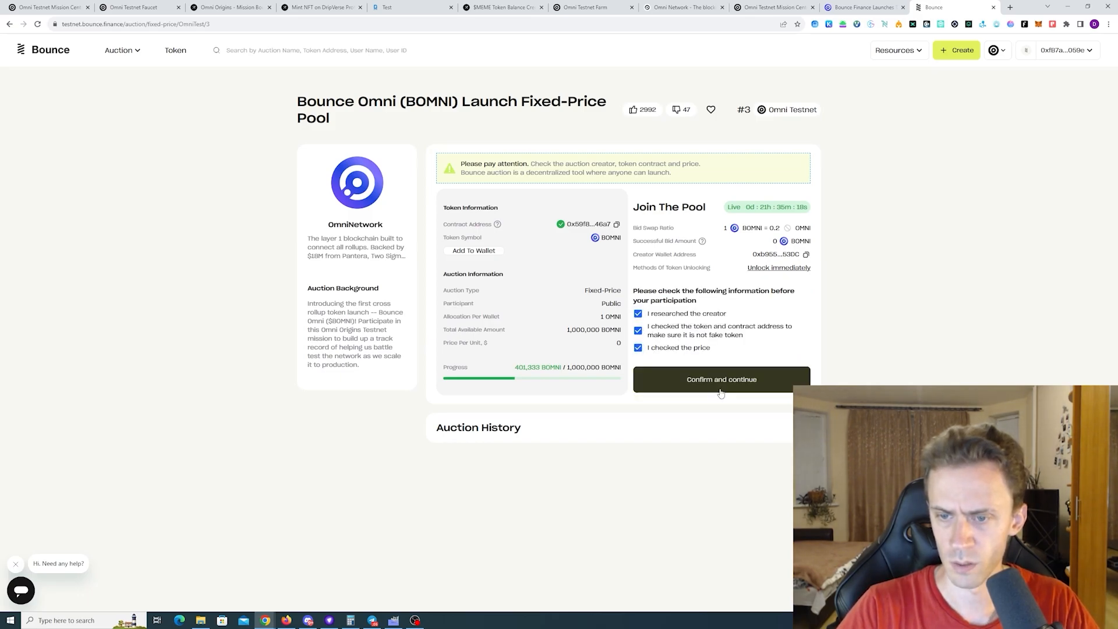
{"action": "left_click", "coordinate": [720, 378]}
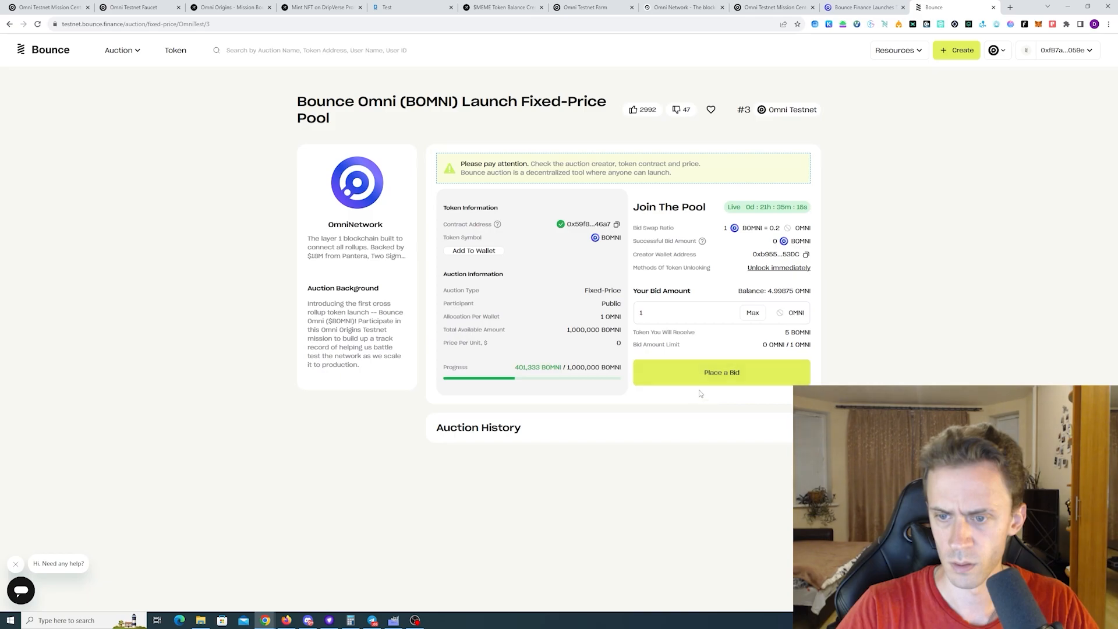
{"action": "left_click", "coordinate": [721, 372]}
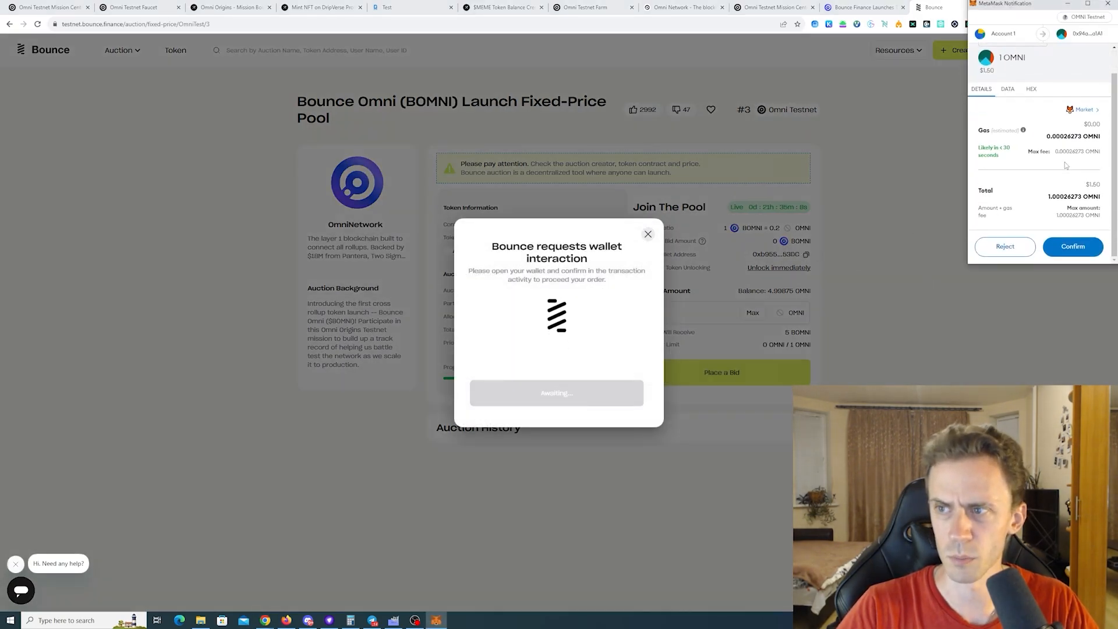
{"action": "left_click", "coordinate": [1072, 246]}
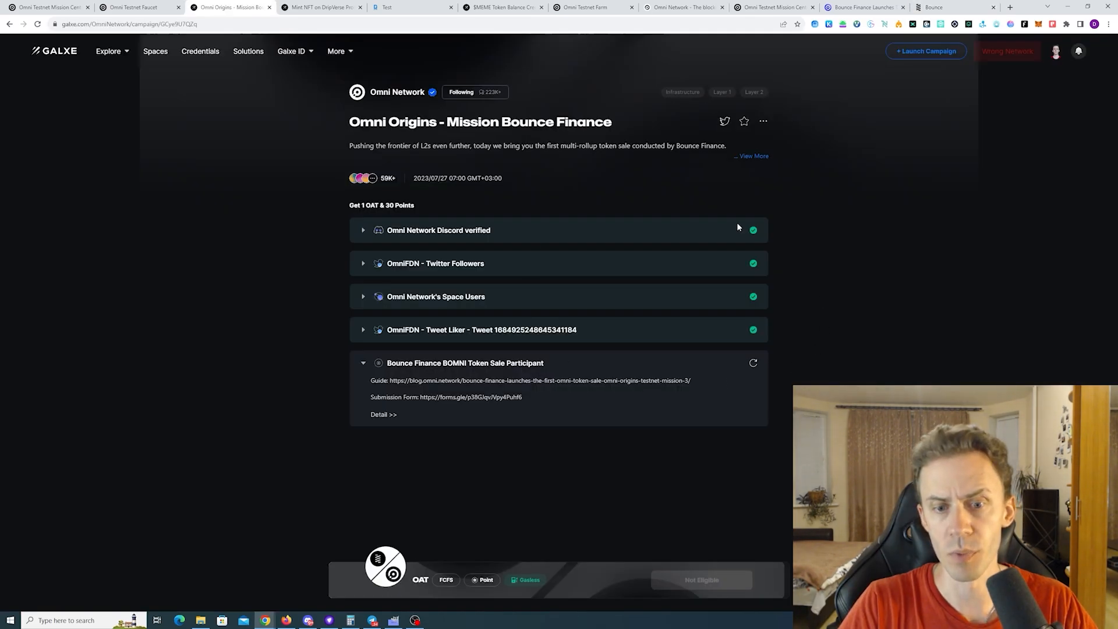
{"action": "mouse_move", "coordinate": [835, 158]}
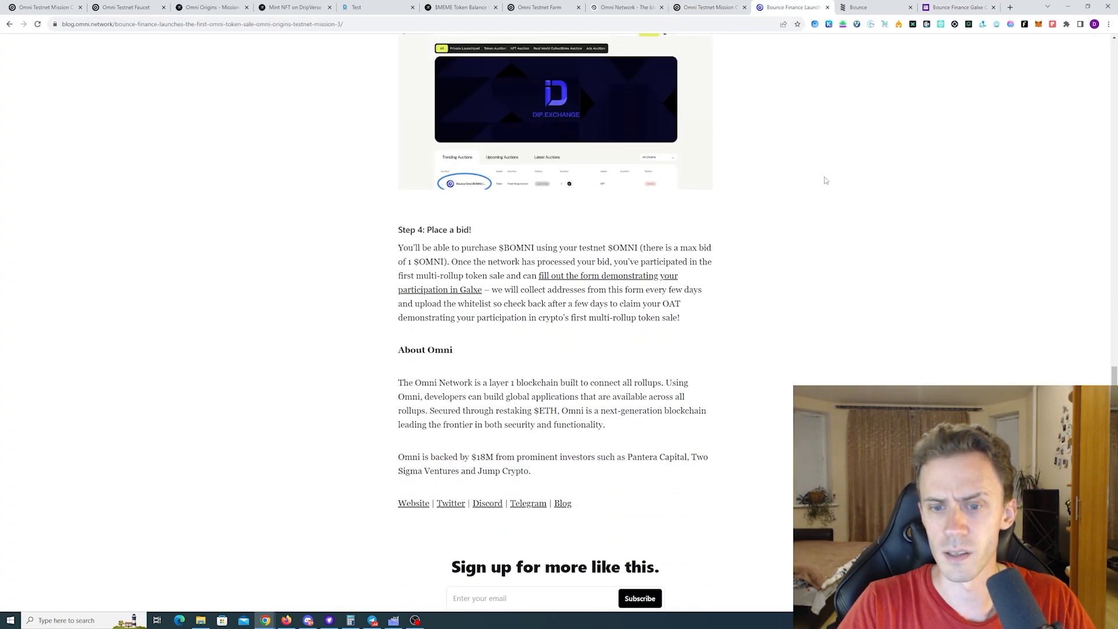
Step: Follow step 4's Galxe participation link to the Bounce Finance Galxe OAT form
{"action": "left_click", "coordinate": [538, 275]}
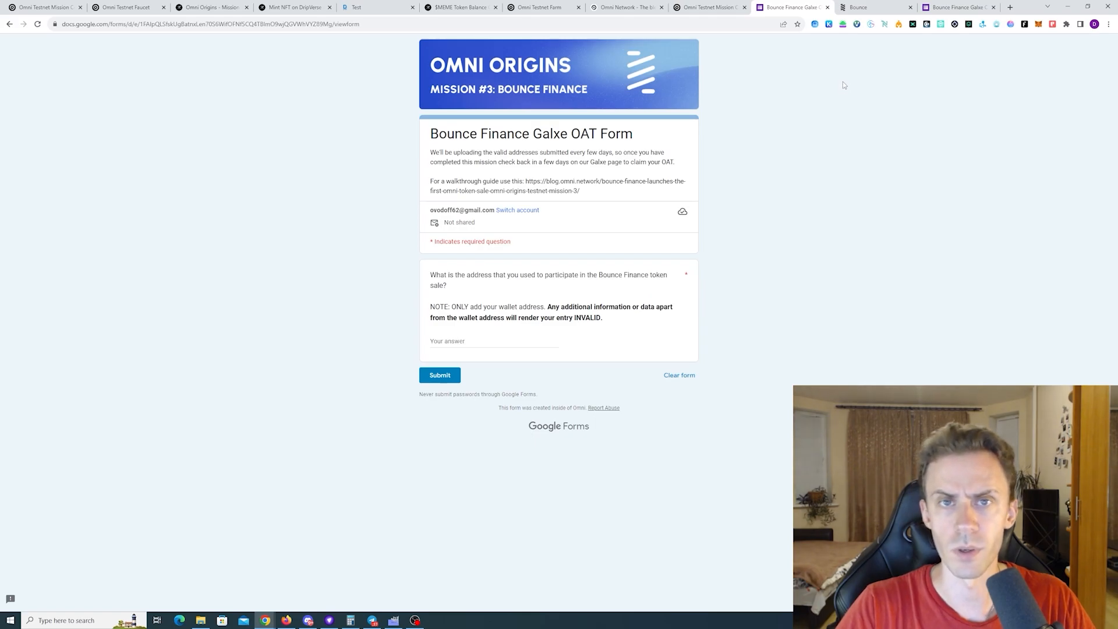
{"action": "mouse_move", "coordinate": [968, 120]}
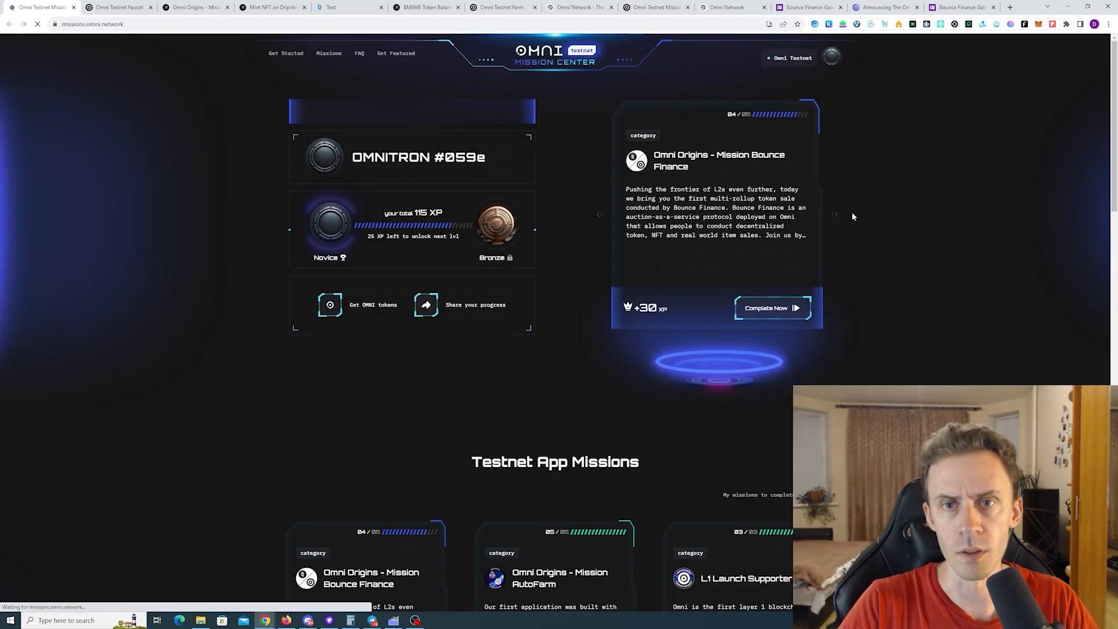
{"action": "scroll", "scroll_direction": "down", "scroll_amount": 3}
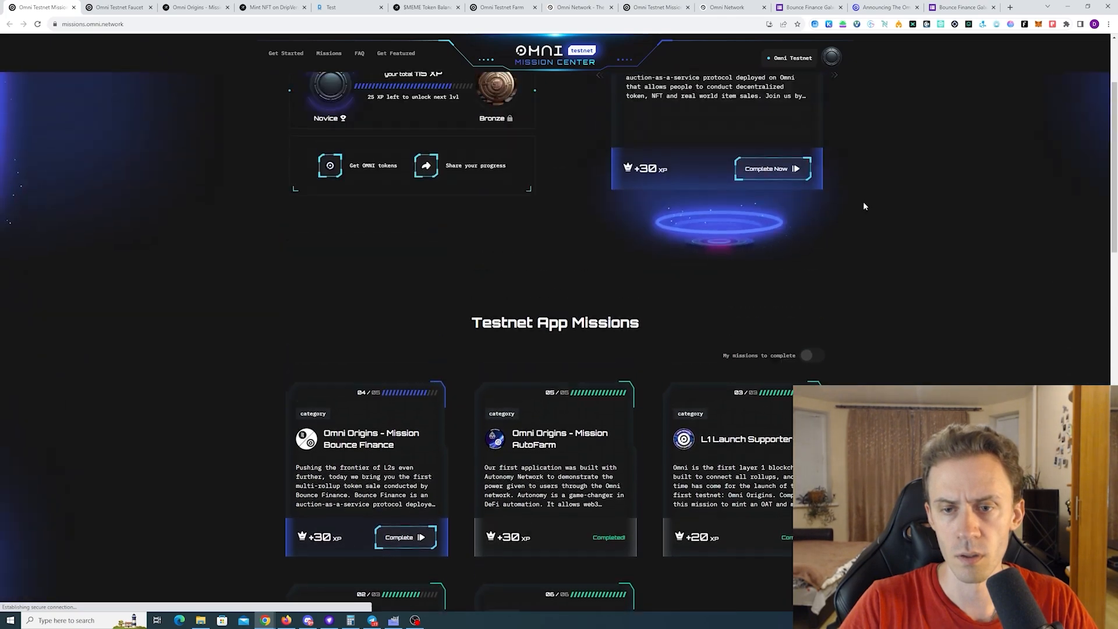
{"action": "scroll", "scroll_direction": "down", "scroll_amount": 3}
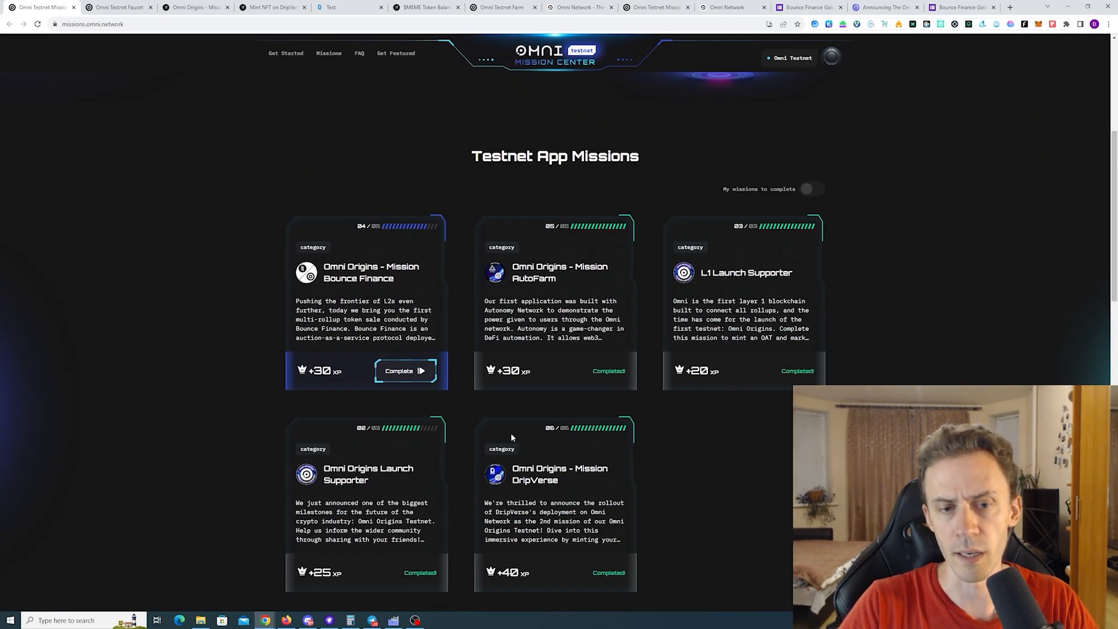
{"action": "scroll", "scroll_direction": "up", "scroll_amount": 3}
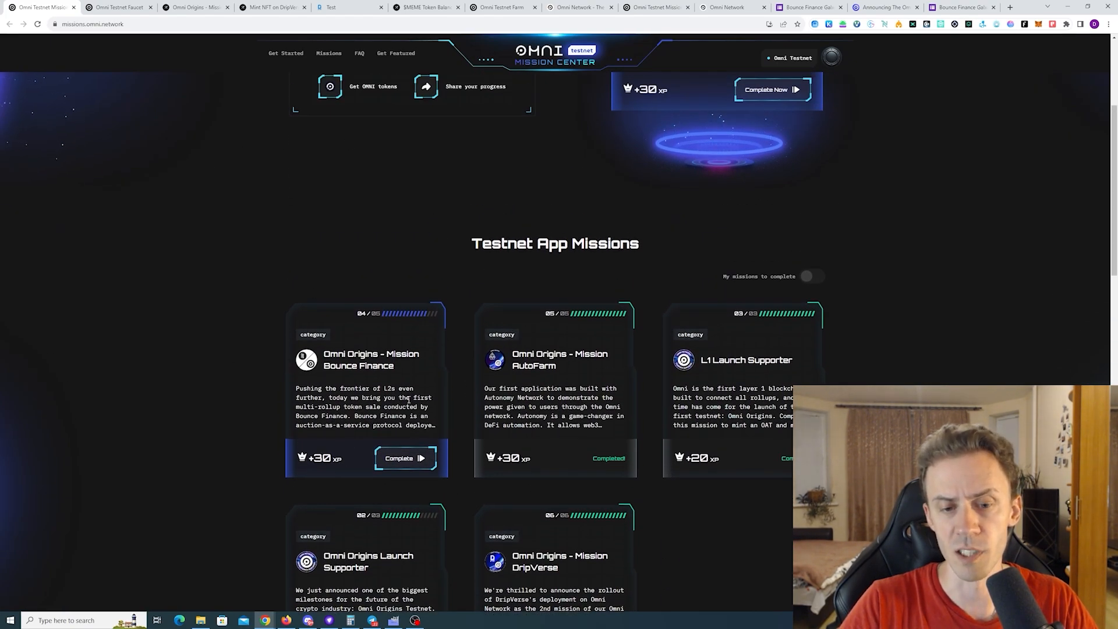
{"action": "scroll", "scroll_direction": "up", "scroll_amount": 3}
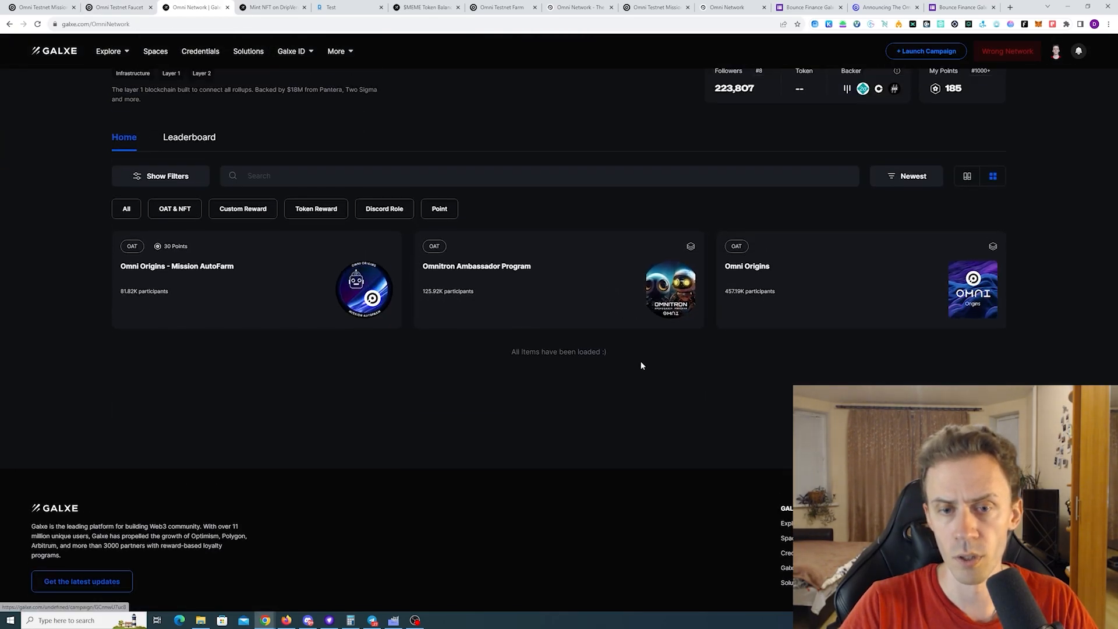
Step: Open the Omnitron Ambassador Program campaign on Galxe and check its three OATs' claim status
{"action": "scroll", "scroll_direction": "up", "scroll_amount": 3}
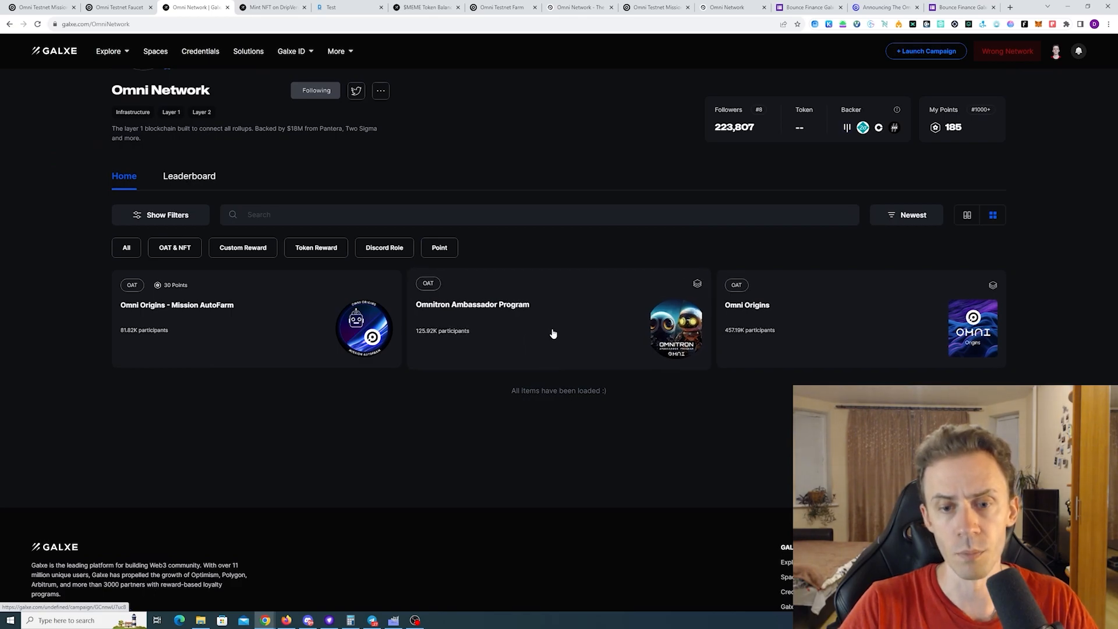
{"action": "left_click", "coordinate": [472, 305]}
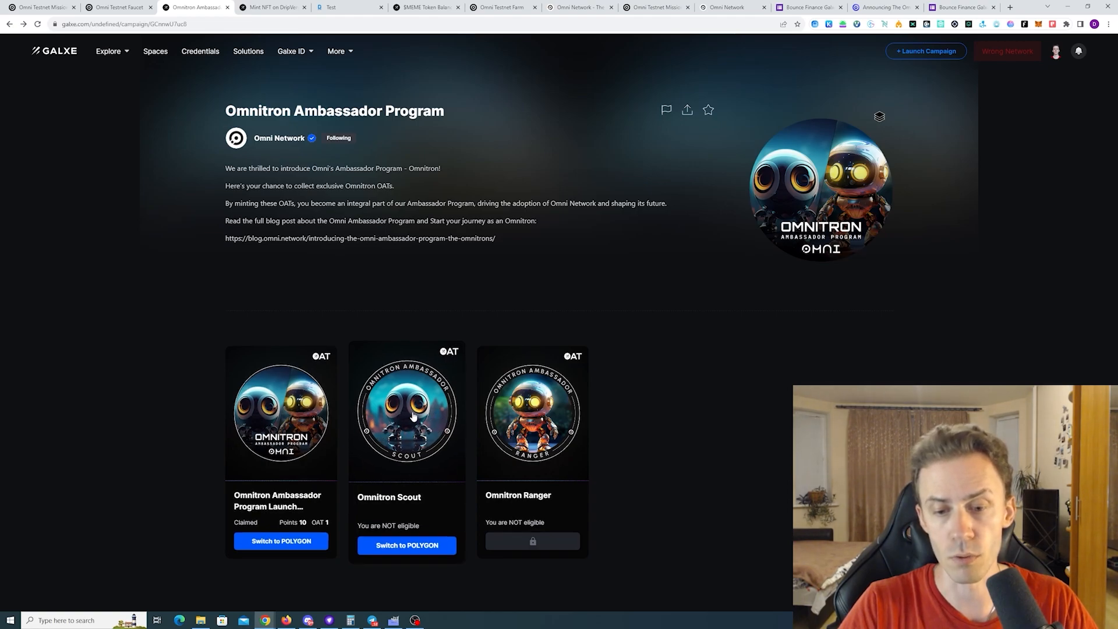
{"action": "mouse_move", "coordinate": [503, 58]}
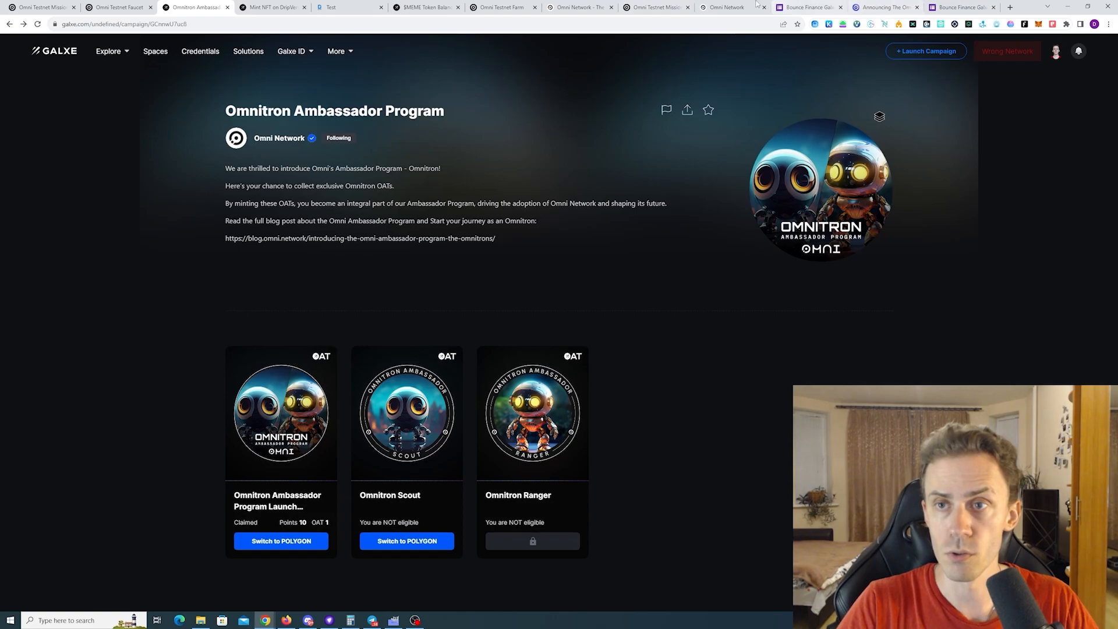
{"action": "left_click", "coordinate": [726, 7]}
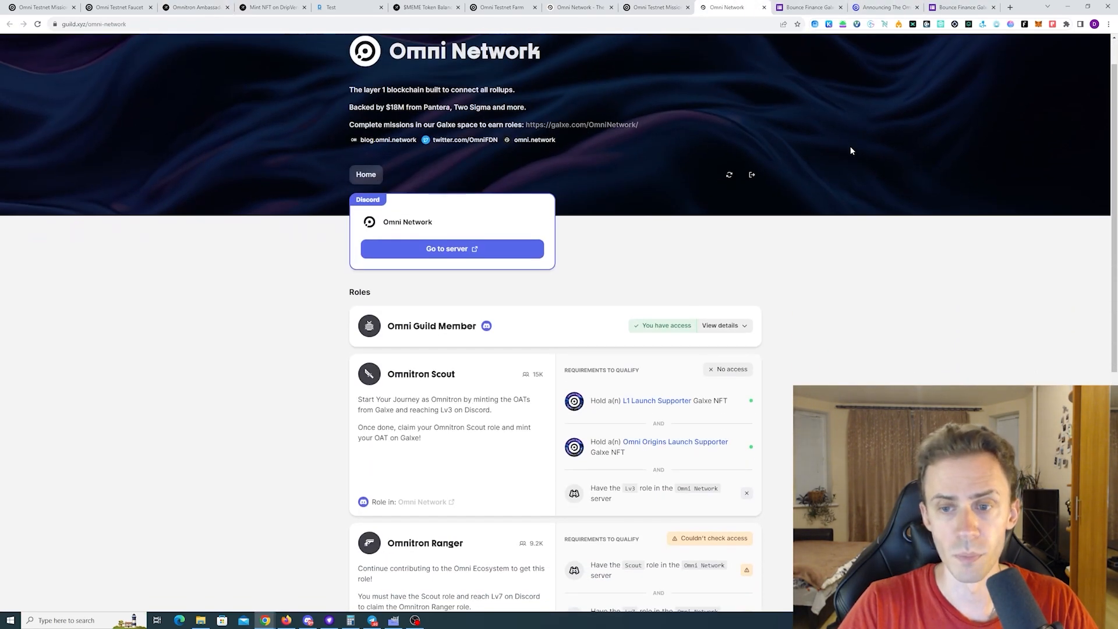
Step: Read the Omnitron Scout and Ranger role requirements in Omni Network's Guild roles list
{"action": "scroll", "scroll_direction": "down", "scroll_amount": 3}
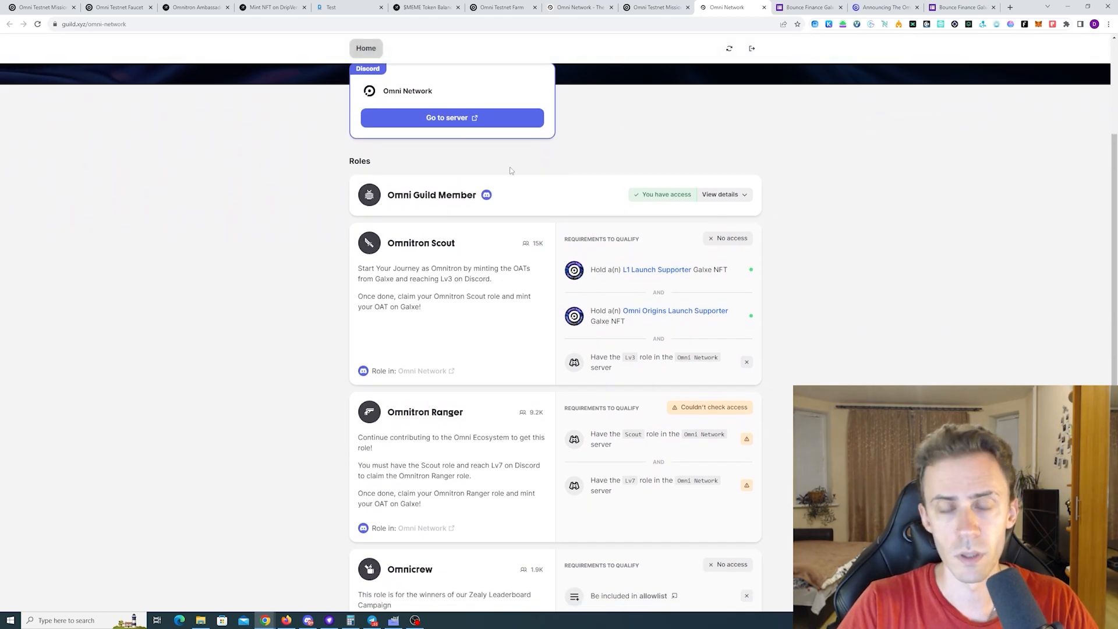
{"action": "mouse_move", "coordinate": [440, 206]}
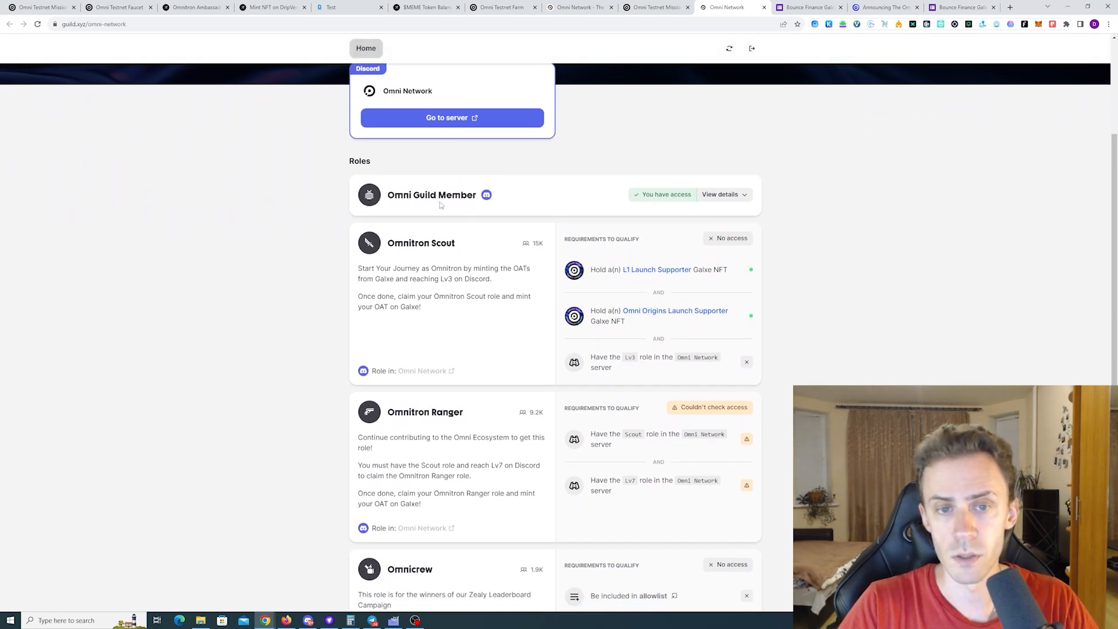
{"action": "mouse_move", "coordinate": [842, 188]}
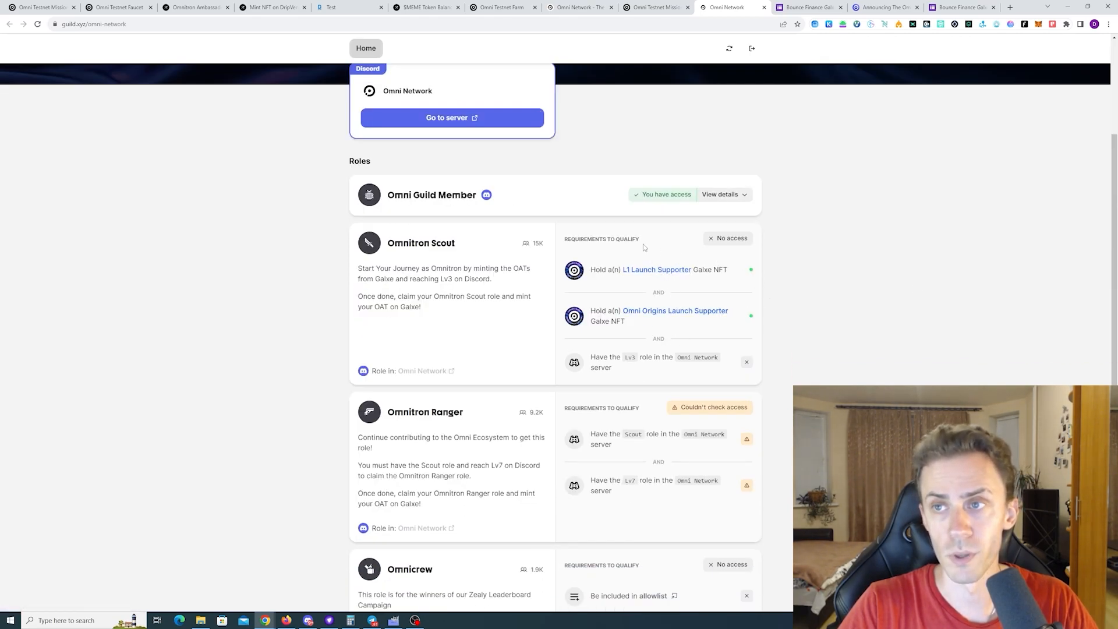
{"action": "mouse_move", "coordinate": [811, 175]}
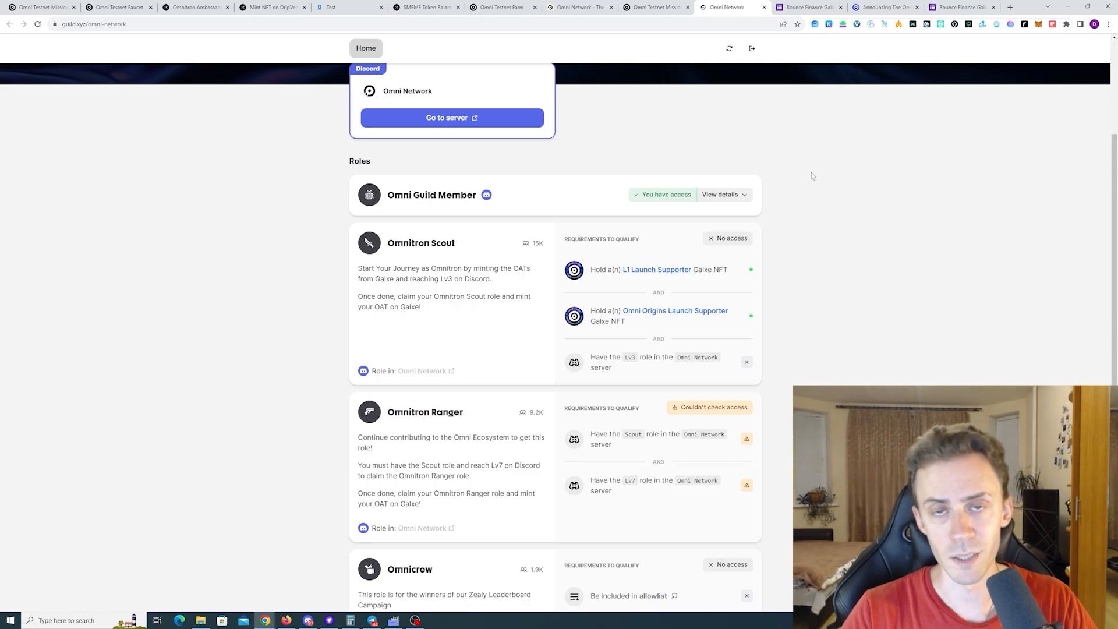
{"action": "mouse_move", "coordinate": [787, 292]}
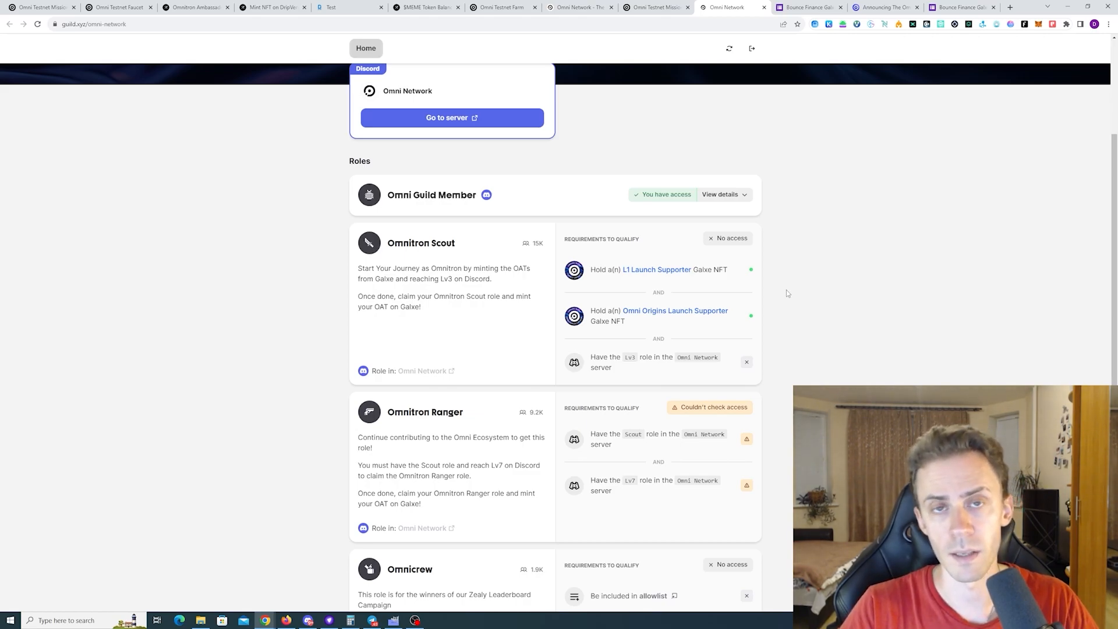
{"action": "mouse_move", "coordinate": [784, 293]}
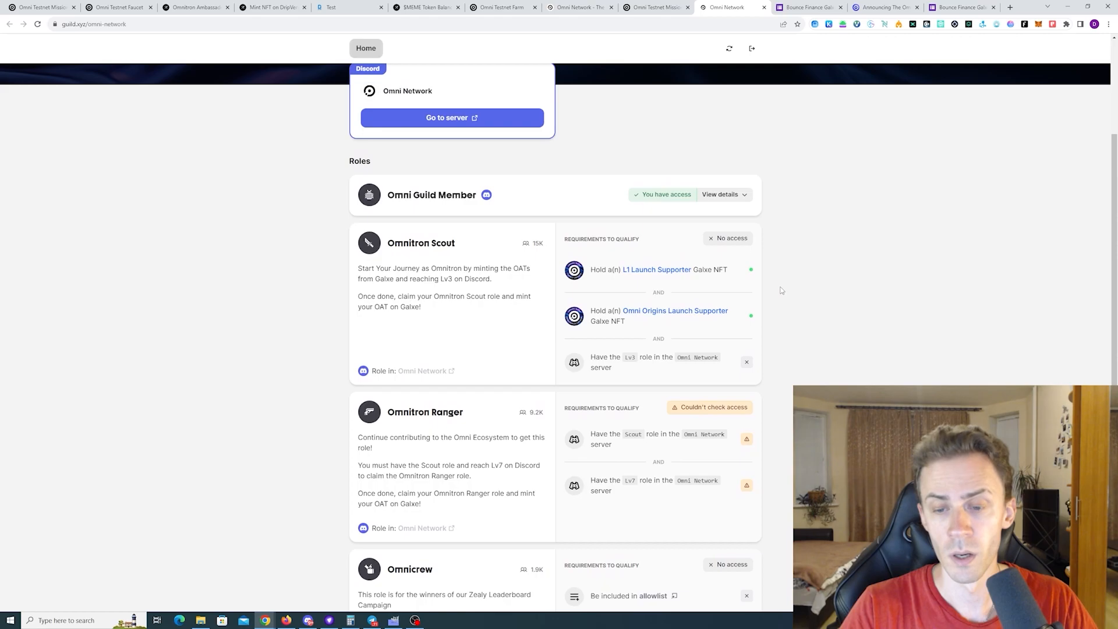
{"action": "mouse_move", "coordinate": [758, 264]}
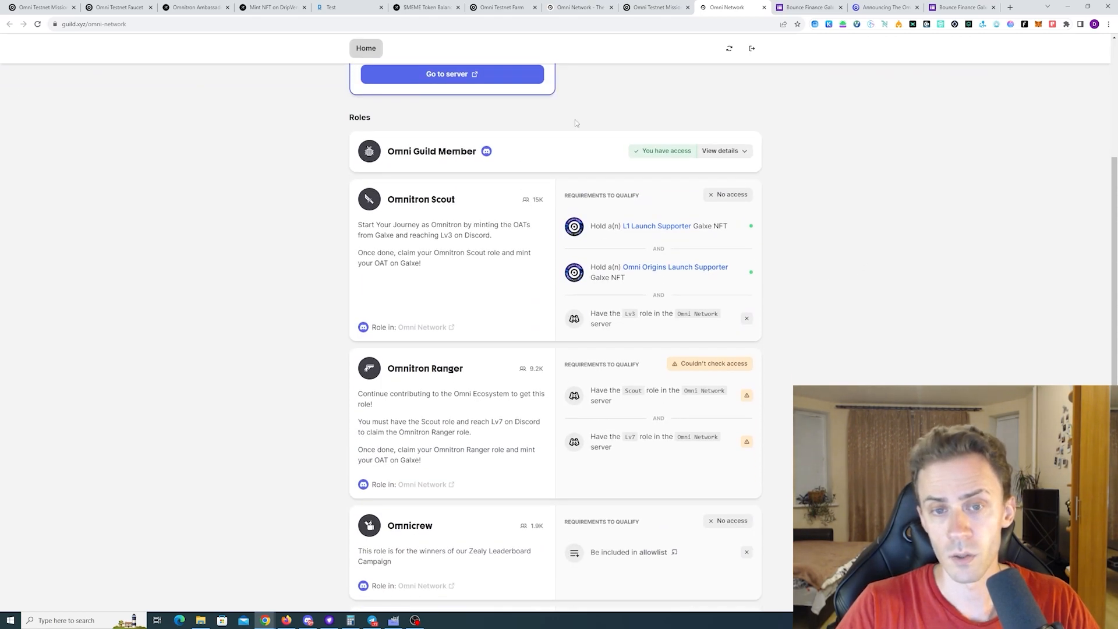
{"action": "mouse_move", "coordinate": [621, 334]}
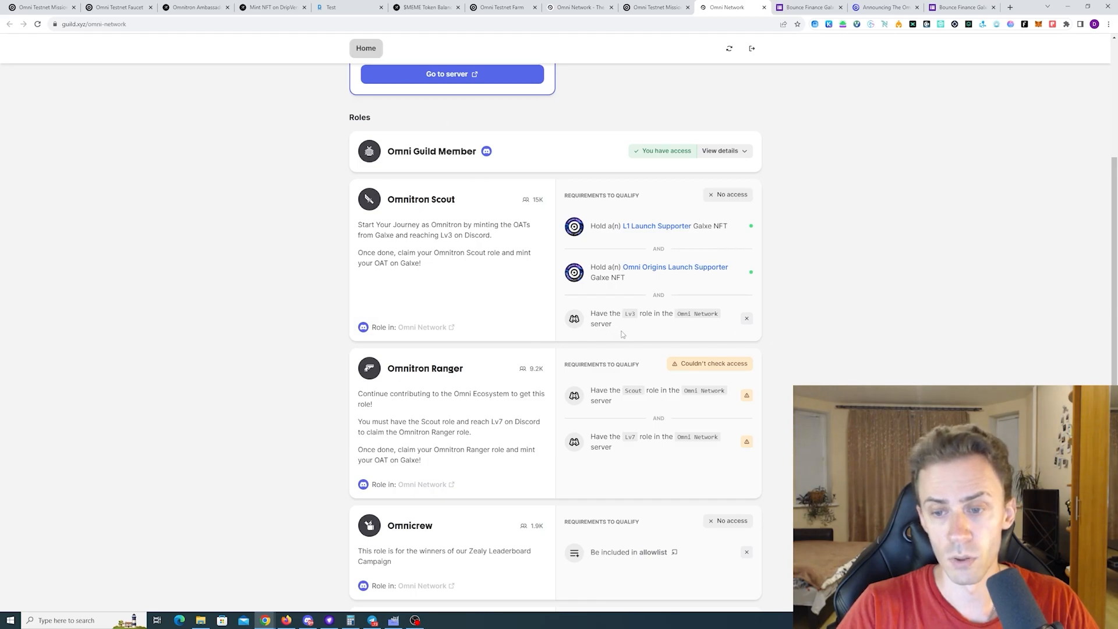
{"action": "scroll", "scroll_direction": "down", "scroll_amount": 3}
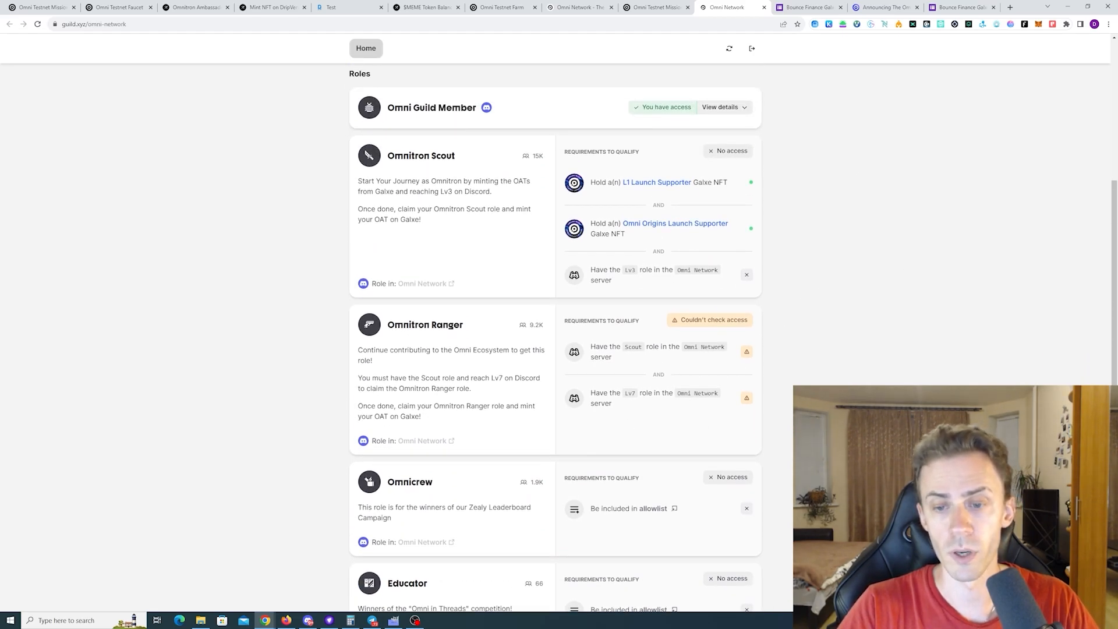
{"action": "mouse_move", "coordinate": [619, 369]}
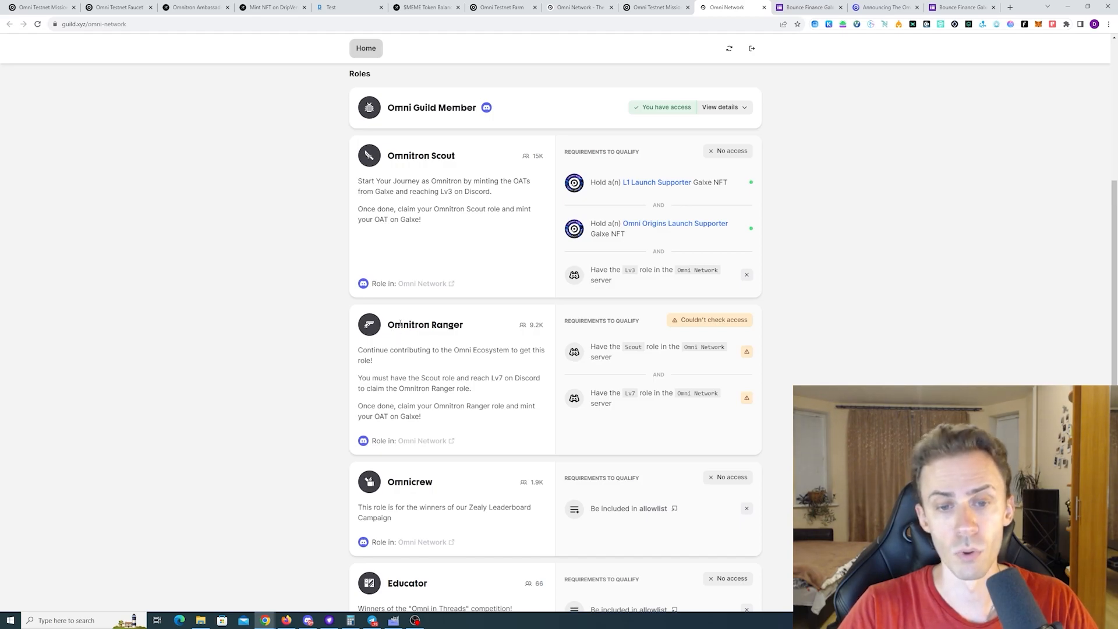
{"action": "scroll", "scroll_direction": "down", "scroll_amount": 3}
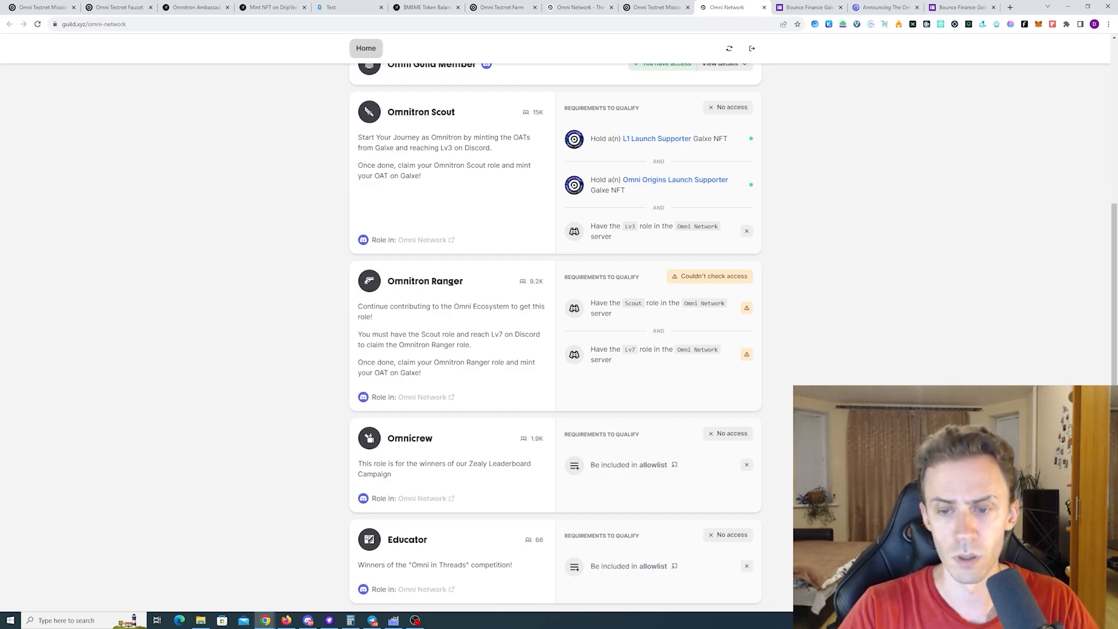
{"action": "mouse_move", "coordinate": [966, 186]}
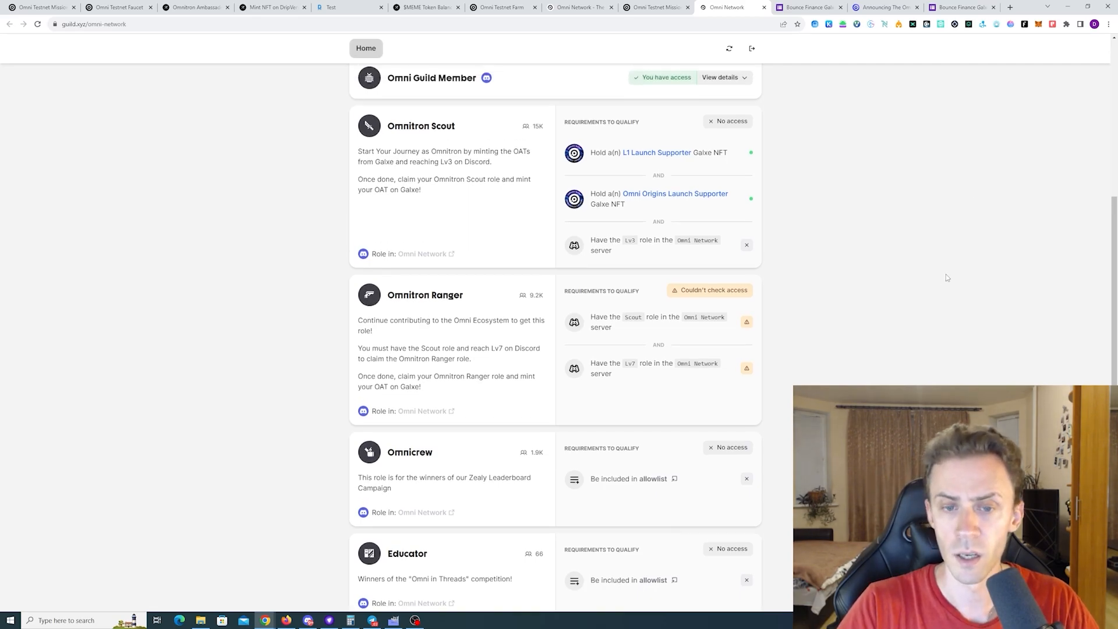
{"action": "scroll", "scroll_direction": "up", "scroll_amount": 3}
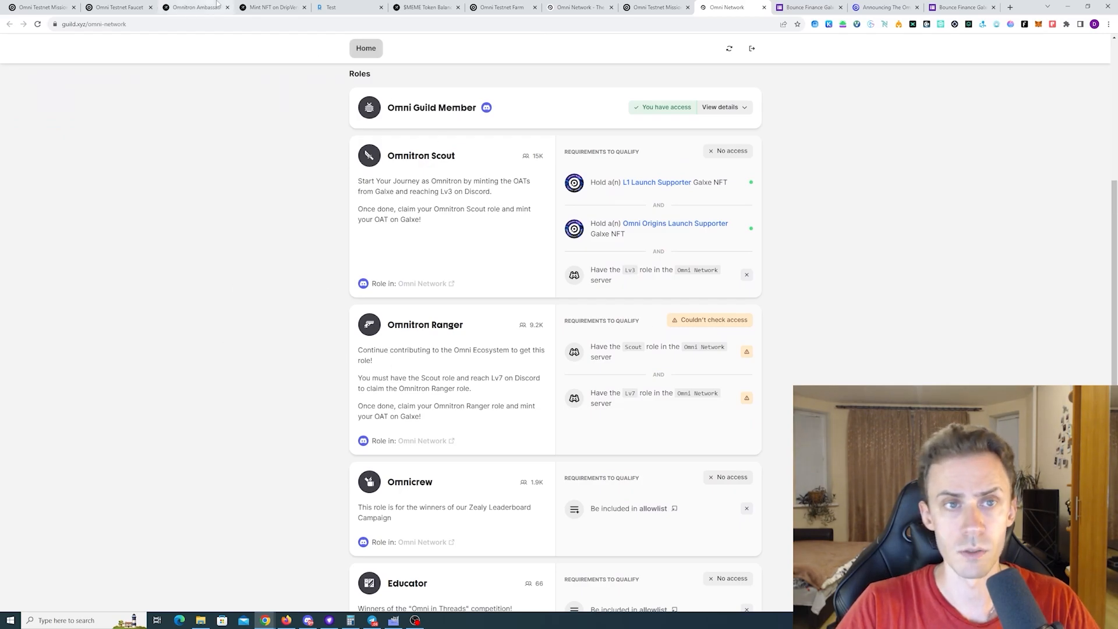
{"action": "mouse_move", "coordinate": [266, 289]}
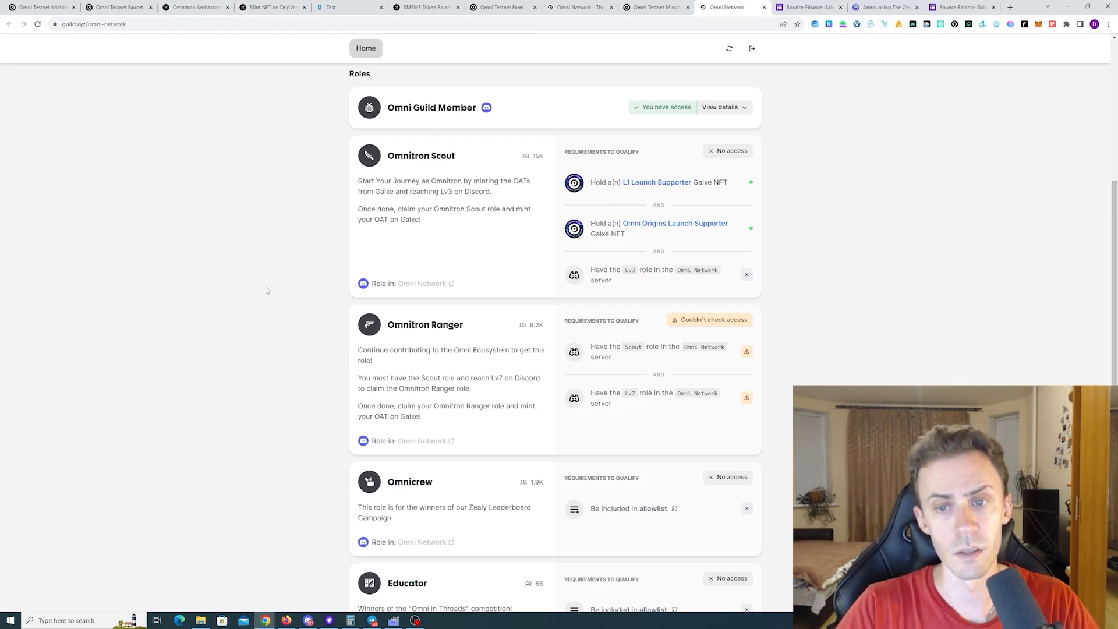
{"action": "left_click", "coordinate": [195, 7]}
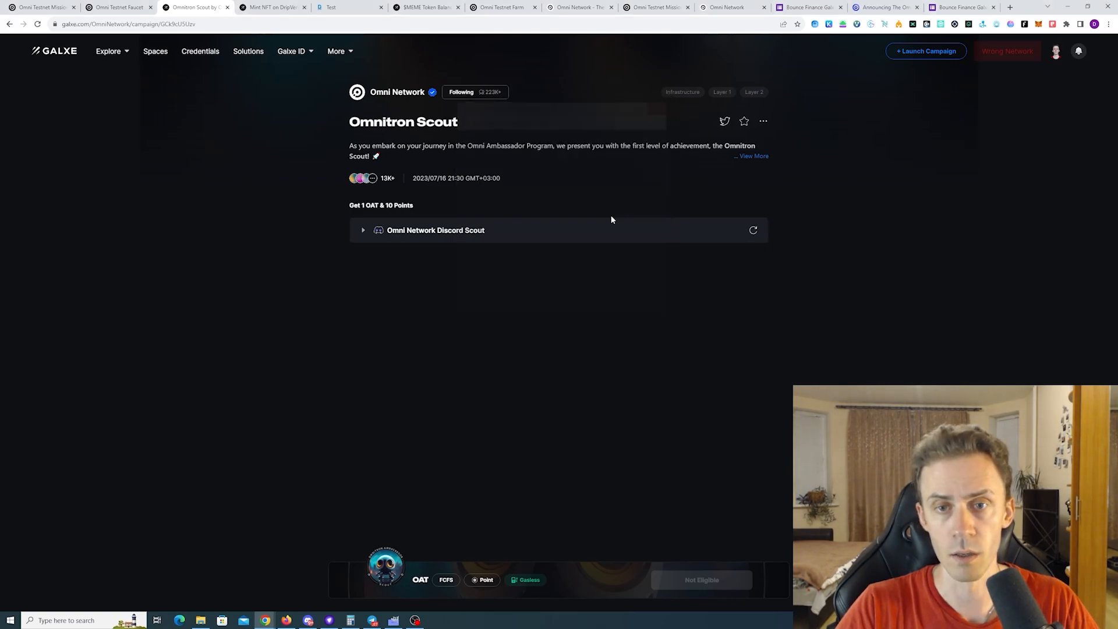
{"action": "mouse_move", "coordinate": [655, 285]}
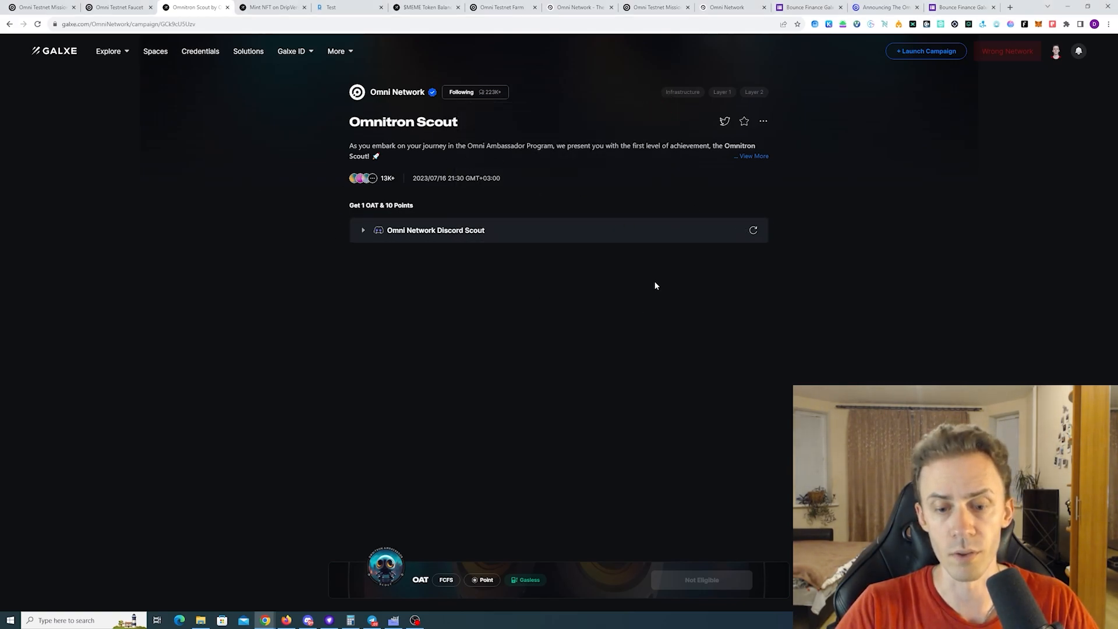
{"action": "mouse_move", "coordinate": [458, 74]}
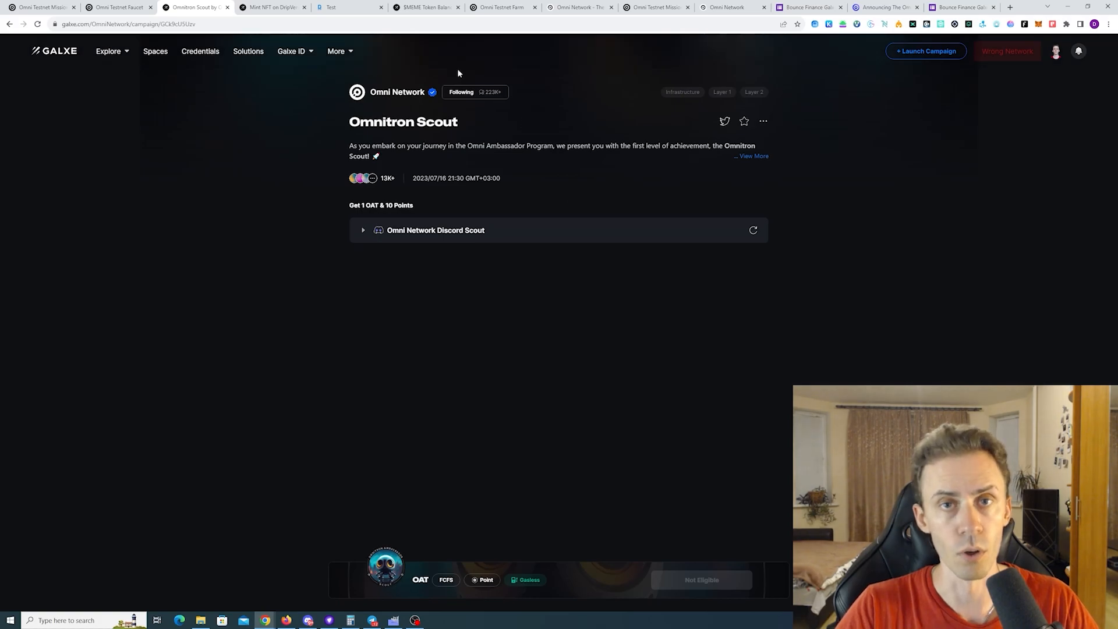
Step: From the announcement's Application Process section, open and scroll the Omnitron Guardian Intake Form
{"action": "left_click", "coordinate": [883, 7]}
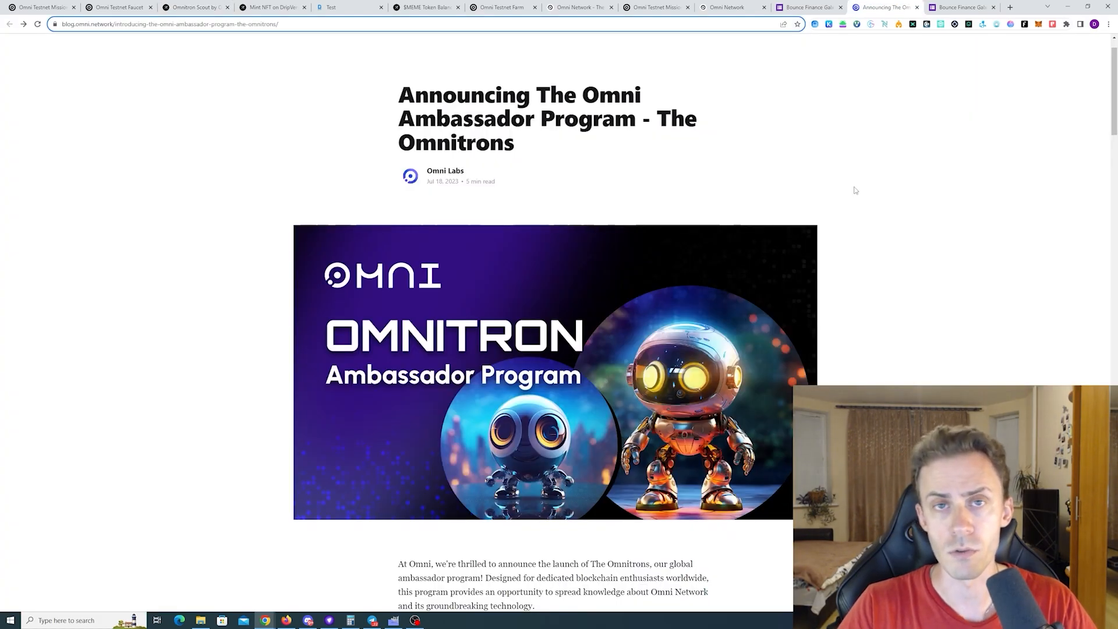
{"action": "mouse_move", "coordinate": [704, 155]}
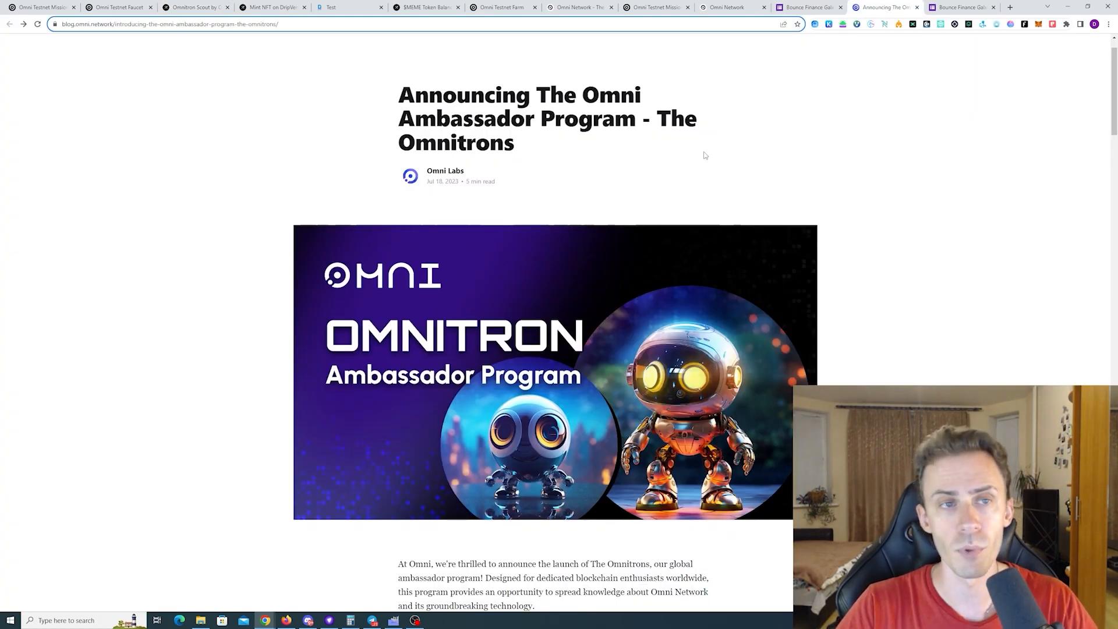
{"action": "scroll", "scroll_direction": "up", "scroll_amount": 3}
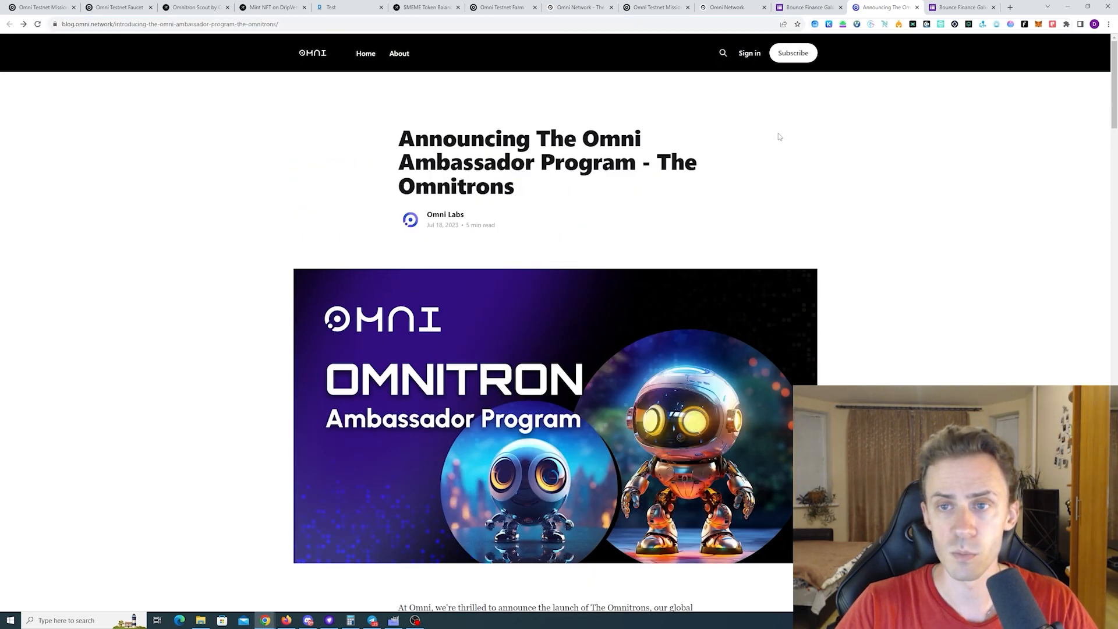
{"action": "scroll", "scroll_direction": "down", "scroll_amount": 3}
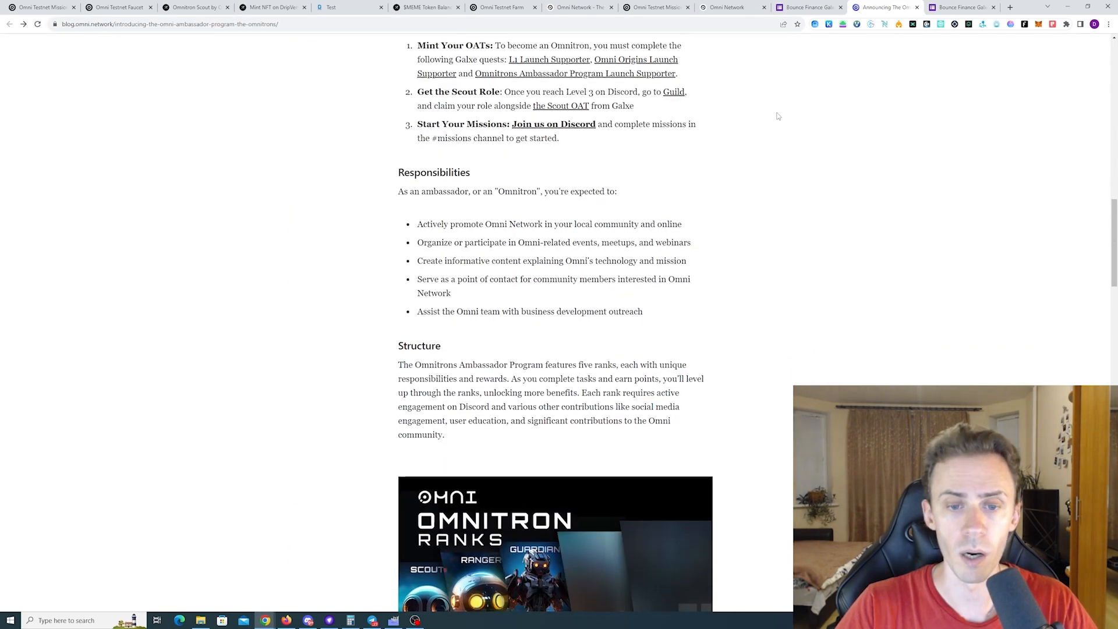
{"action": "scroll", "scroll_direction": "down", "scroll_amount": 3}
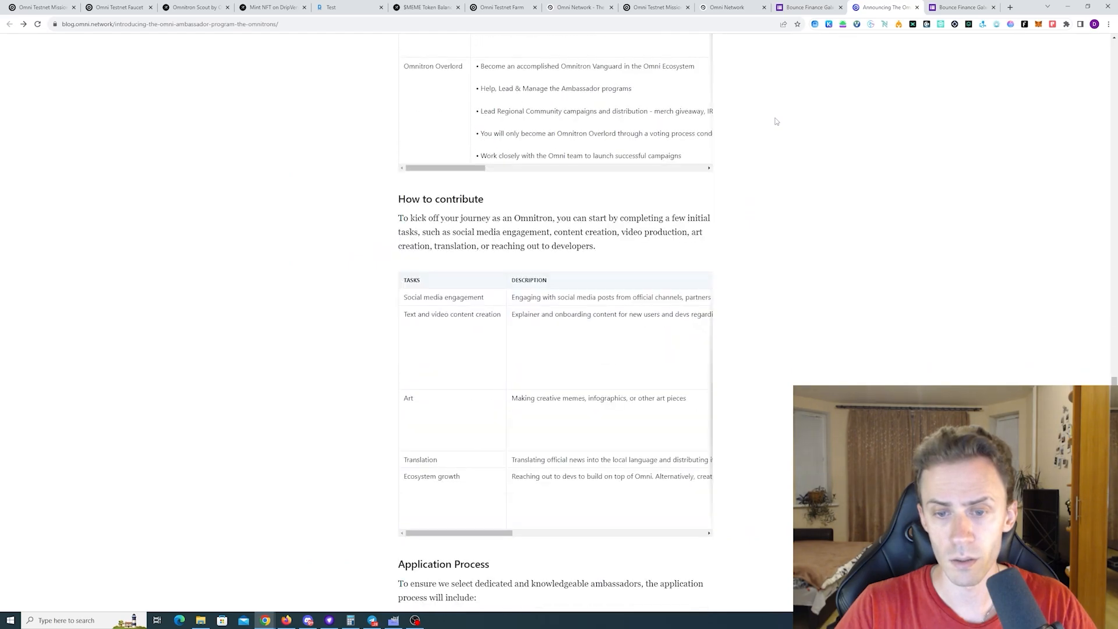
{"action": "scroll", "scroll_direction": "down", "scroll_amount": 3}
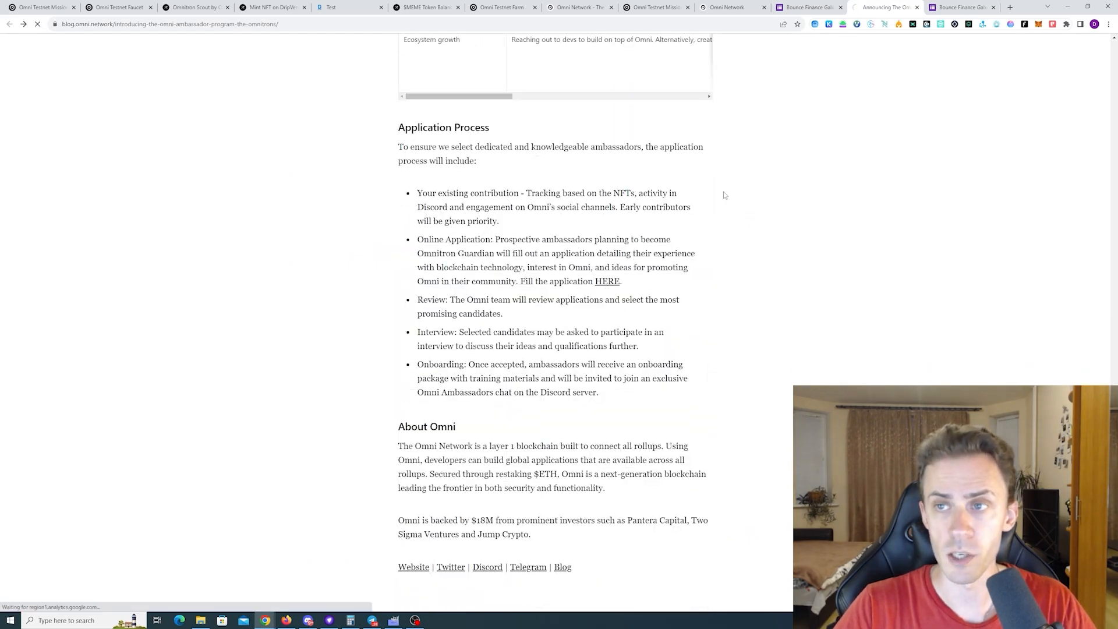
{"action": "left_click", "coordinate": [606, 281]}
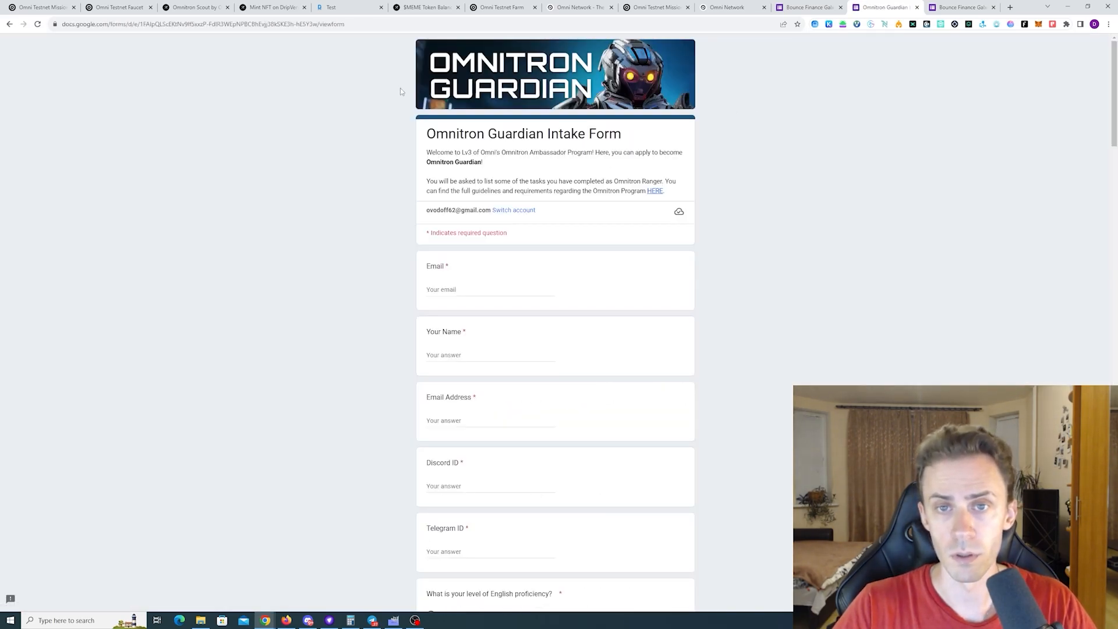
{"action": "scroll", "scroll_direction": "down", "scroll_amount": 3}
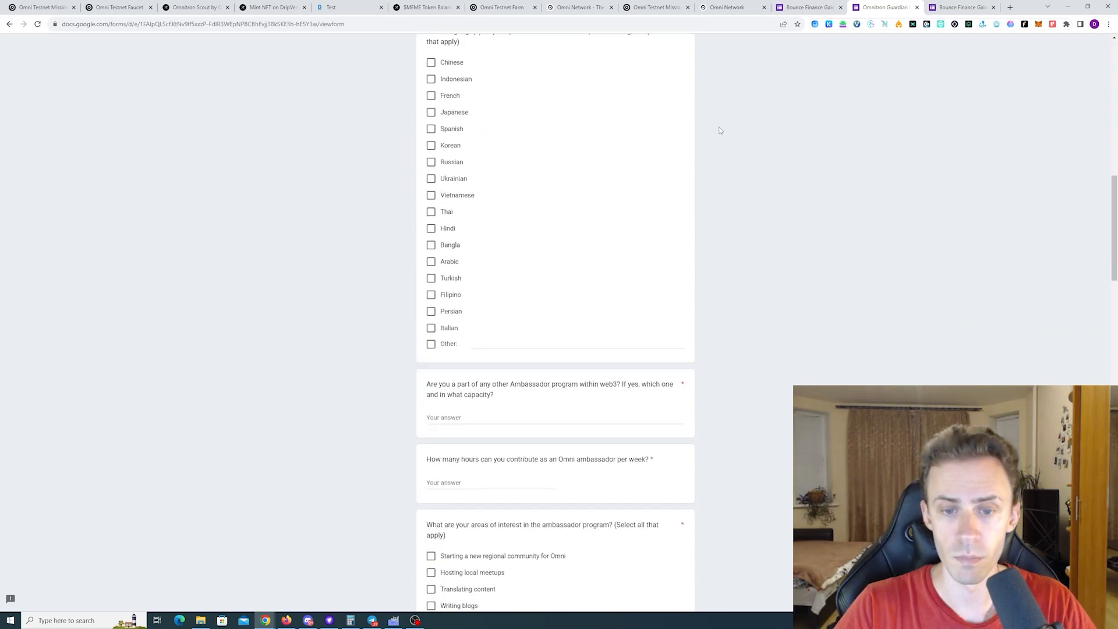